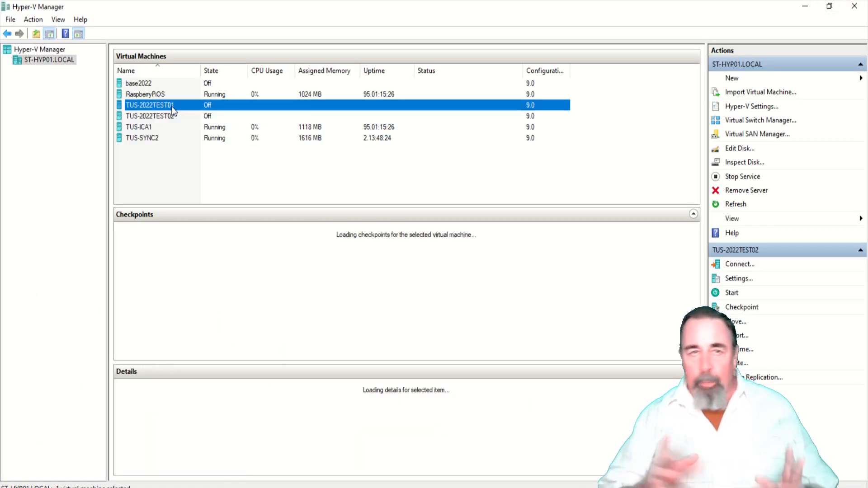
# Start TUS-2022TEST01 and reach its desktop via Remote Desktop, accepting the certificate warning.
pyautogui.rightClick(150, 106)
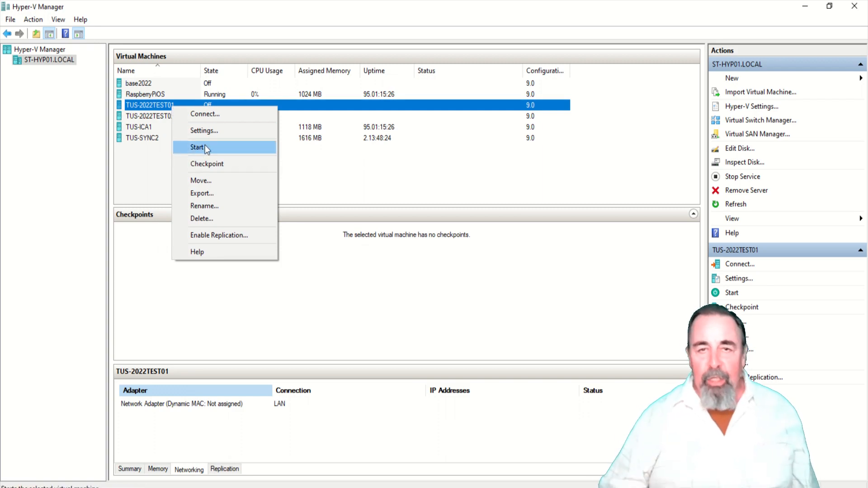
pyautogui.click(205, 114)
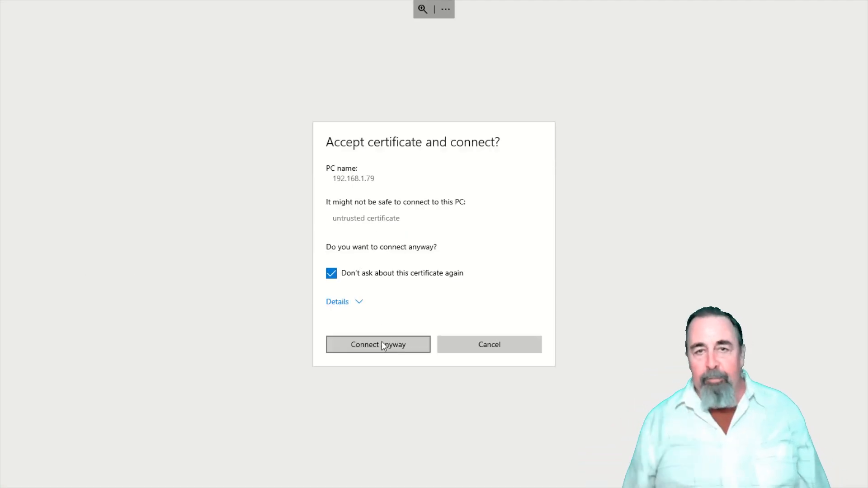
pyautogui.click(378, 345)
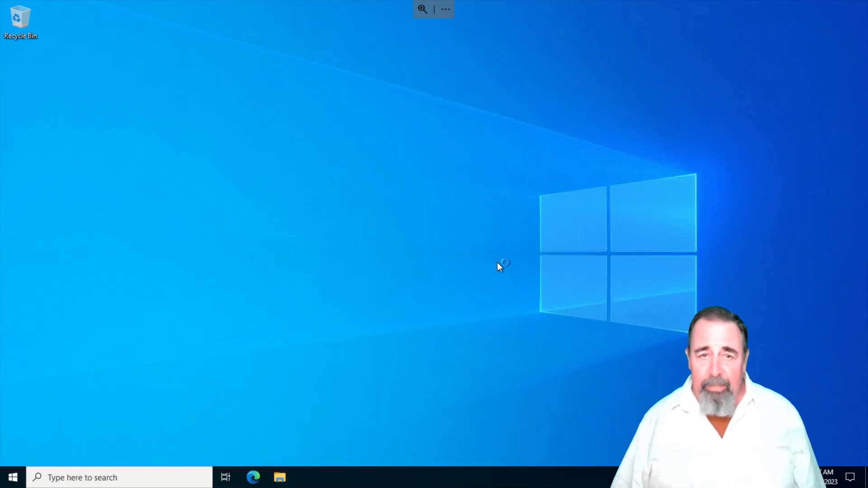
pyautogui.click(253, 477)
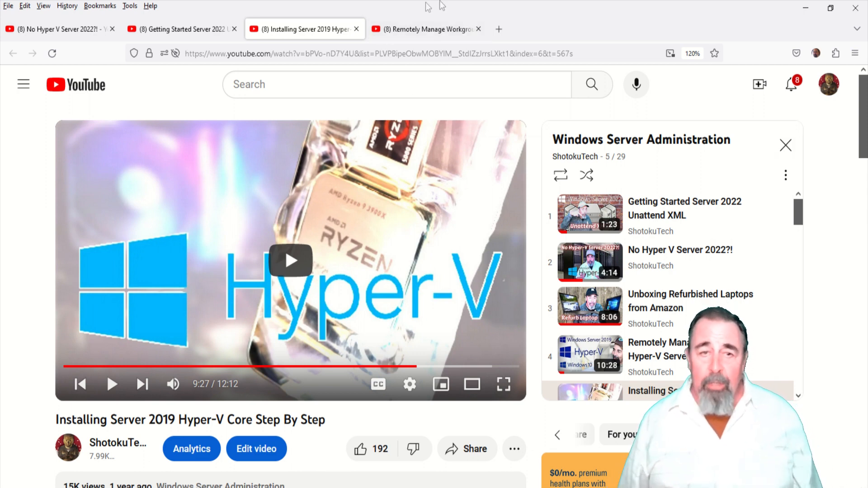
# Switch between YouTube tutorial tabs, select the video title, and scroll its description.
pyautogui.click(425, 29)
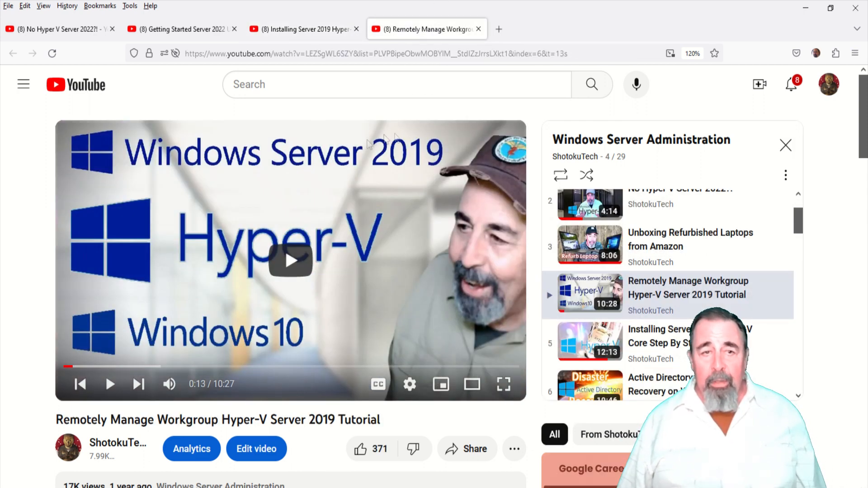
pyautogui.moveTo(313, 172)
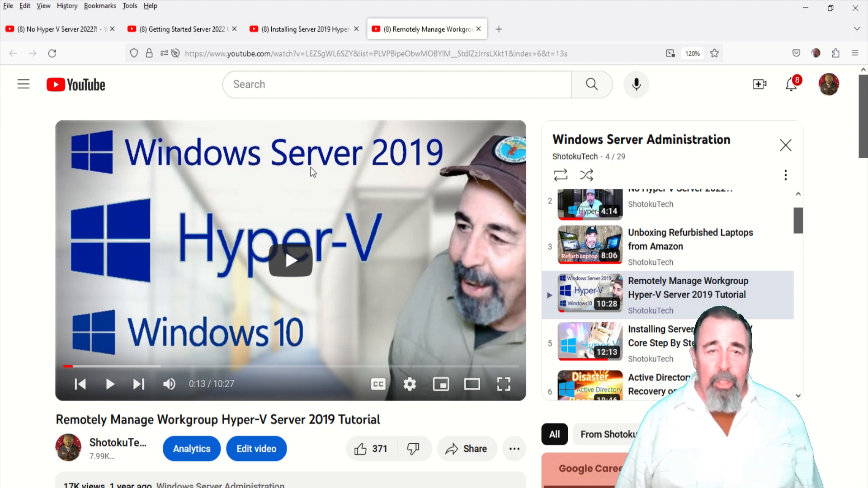
pyautogui.moveTo(320, 172)
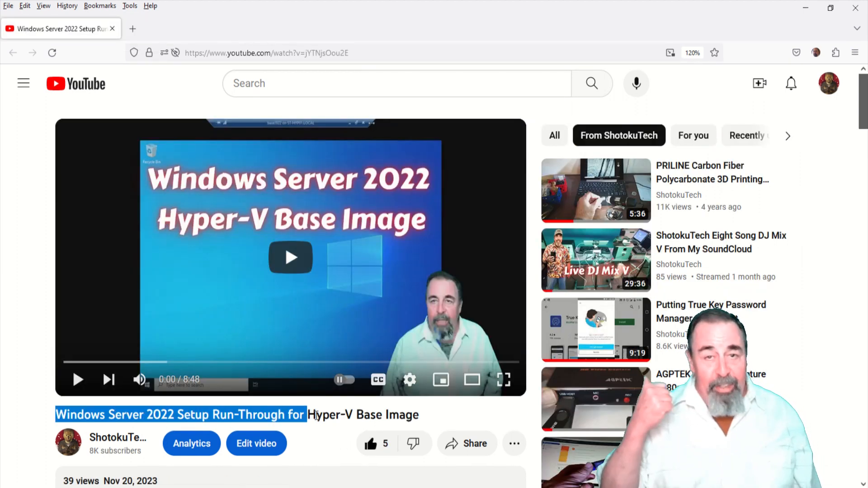
pyautogui.doubleClick(402, 414)
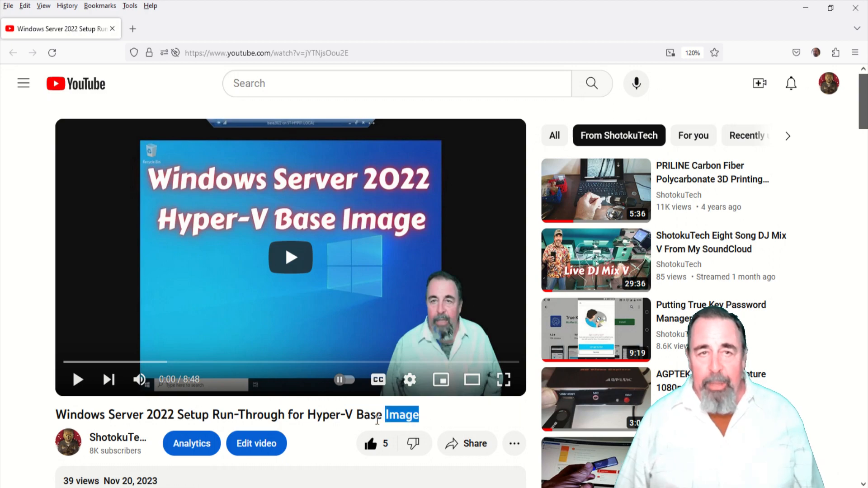
pyautogui.tripleClick(221, 414)
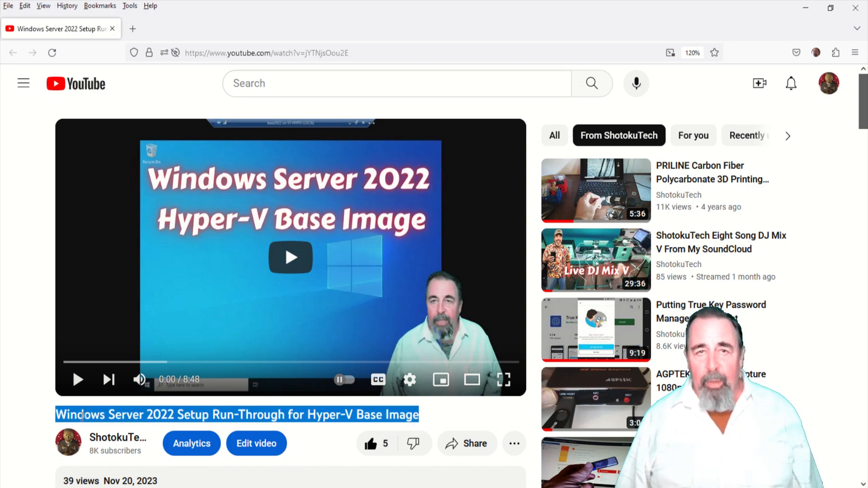
pyautogui.scroll(-3)
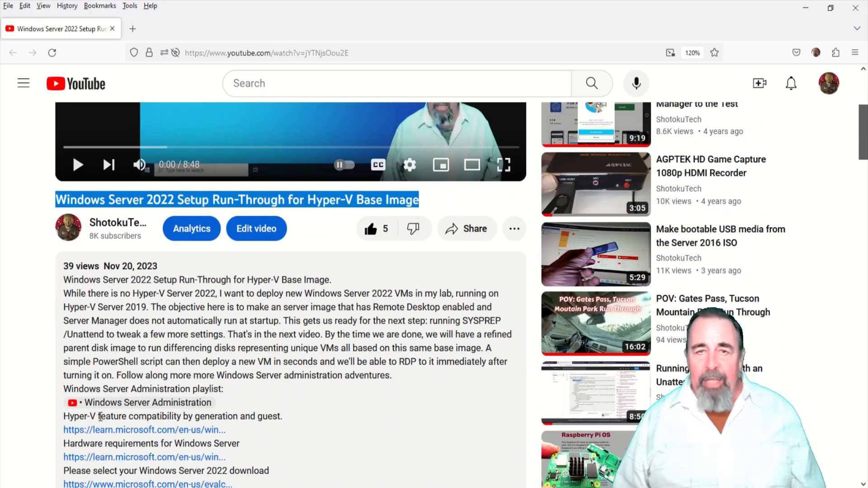
pyautogui.scroll(-3)
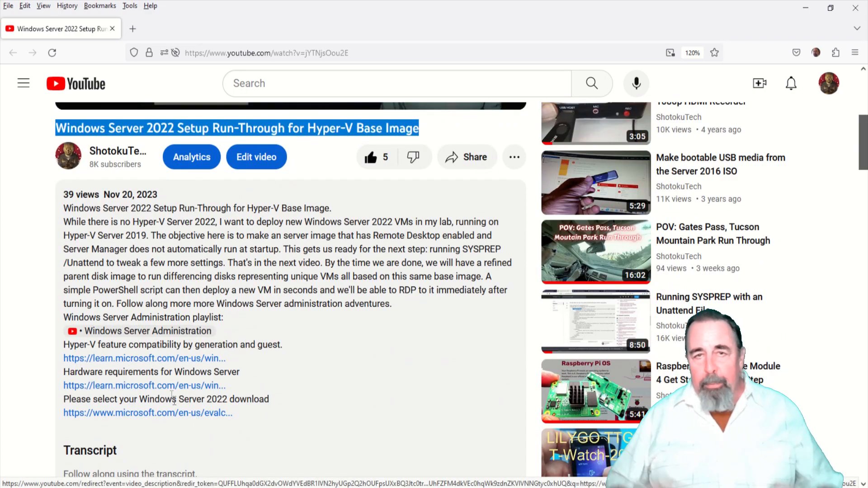
pyautogui.scroll(3)
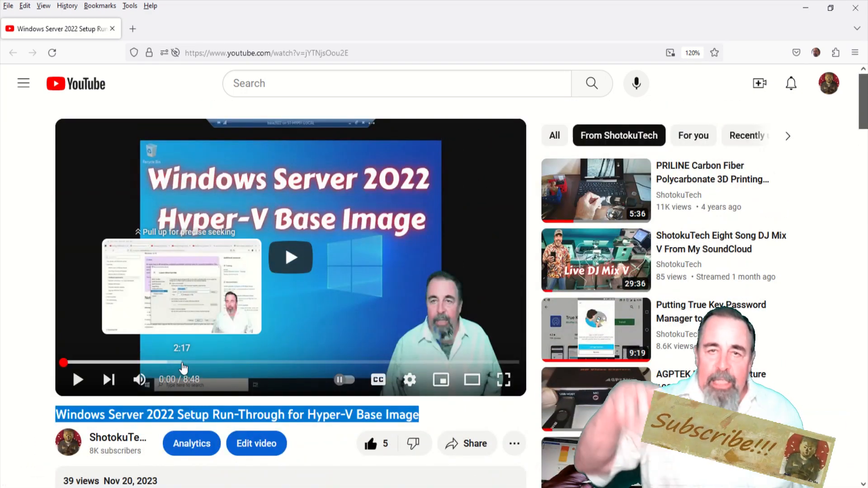
pyautogui.moveTo(511, 256)
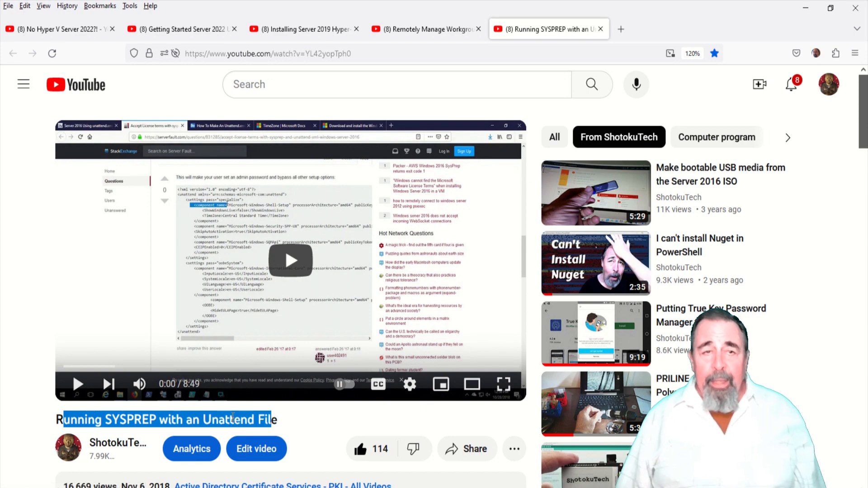
pyautogui.scroll(-3)
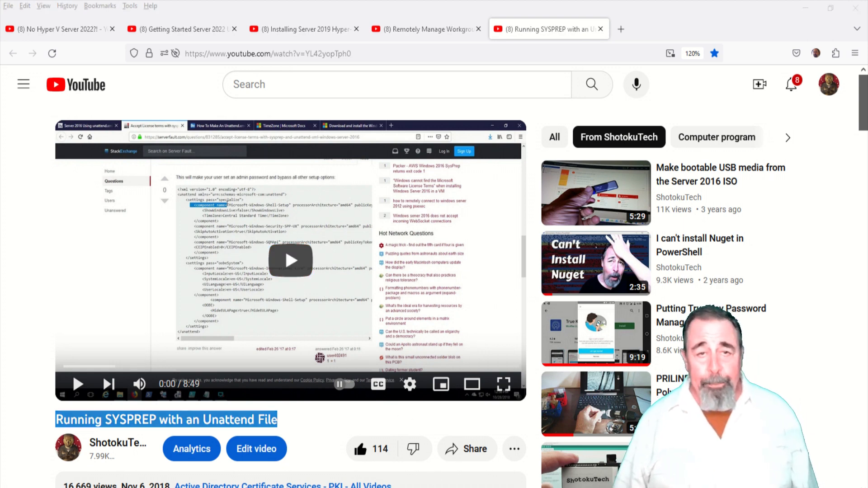
# Show the Windows ADK article's Other ADK downloads section, scrolled to the Windows Server 2022 entry.
pyautogui.click(210, 29)
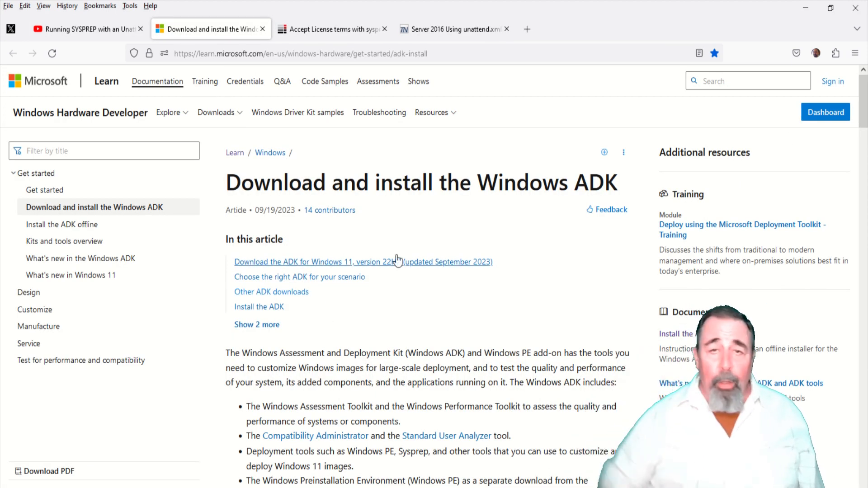
pyautogui.moveTo(466, 48)
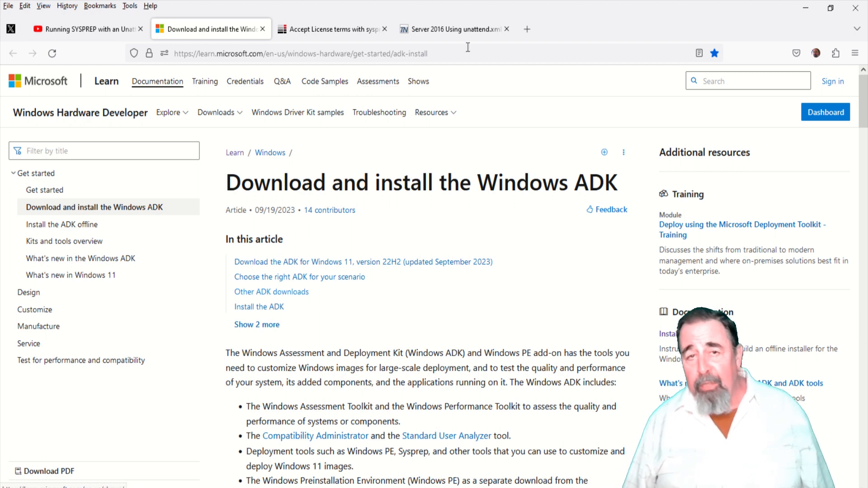
pyautogui.click(301, 54)
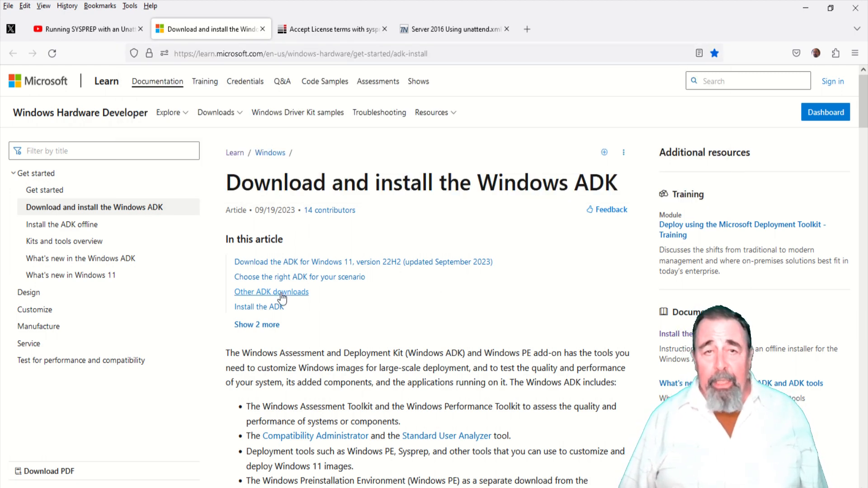
pyautogui.click(272, 291)
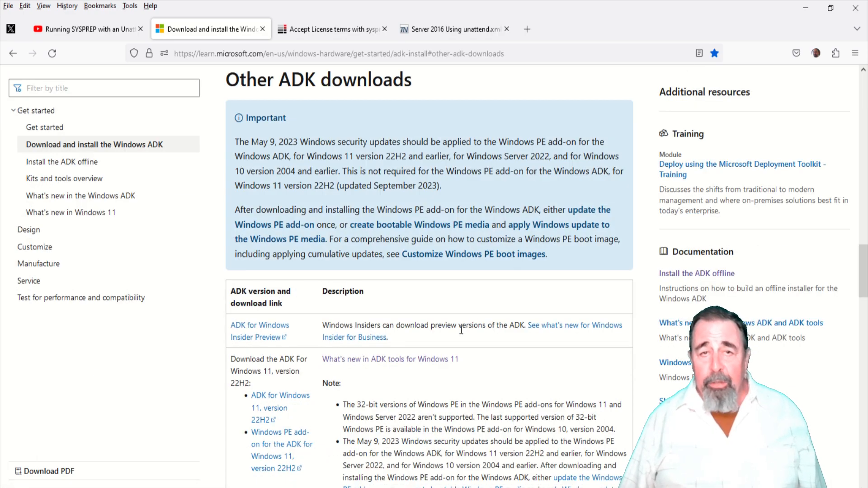
pyautogui.scroll(-3)
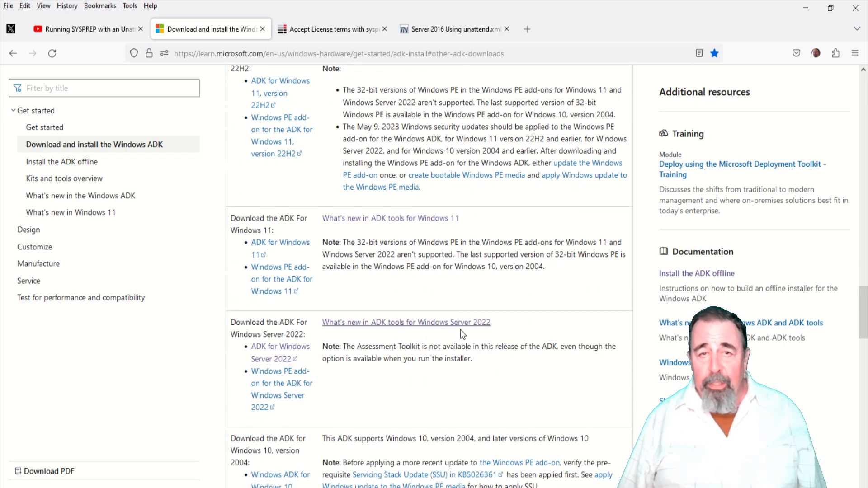
pyautogui.scroll(-3)
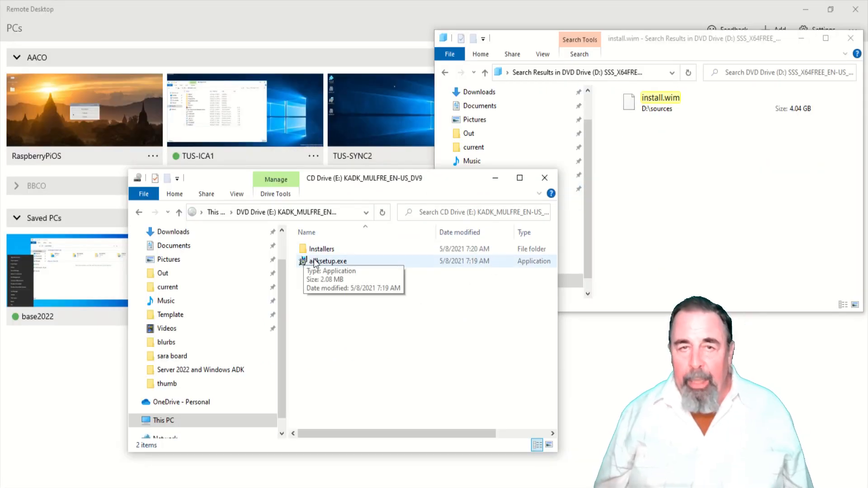
# Run adksetup.exe, keep the default install path, and answer No to sharing insights.
pyautogui.doubleClick(329, 261)
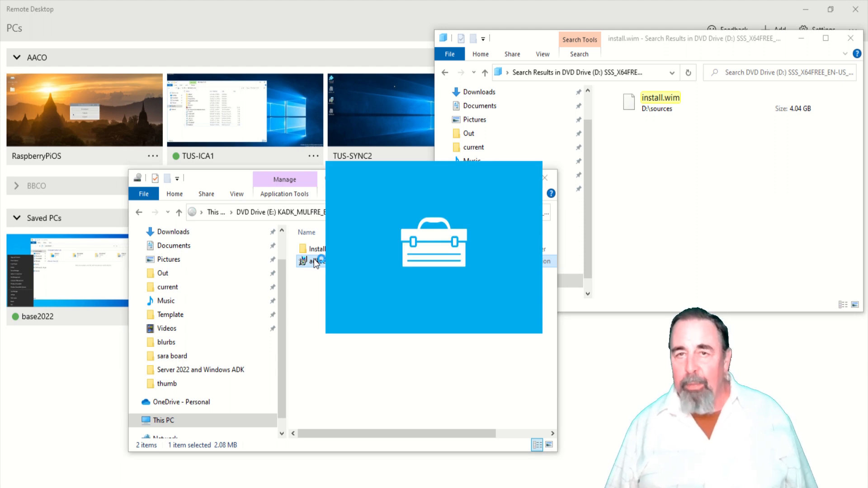
pyautogui.click(314, 260)
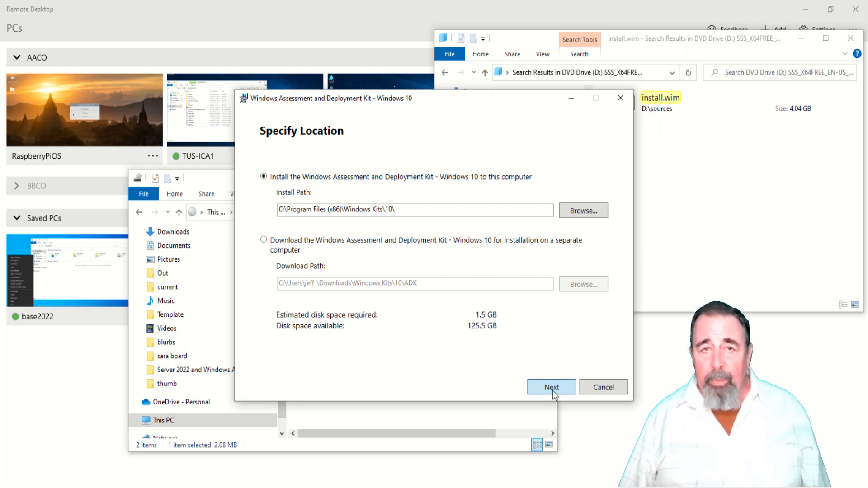
pyautogui.click(551, 387)
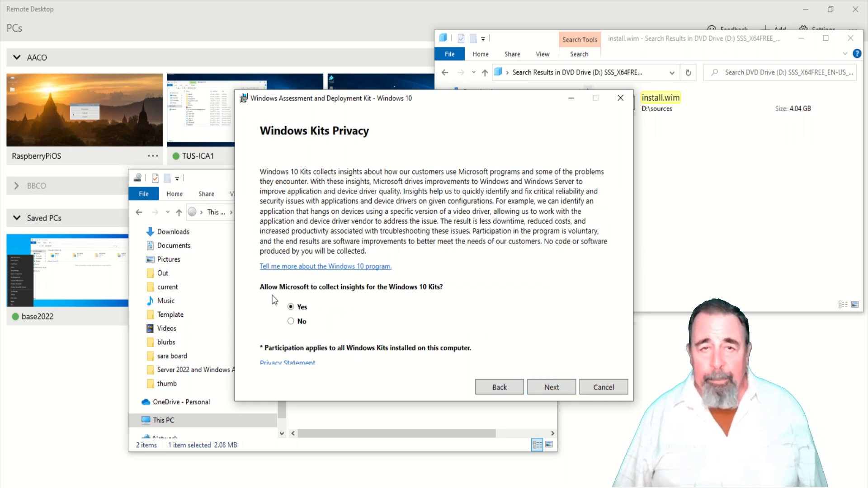
pyautogui.click(291, 321)
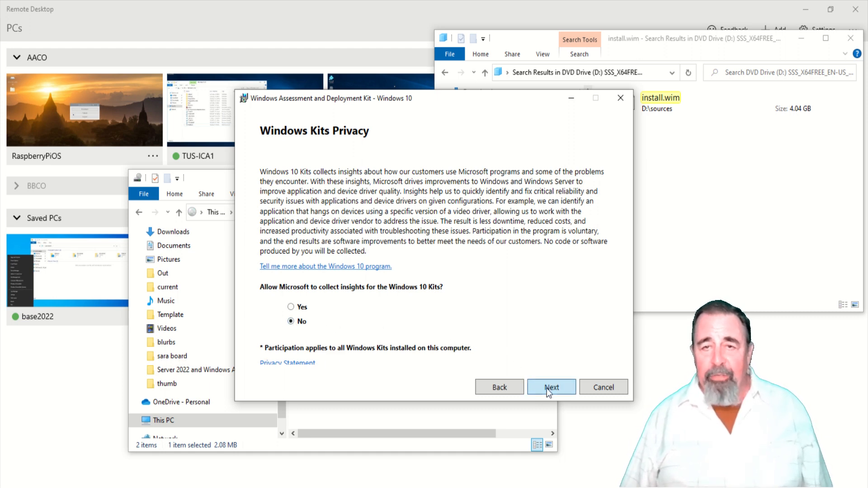
pyautogui.click(551, 387)
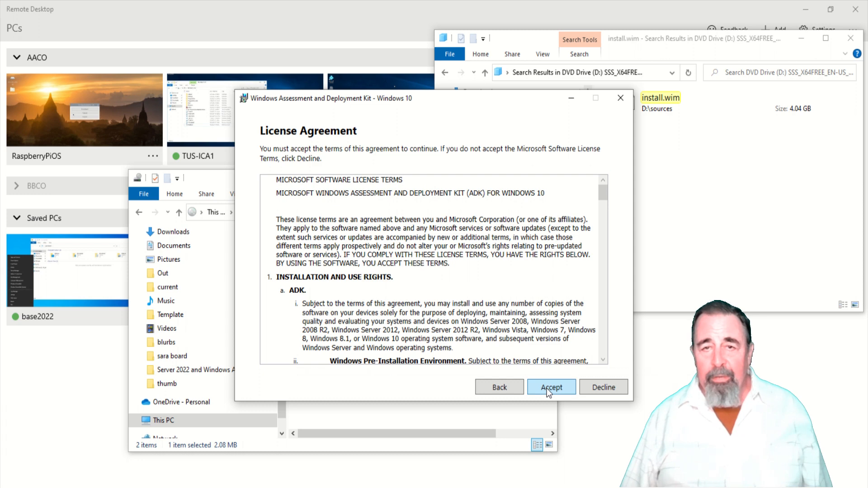
# Accept the license and untick other features, leaving Deployment Tools, which includes Windows System Image Manager.
pyautogui.click(551, 387)
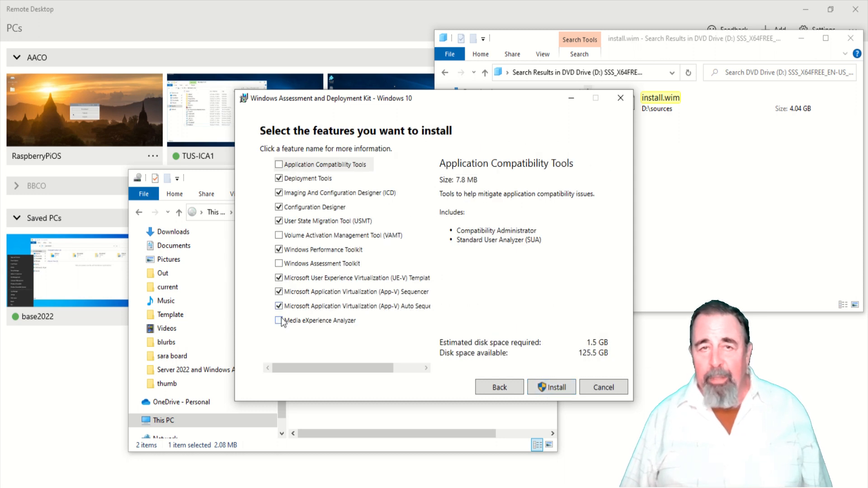
pyautogui.click(352, 306)
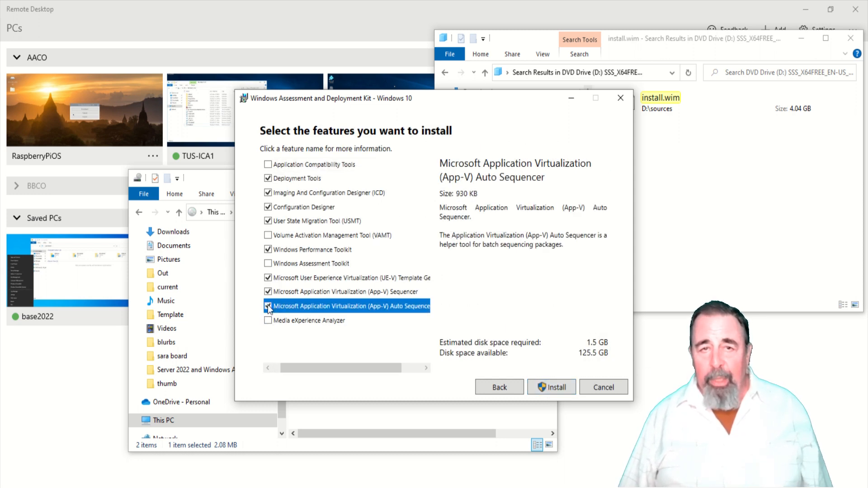
pyautogui.click(350, 278)
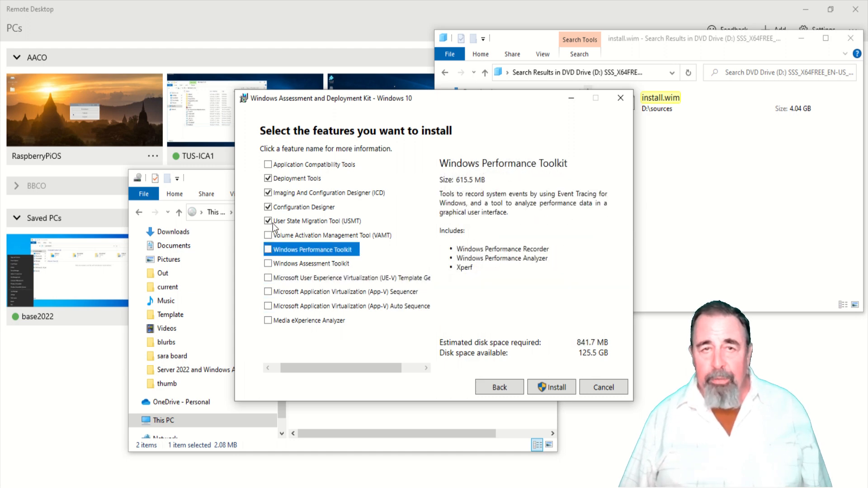
pyautogui.click(305, 207)
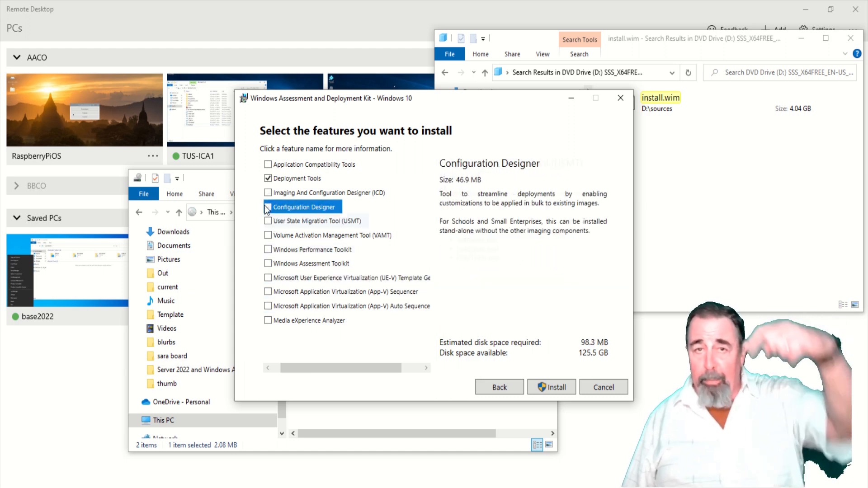
pyautogui.click(296, 178)
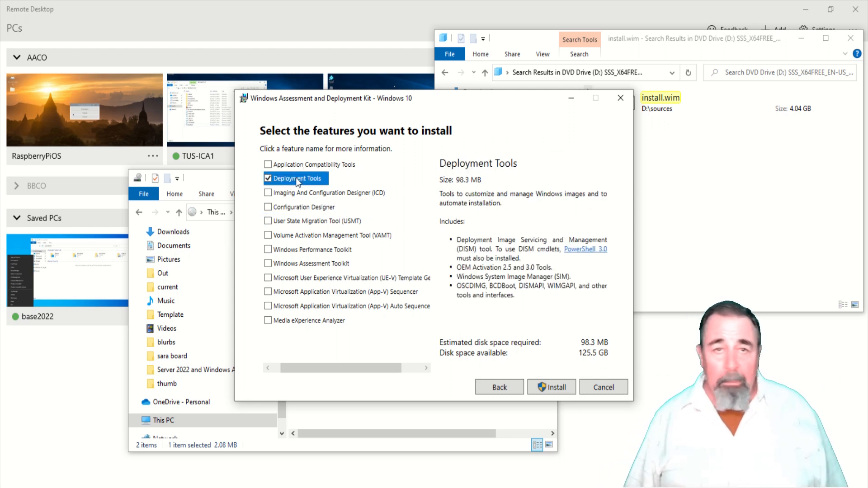
pyautogui.moveTo(495, 248)
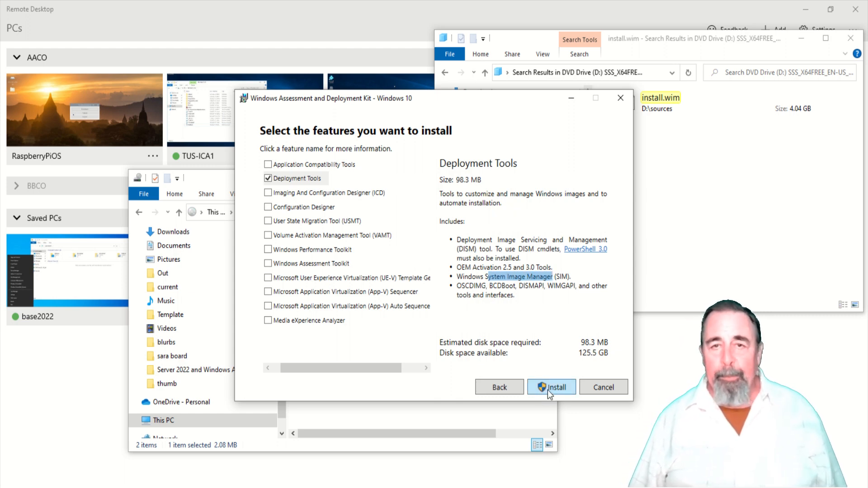
# Install the Deployment Tools feature and close ADK Setup when finished.
pyautogui.click(551, 387)
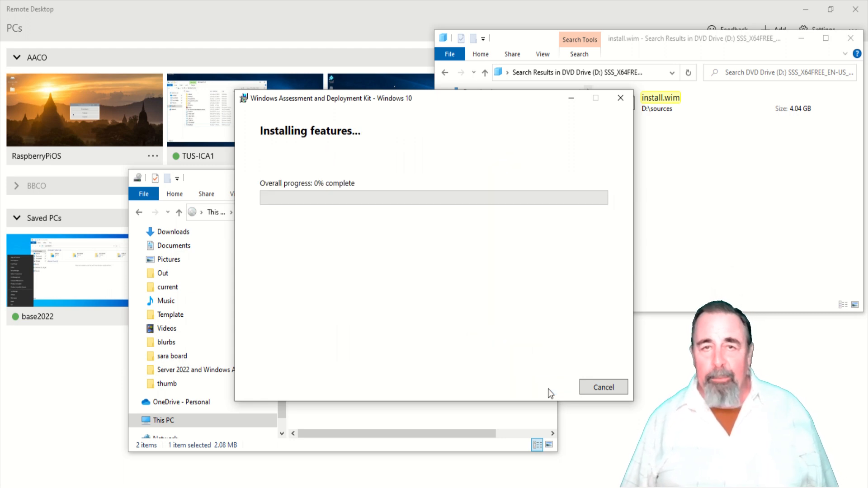
pyautogui.moveTo(358, 332)
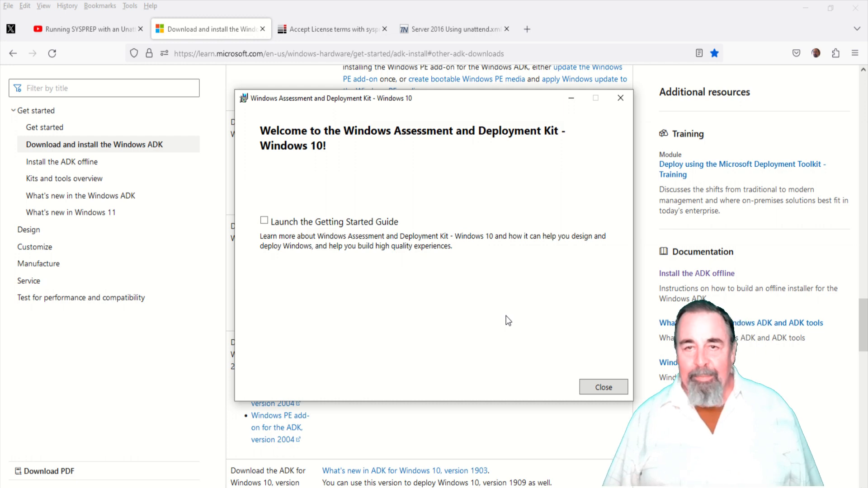
pyautogui.moveTo(604, 387)
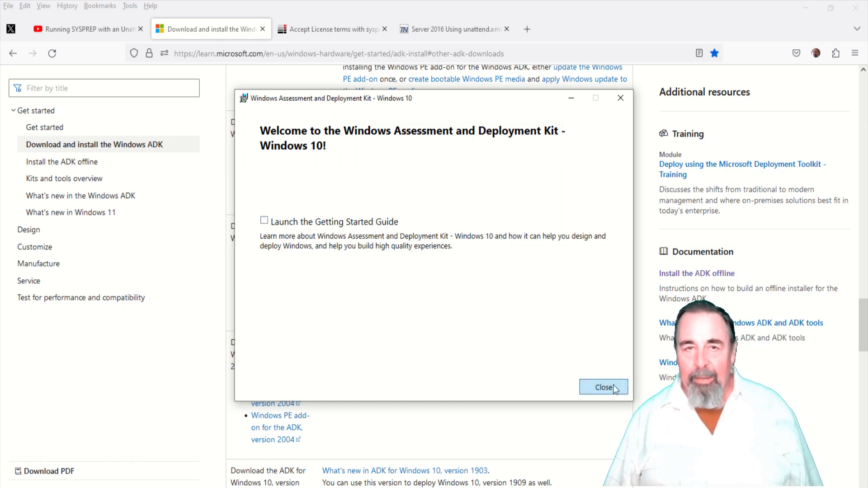
pyautogui.click(603, 387)
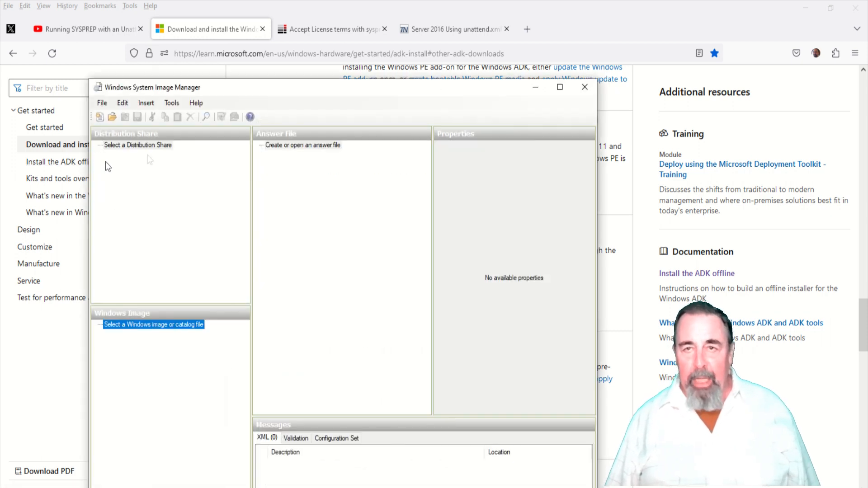
# Maximize Windows System Image Manager and choose New Answer File.
pyautogui.click(559, 87)
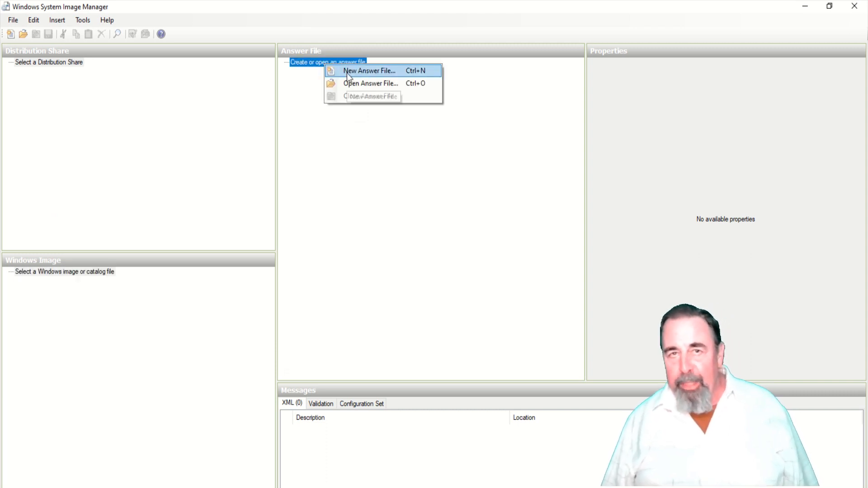
pyautogui.click(369, 70)
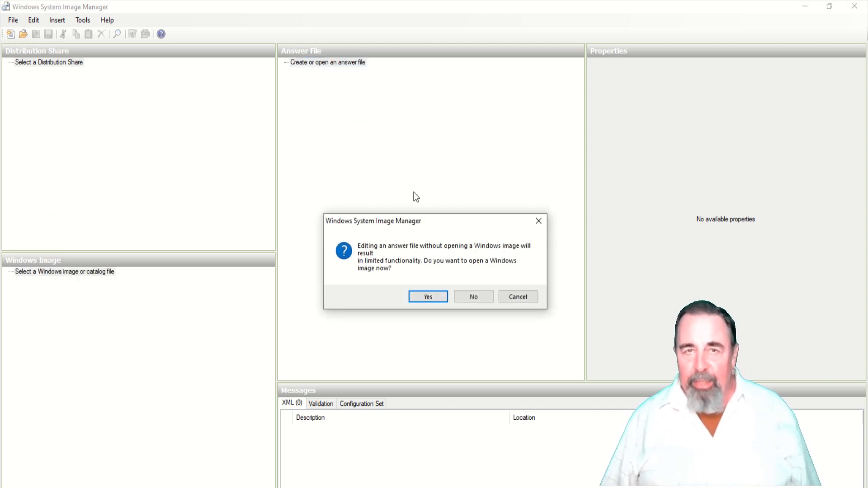
pyautogui.moveTo(465, 277)
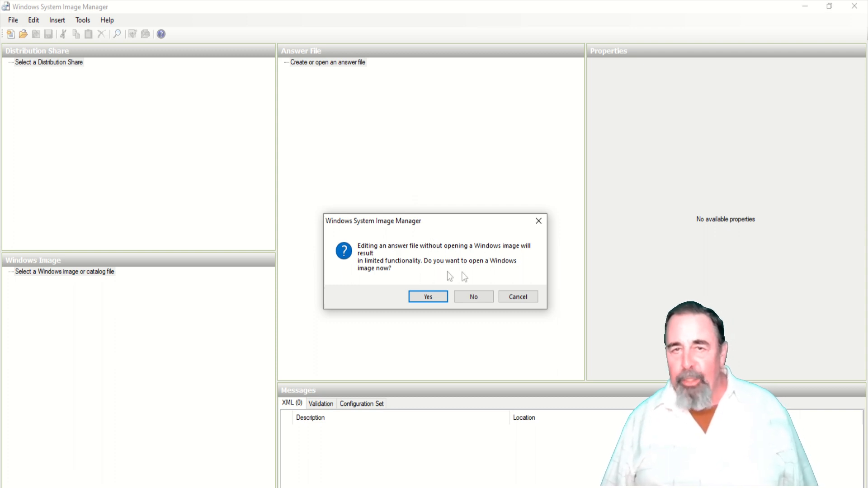
pyautogui.moveTo(498, 254)
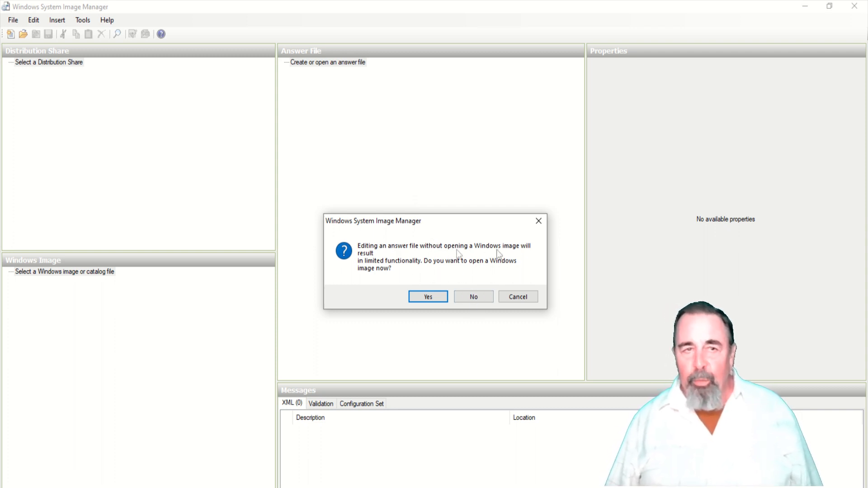
# Decline opening a Windows image, then open and cancel the Select Windows Image dialog.
pyautogui.click(473, 296)
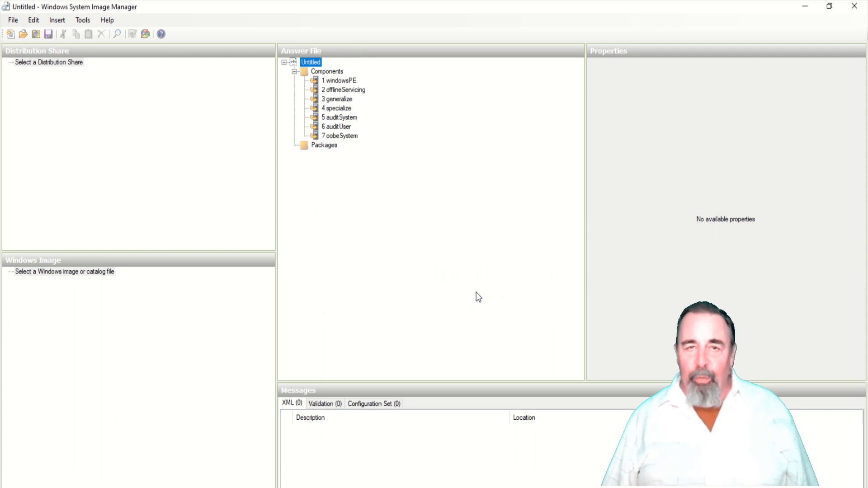
pyautogui.rightClick(62, 272)
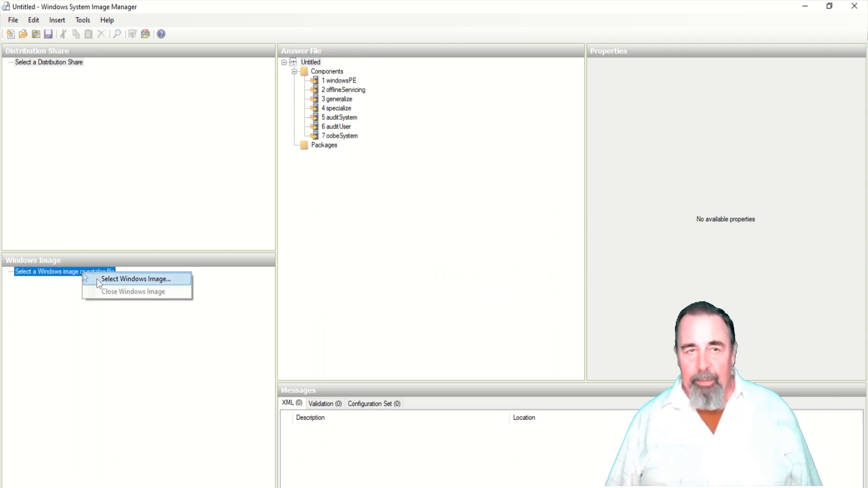
pyautogui.click(138, 279)
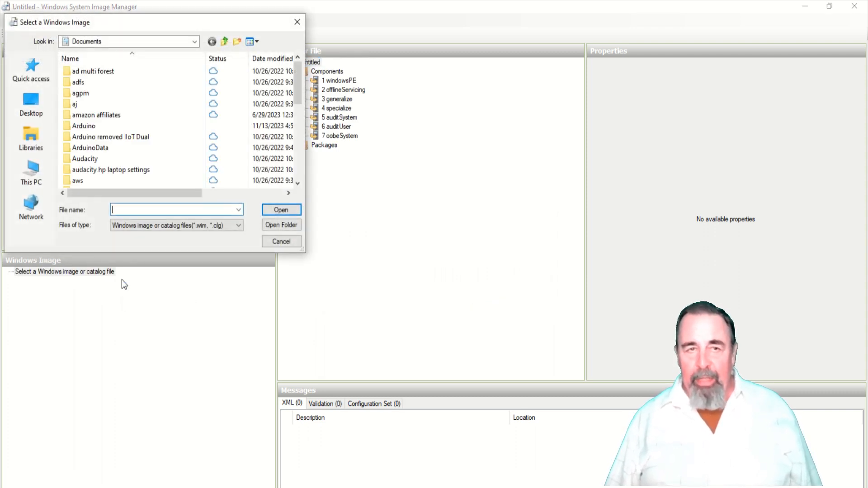
pyautogui.scroll(3)
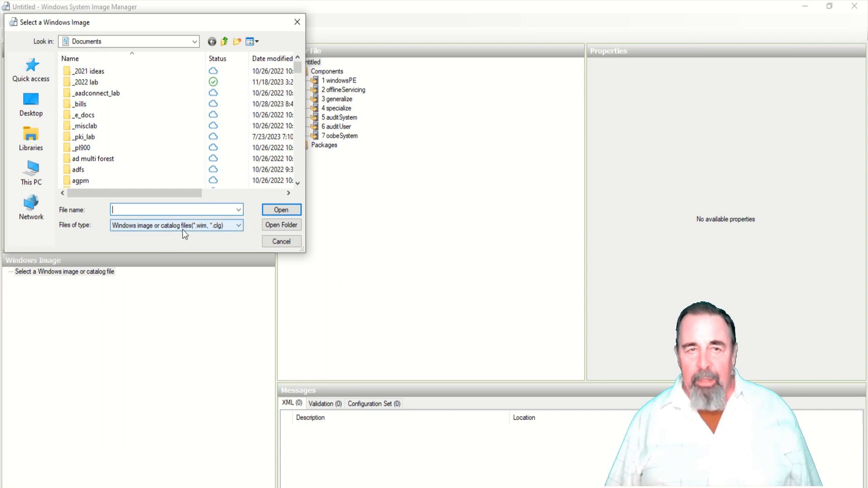
pyautogui.click(281, 241)
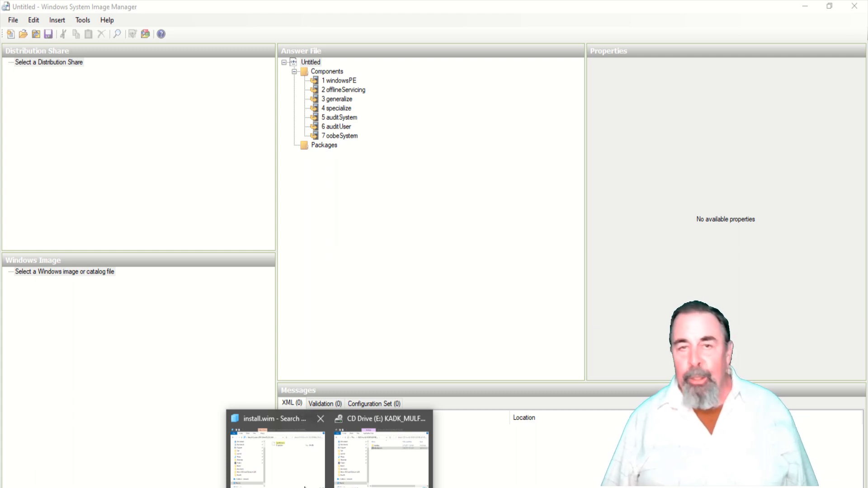
# Clear the install.wim search and locate install.wim in DVD Drive (D:)\sources.
pyautogui.click(275, 454)
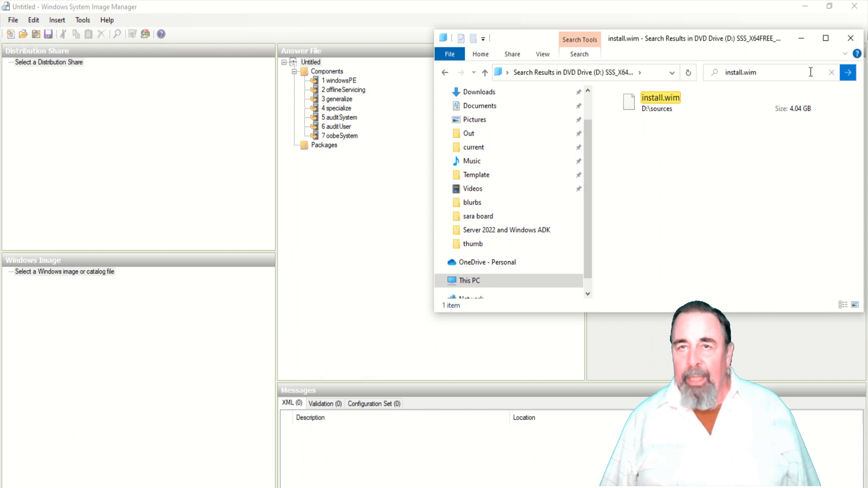
pyautogui.click(831, 72)
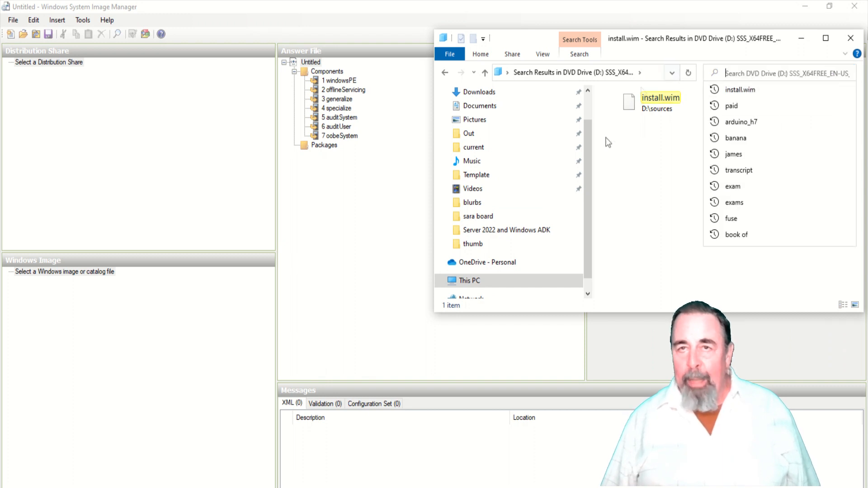
pyautogui.click(484, 72)
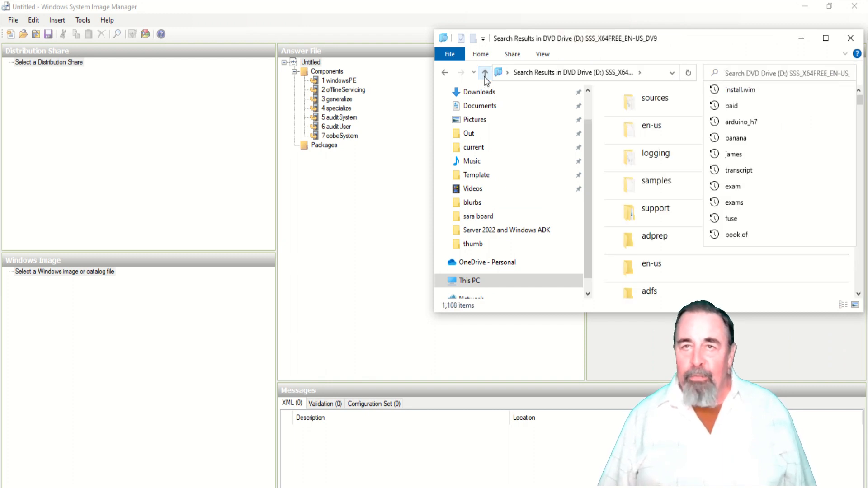
pyautogui.click(485, 73)
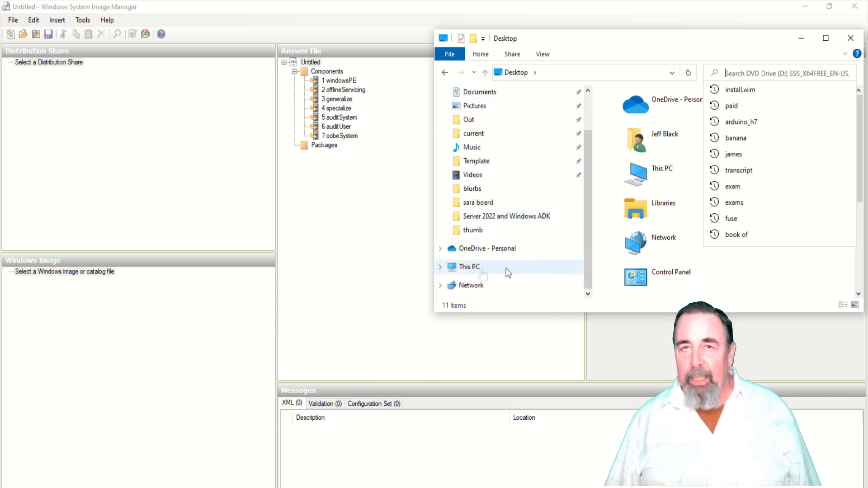
pyautogui.click(517, 252)
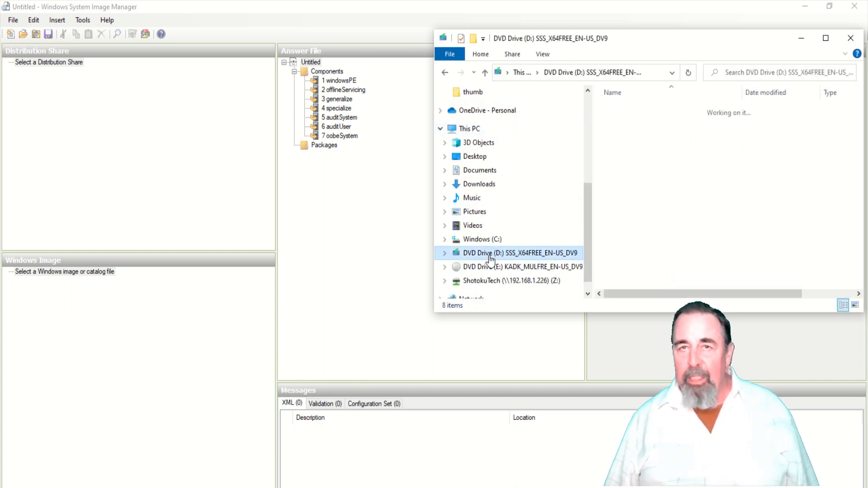
pyautogui.click(519, 254)
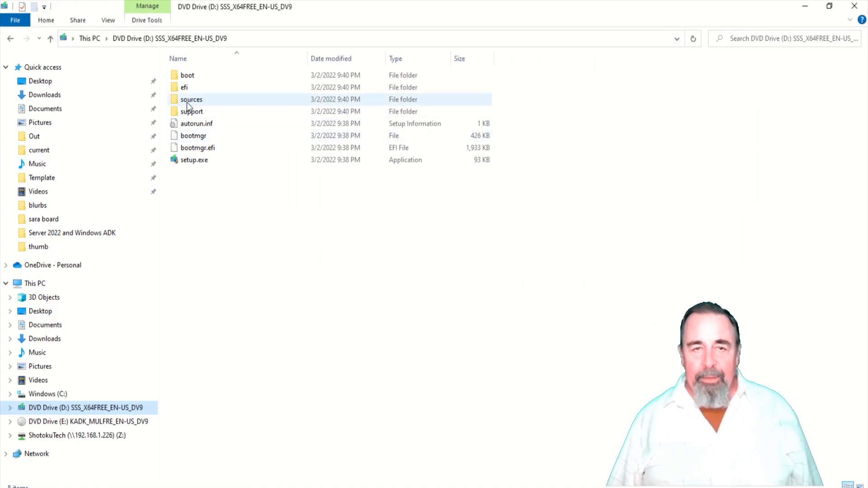
pyautogui.doubleClick(191, 99)
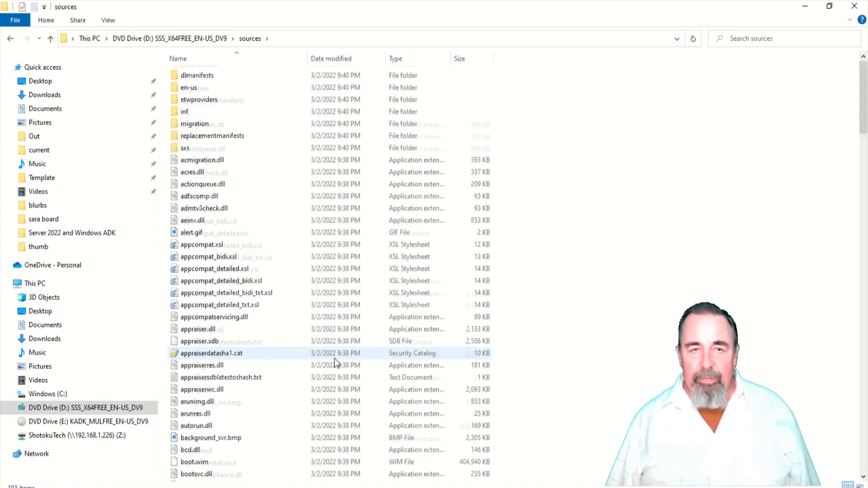
pyautogui.scroll(-3)
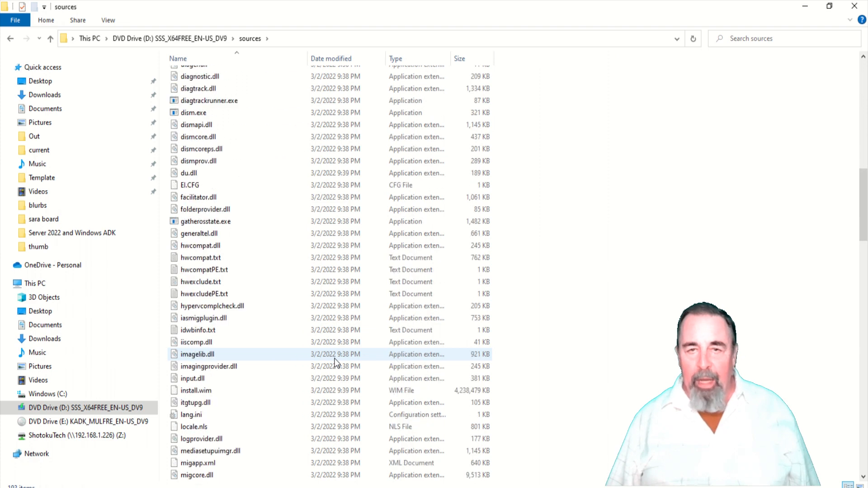
pyautogui.rightClick(195, 390)
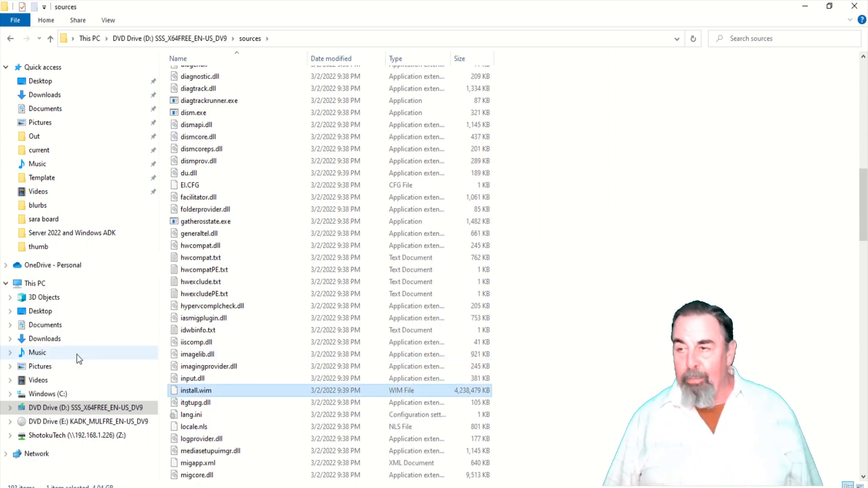
# Browse to Windows (C:) and bring up actions for the Temp folder.
pyautogui.click(47, 394)
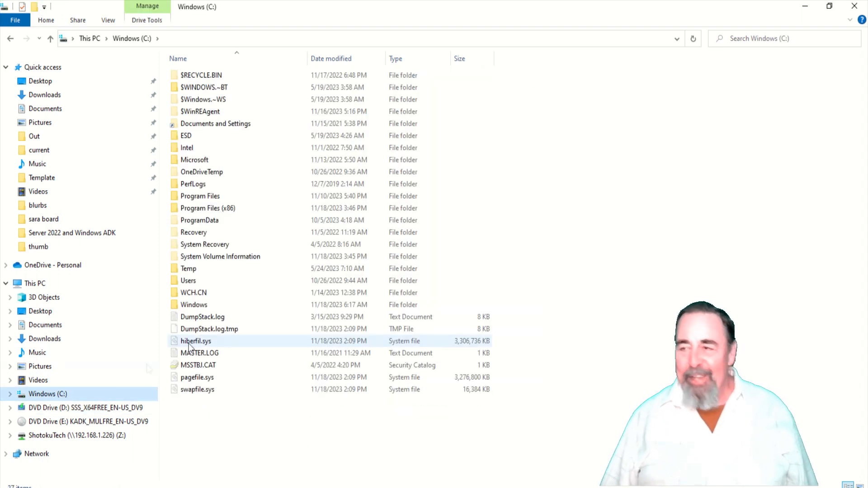
pyautogui.rightClick(189, 269)
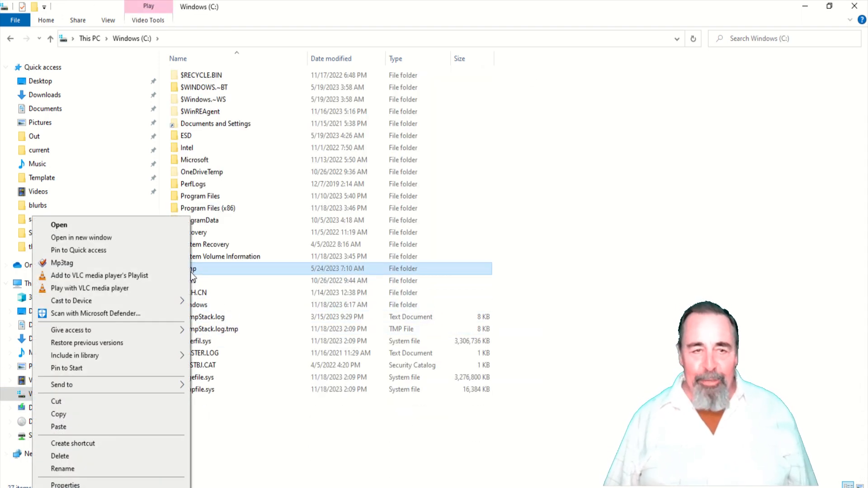
pyautogui.click(58, 427)
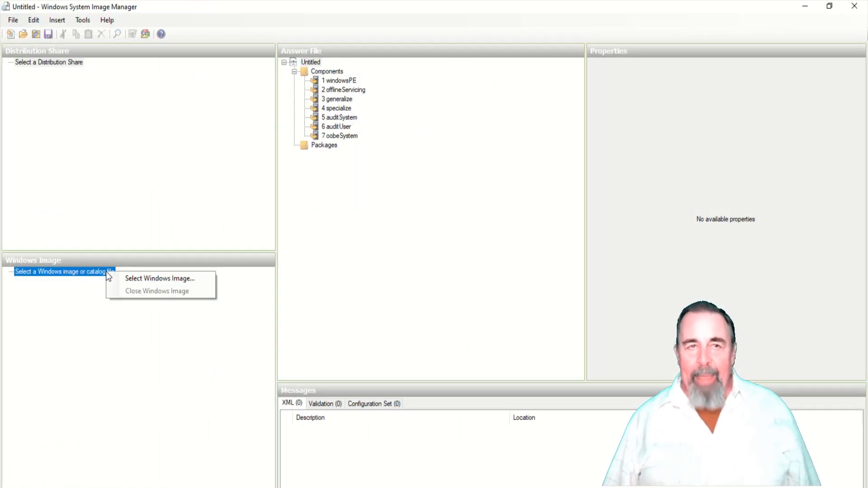
# Open install.wim from C:\Temp and select the Windows Server 2022 SERVERSTANDARD edition.
pyautogui.click(160, 278)
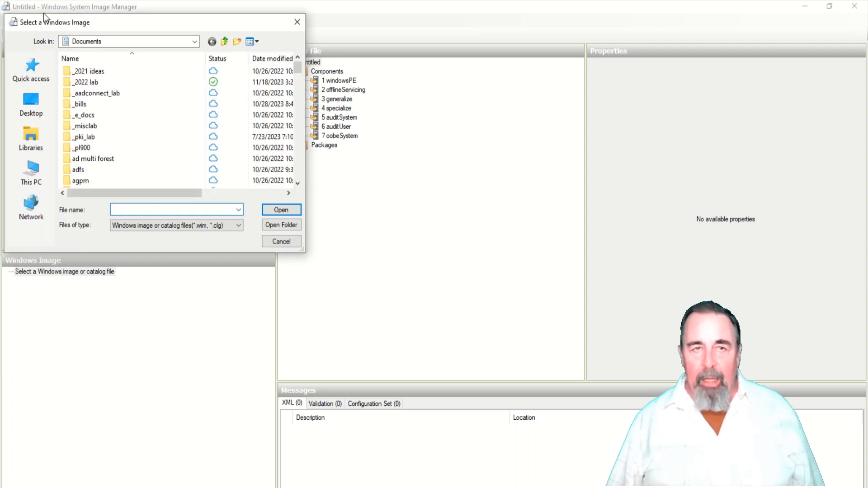
pyautogui.write('c:\\')
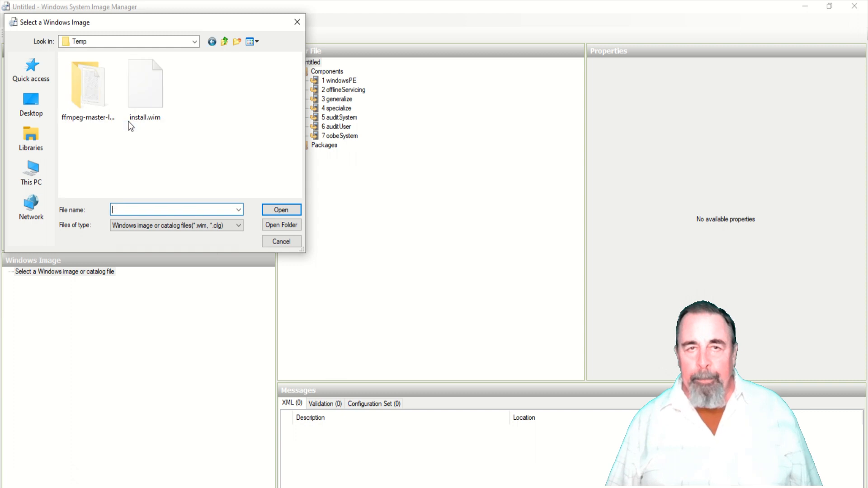
pyautogui.click(145, 83)
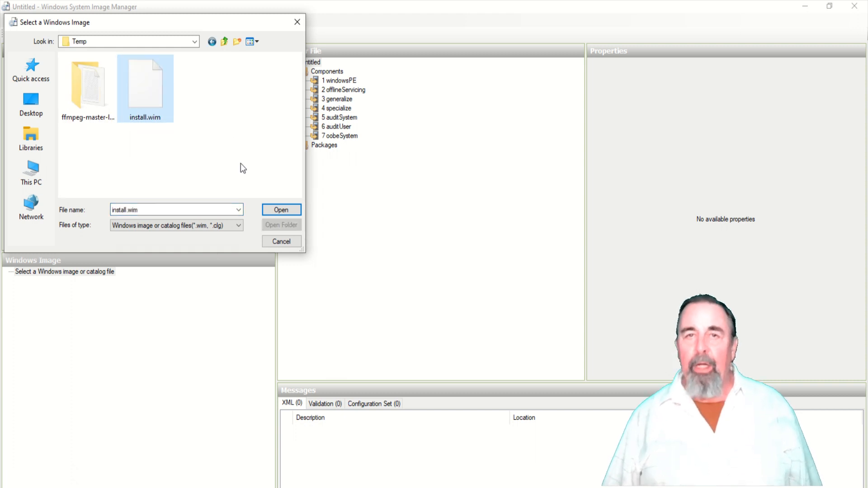
pyautogui.click(281, 209)
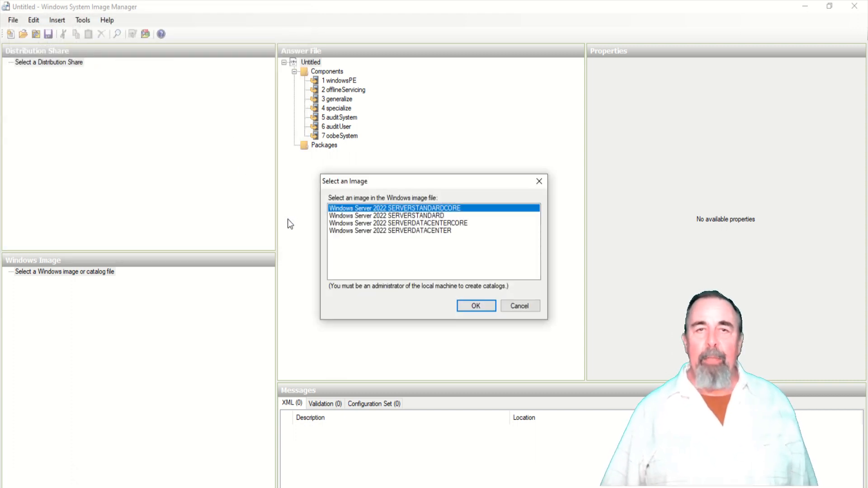
pyautogui.moveTo(402, 220)
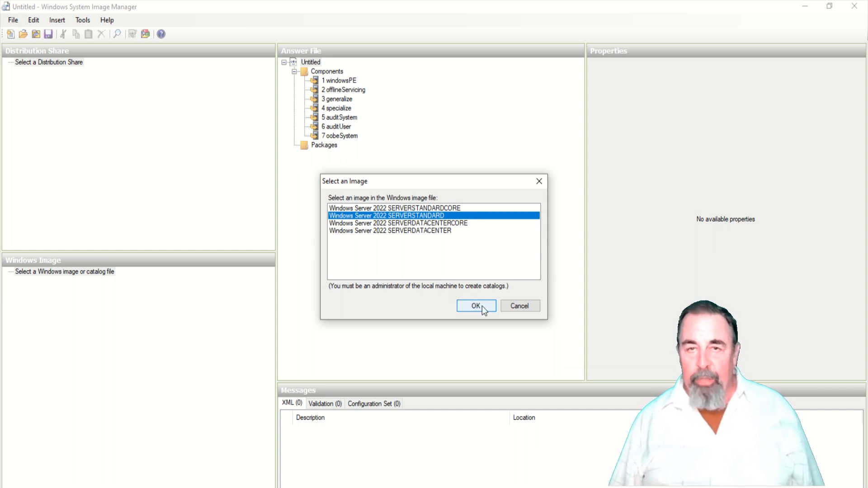
pyautogui.click(475, 306)
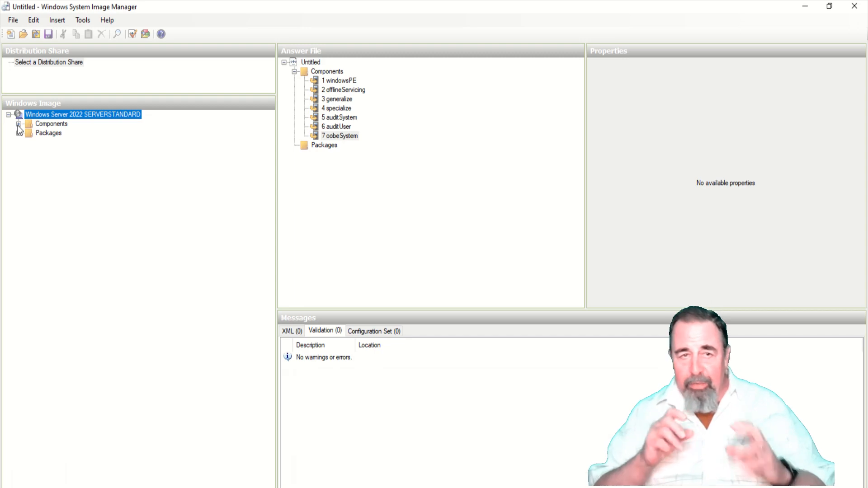
# Expand the image's Components, check the specialize and oobeSystem passes, and select amd64_Microsoft-Windows-Shell-Setup.
pyautogui.click(18, 124)
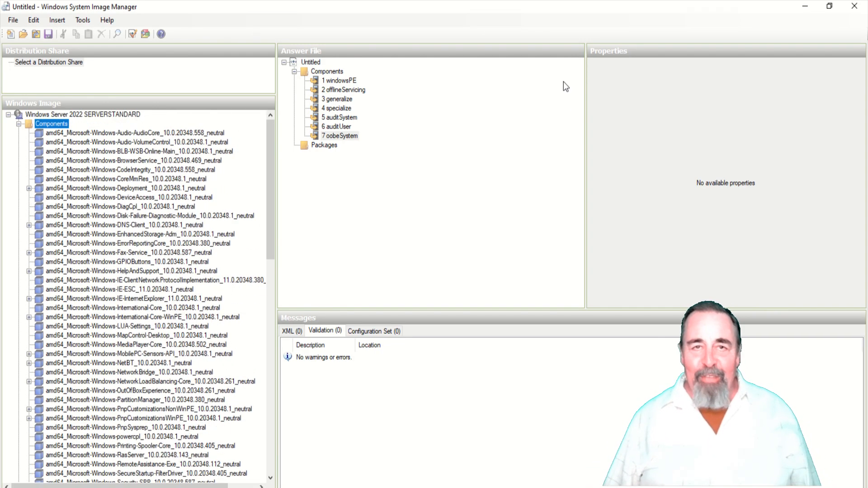
pyautogui.click(336, 108)
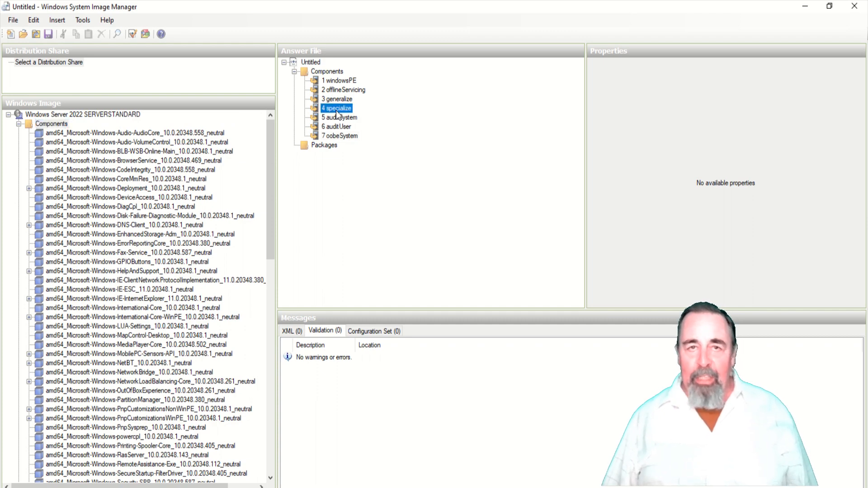
pyautogui.click(340, 136)
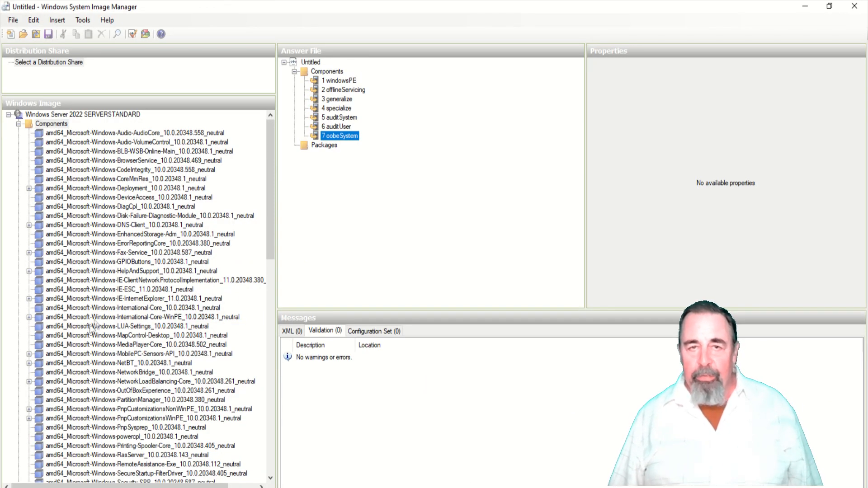
pyautogui.scroll(-3)
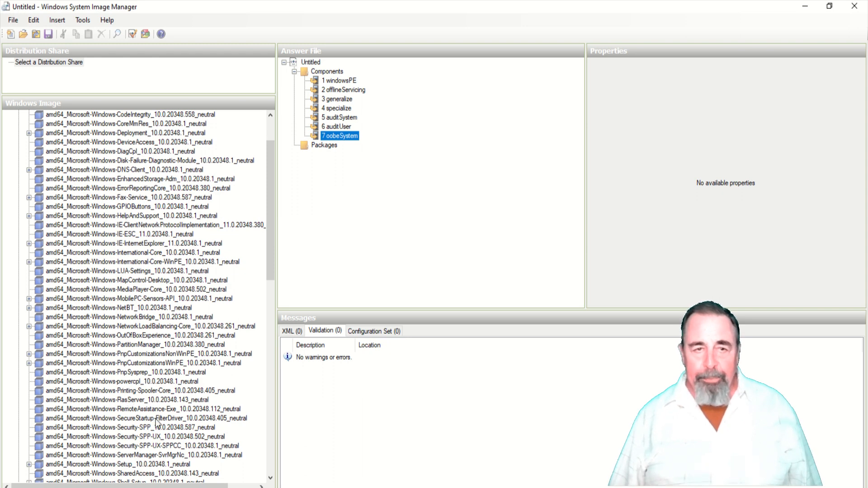
pyautogui.scroll(-3)
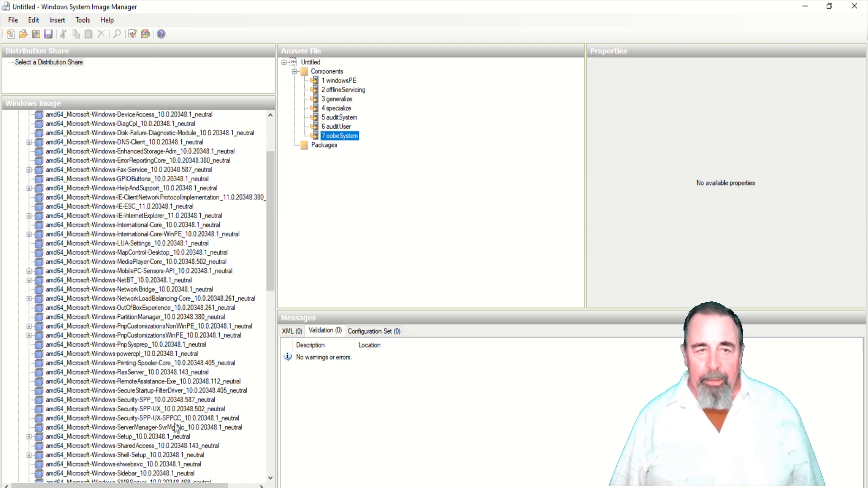
pyautogui.click(126, 455)
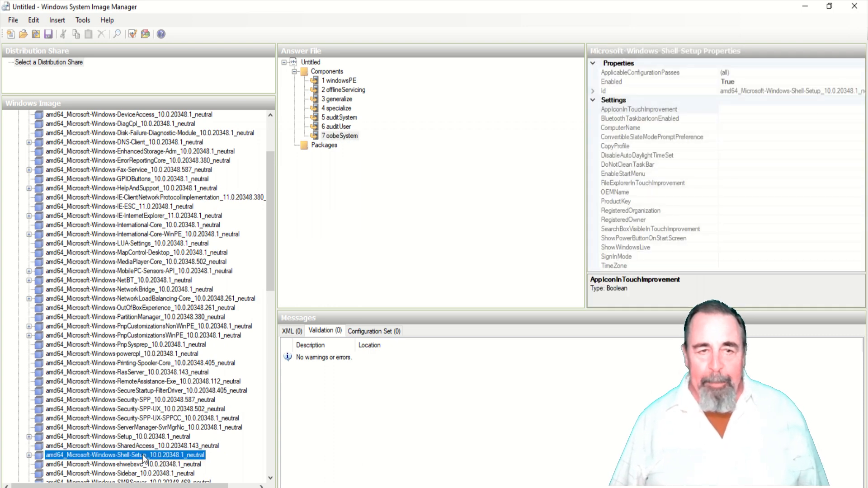
# Add amd64_Microsoft-Windows-Shell-Setup to Pass 4 specialize via its right-click menu.
pyautogui.rightClick(144, 454)
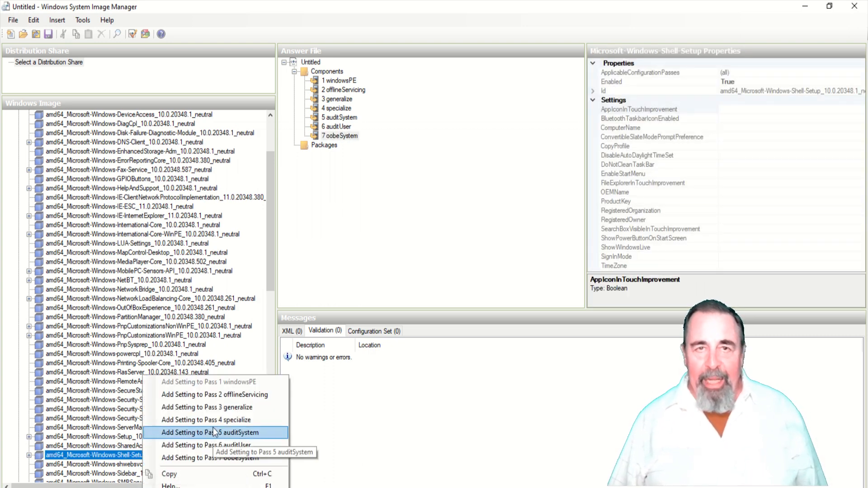
pyautogui.moveTo(219, 420)
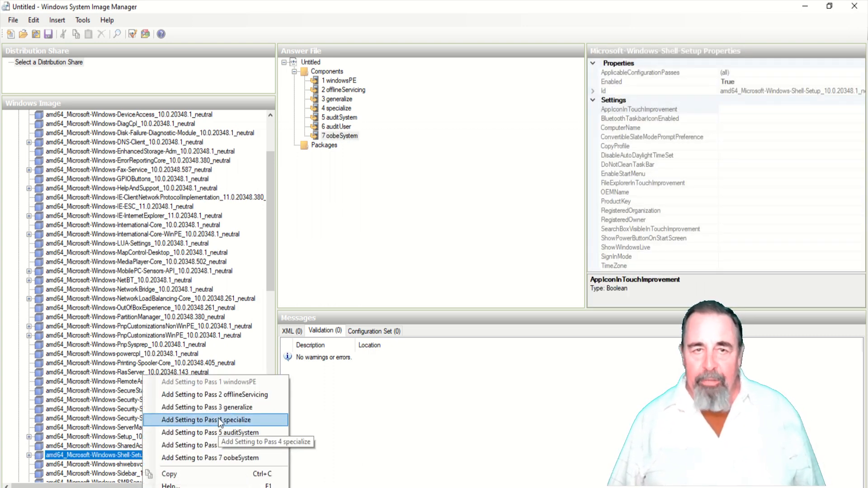
pyautogui.click(208, 420)
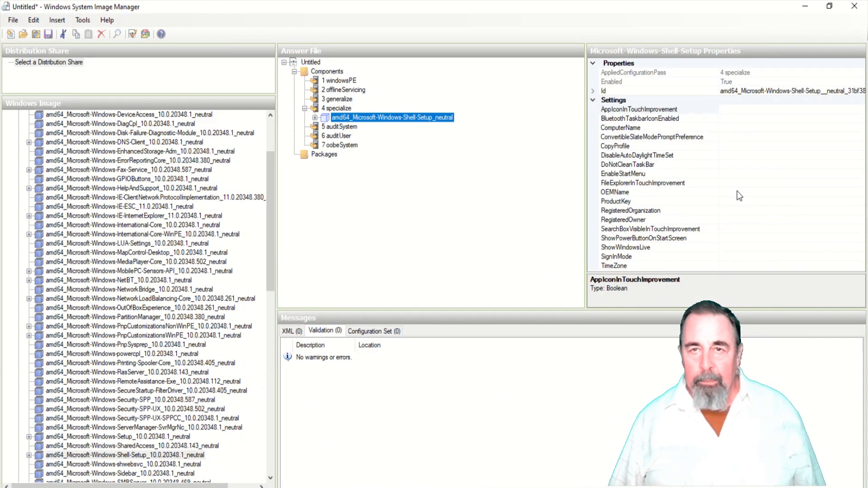
pyautogui.moveTo(729, 271)
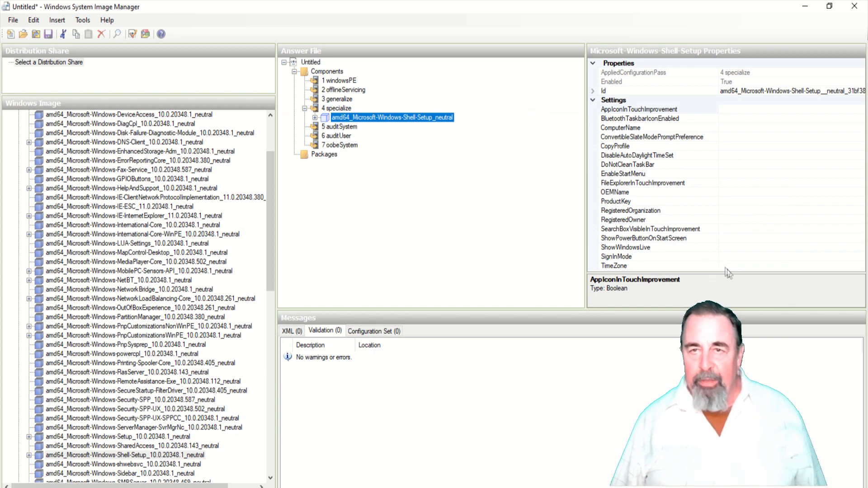
# Set Shell-Setup TimeZone to 'US Mountain Standard Time' and ShowWindowsLive to false.
pyautogui.click(614, 266)
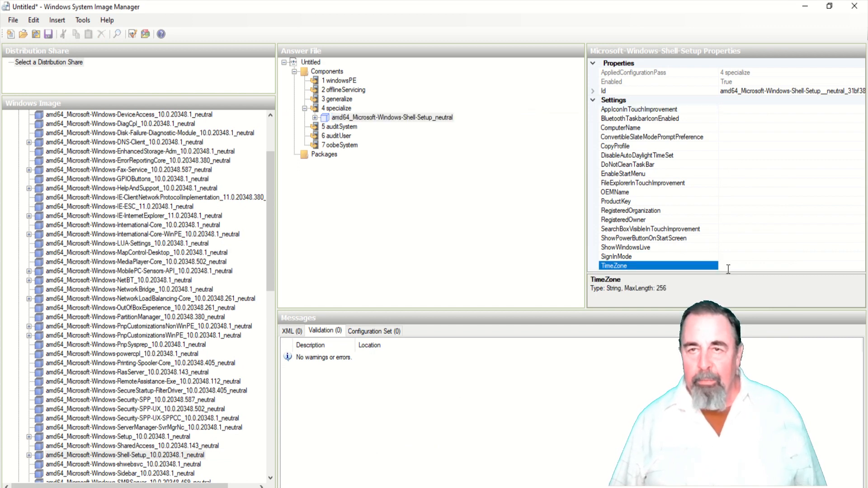
pyautogui.write('US Mountain Standard Time')
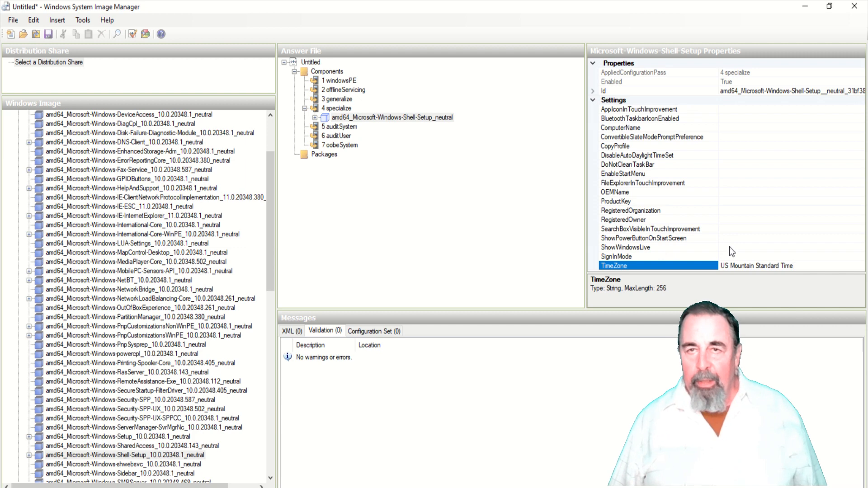
pyautogui.click(626, 247)
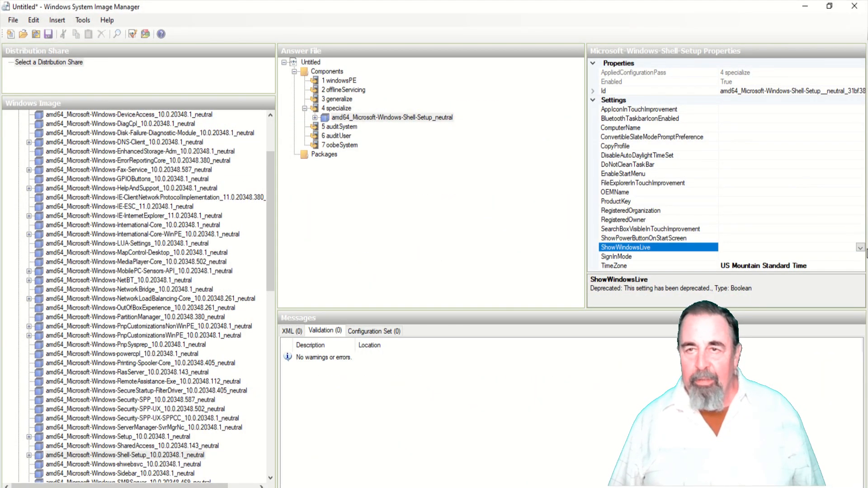
pyautogui.click(855, 248)
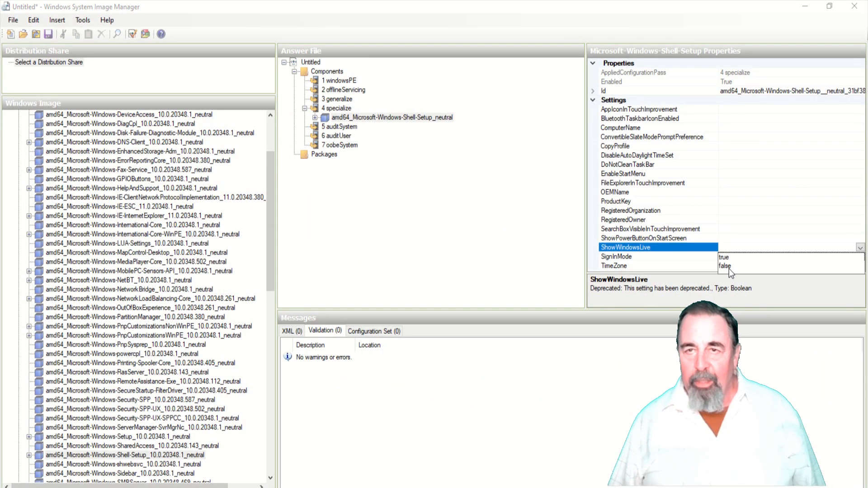
pyautogui.click(725, 266)
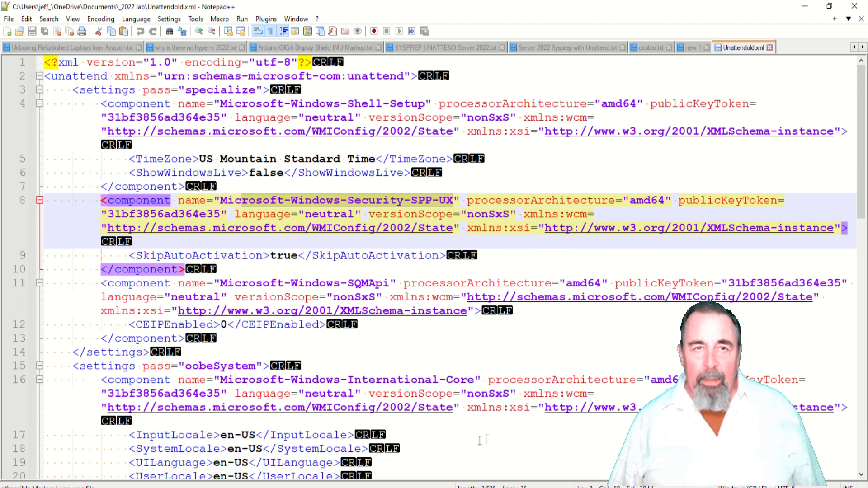
# Scroll through the specialize settings of Unattendold.xml in Notepad++.
pyautogui.scroll(-3)
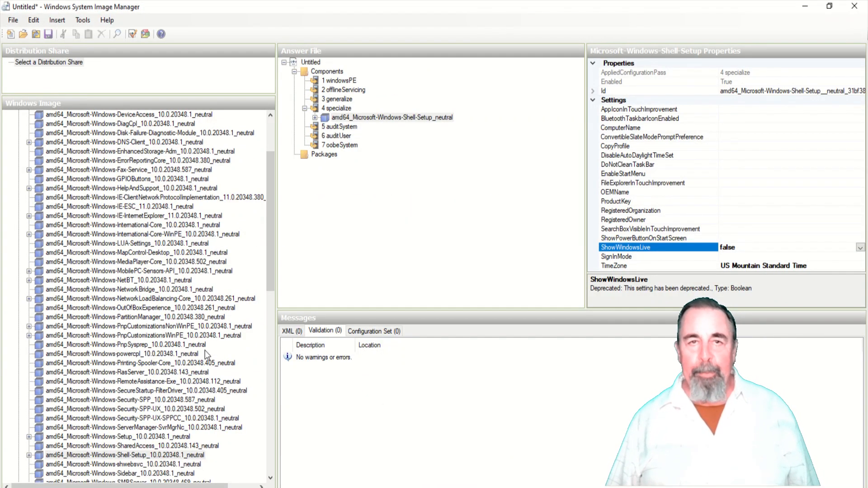
pyautogui.moveTo(173, 412)
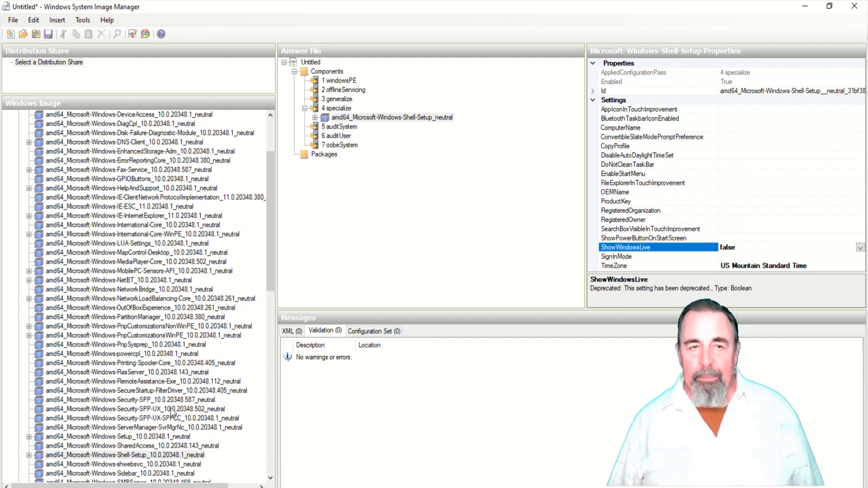
# Add amd64_Microsoft-Windows-Security-SPP-UX to Pass 4 specialize and set SkipAutoActivation to true.
pyautogui.click(135, 409)
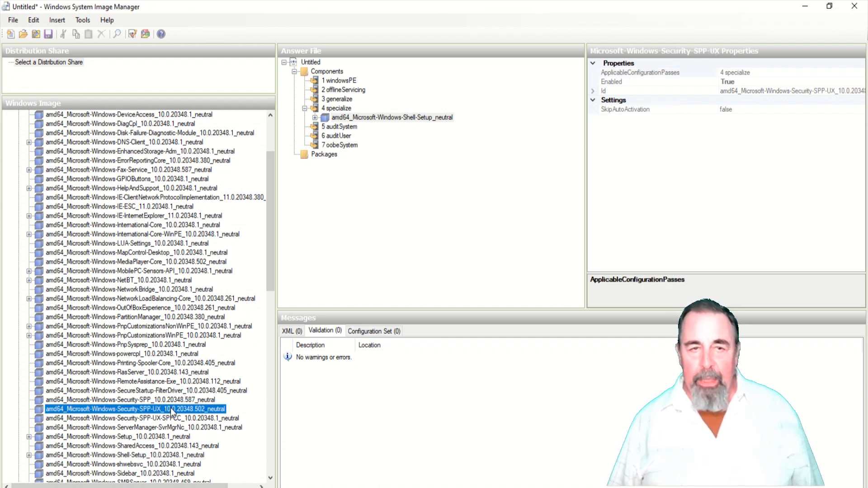
pyautogui.rightClick(136, 409)
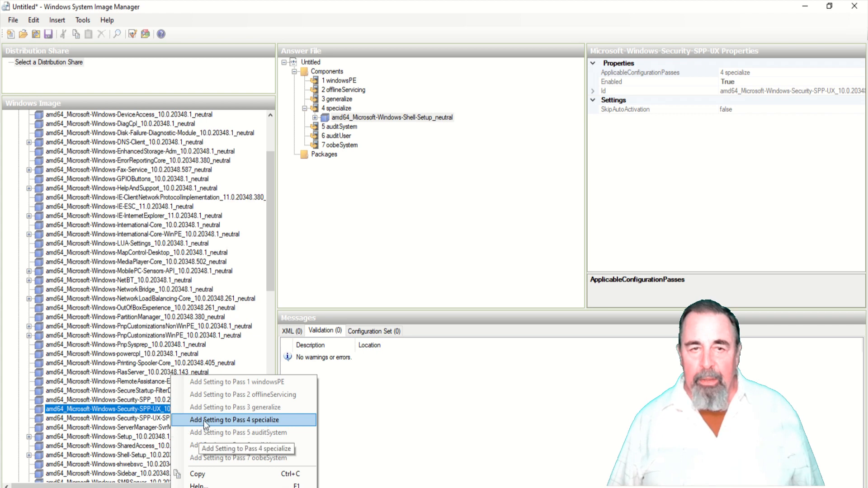
pyautogui.moveTo(235, 382)
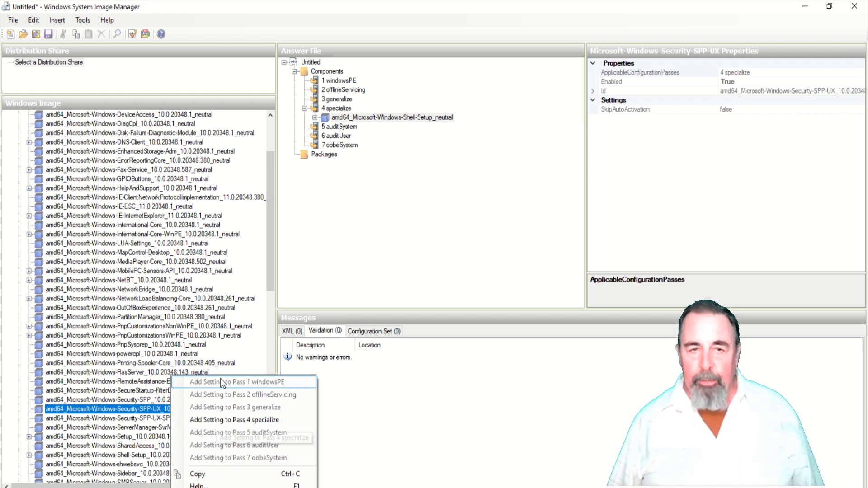
pyautogui.click(234, 420)
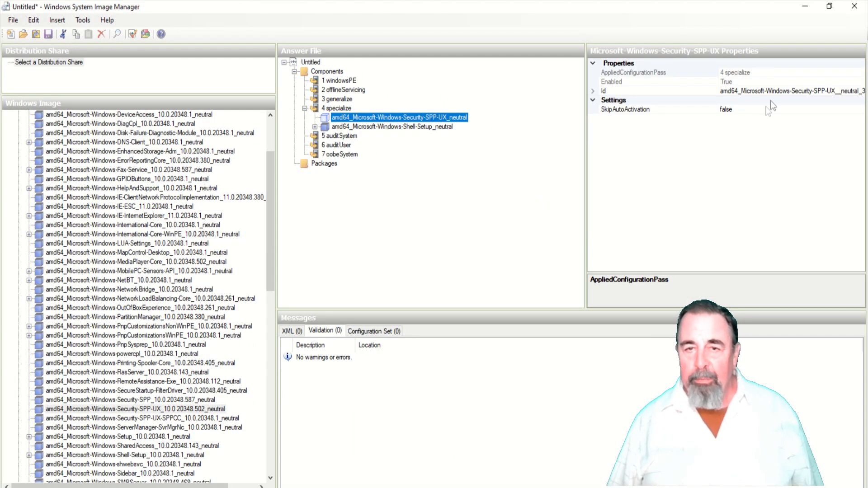
pyautogui.click(626, 109)
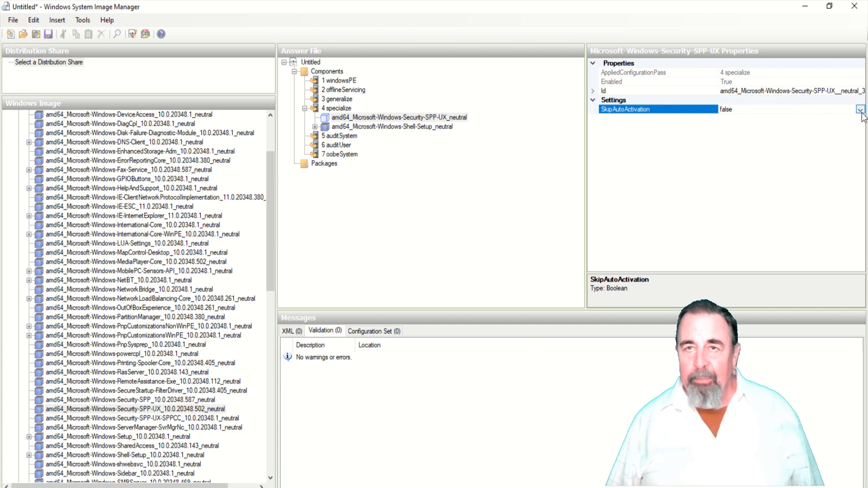
pyautogui.click(860, 109)
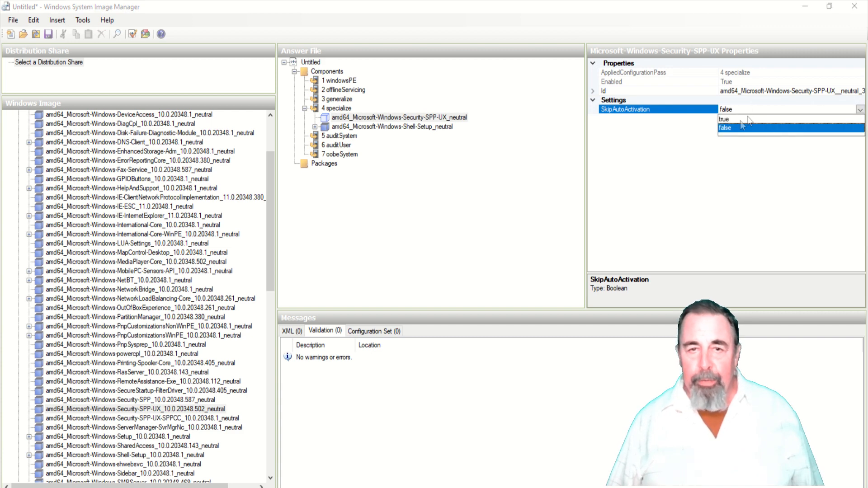
pyautogui.click(723, 119)
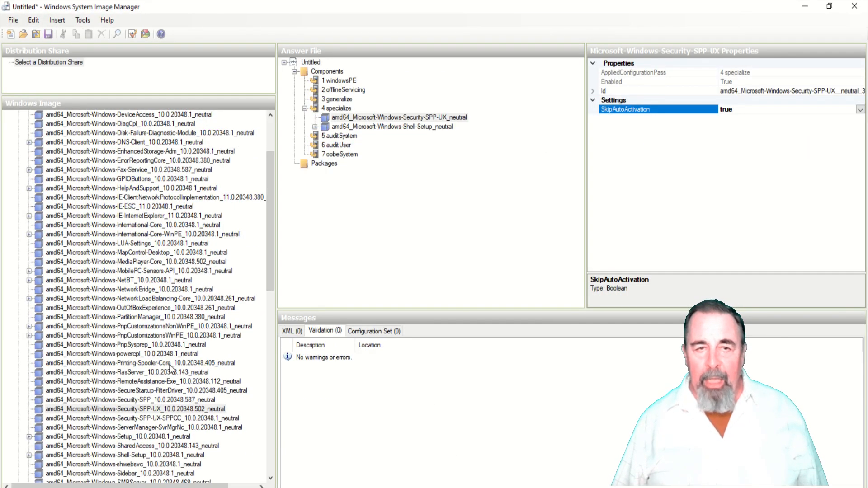
# Add Microsoft-Windows-SQMApi to the specialize pass and enter 0 for CEIPEnabled.
pyautogui.scroll(-3)
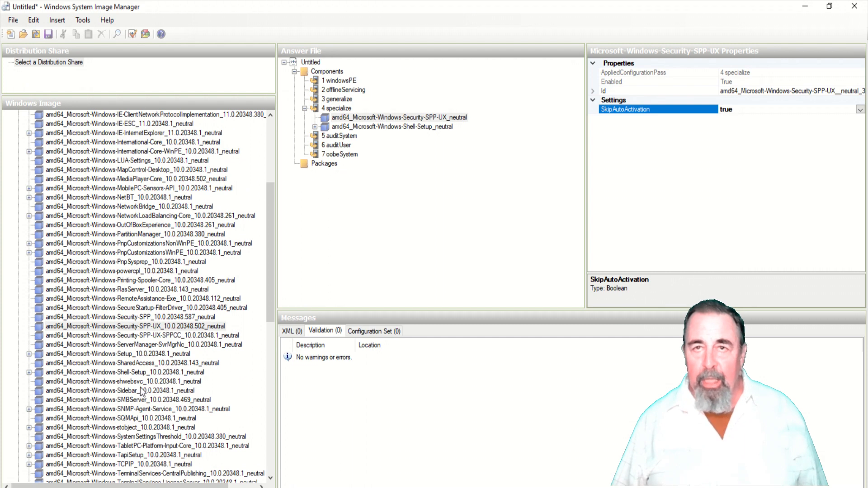
pyautogui.click(116, 418)
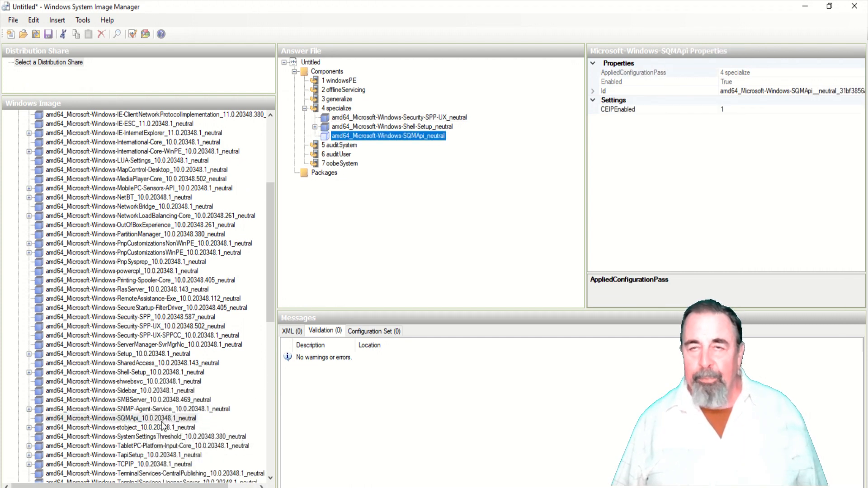
pyautogui.click(653, 109)
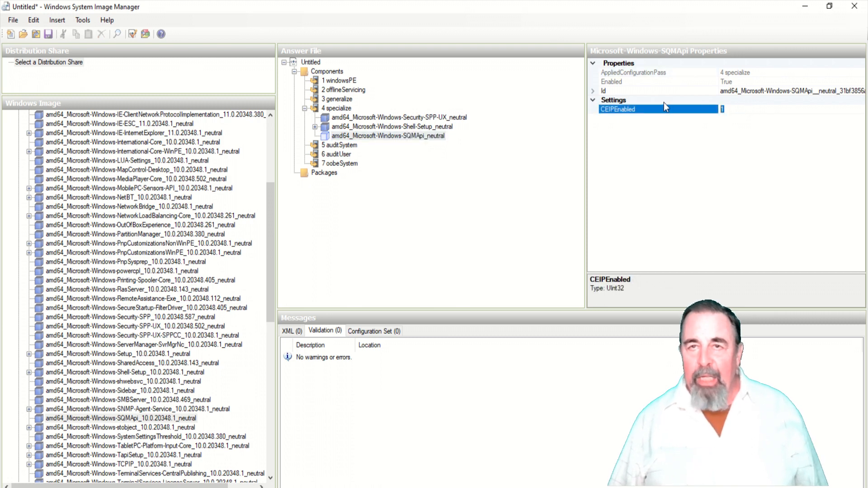
pyautogui.write('0')
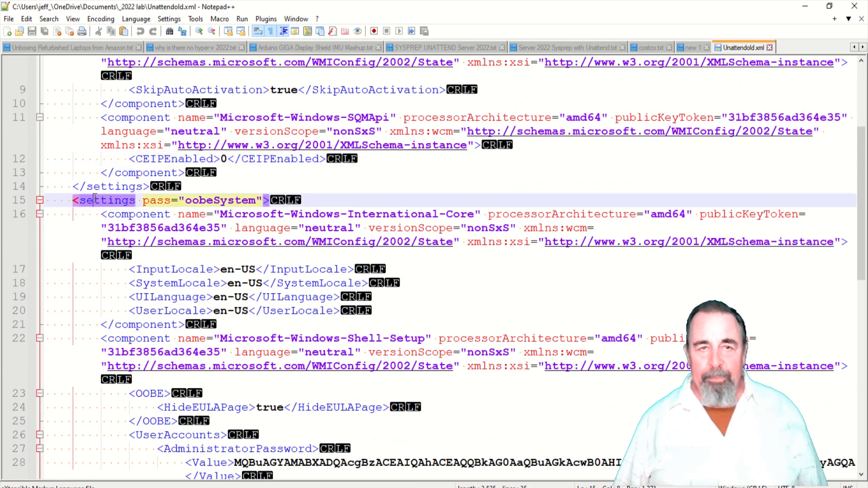
pyautogui.scroll(-3)
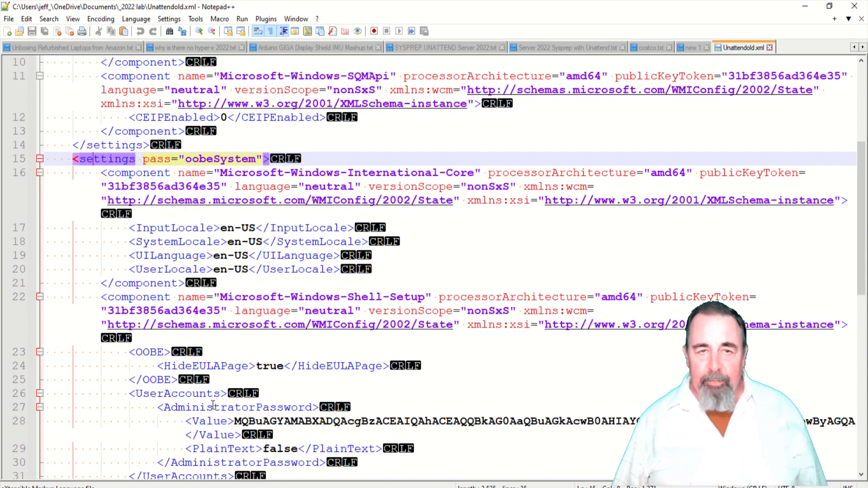
pyautogui.click(210, 408)
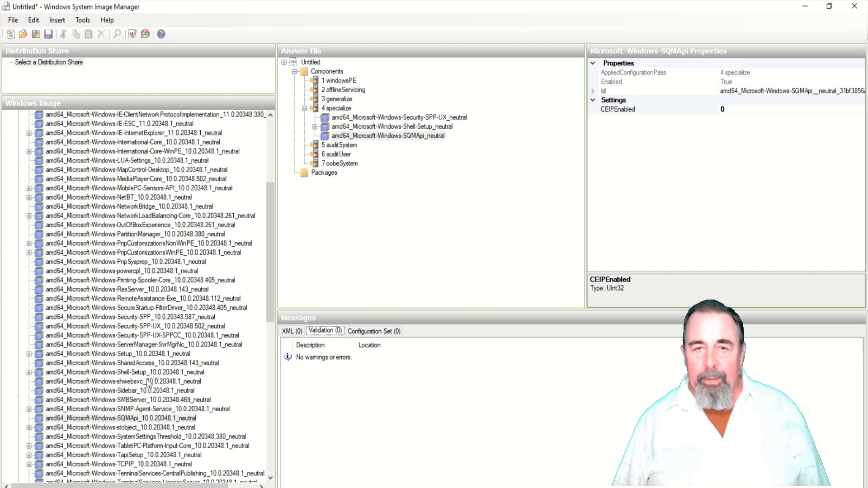
# Add Microsoft-Windows-International-Core to Pass 7 oobeSystem and type en-US into InputLocale.
pyautogui.scroll(3)
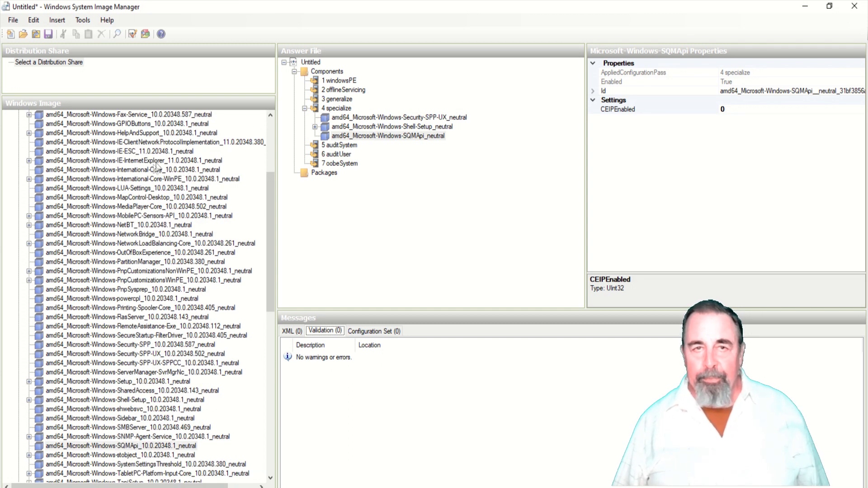
pyautogui.click(133, 169)
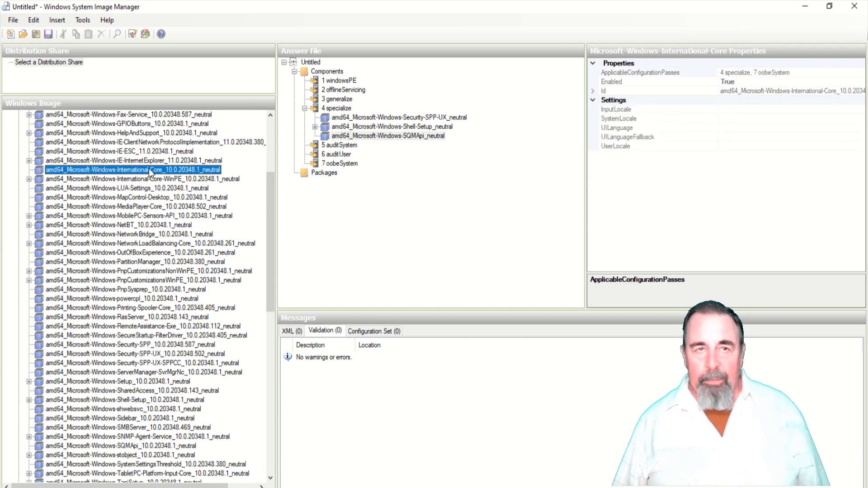
pyautogui.rightClick(131, 170)
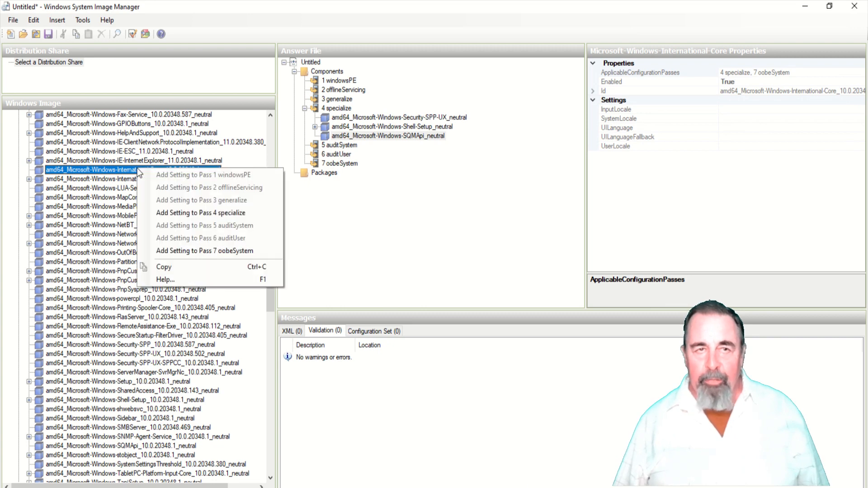
pyautogui.moveTo(220, 264)
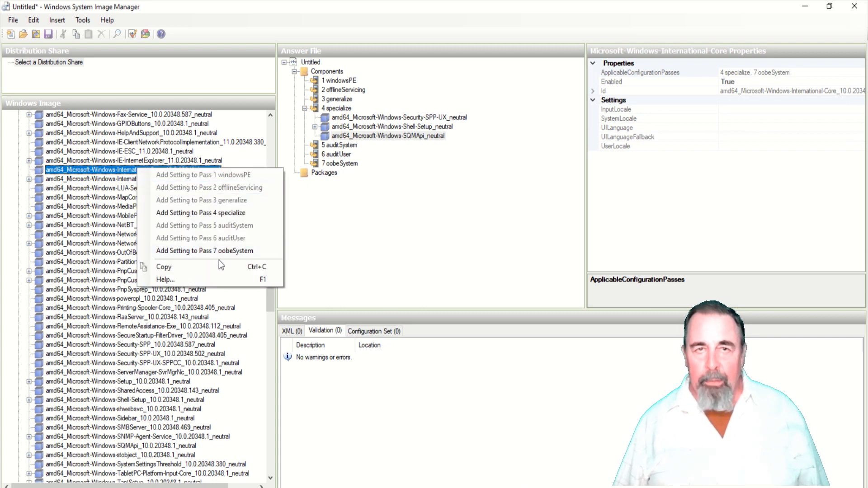
pyautogui.click(205, 251)
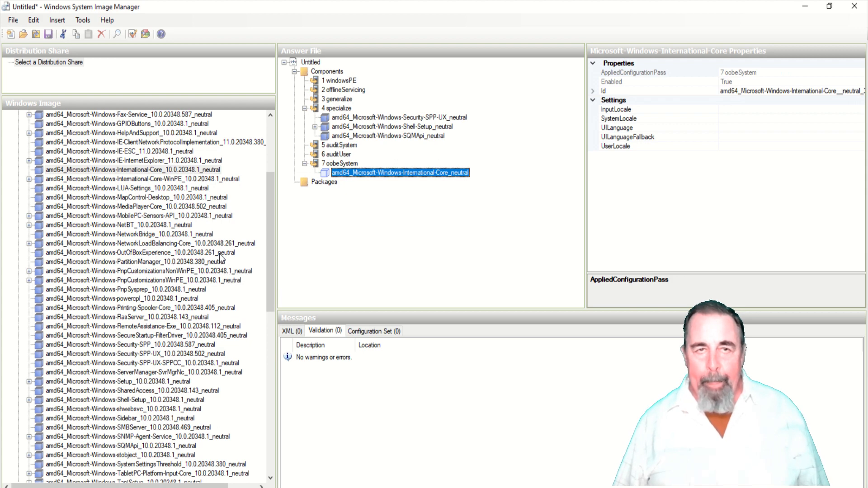
pyautogui.moveTo(257, 226)
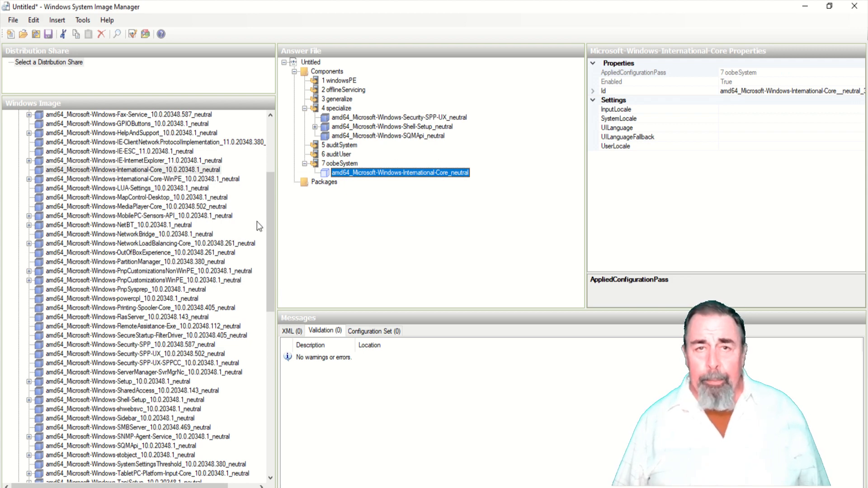
pyautogui.moveTo(772, 117)
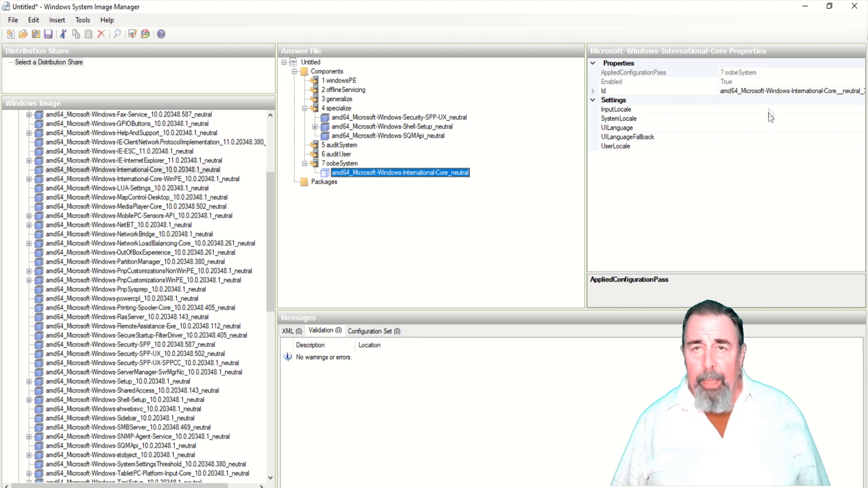
pyautogui.click(615, 109)
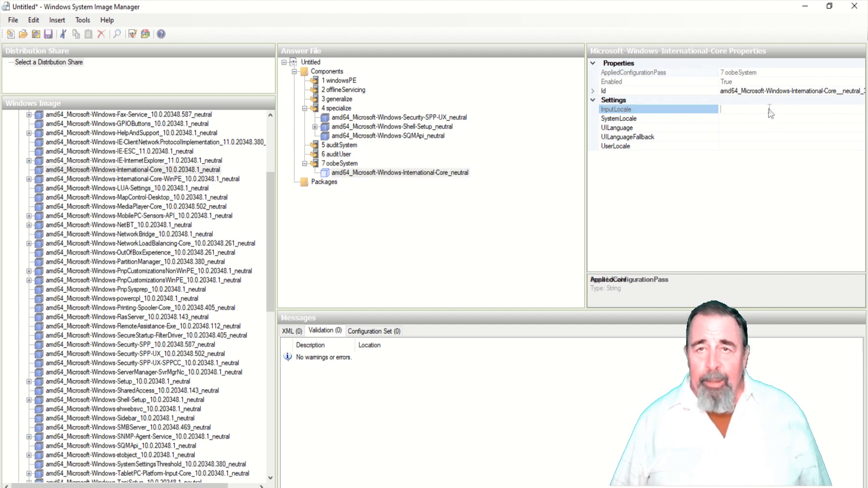
pyautogui.click(614, 109)
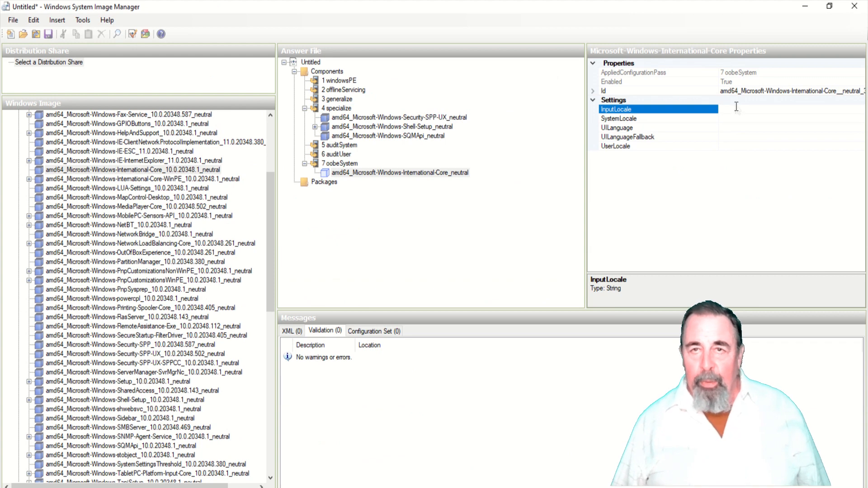
pyautogui.write('en-US</UserLocale>')
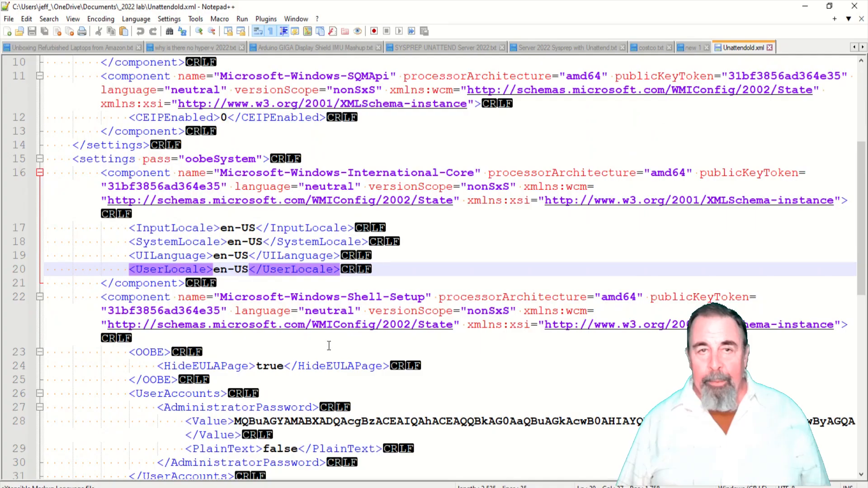
# Scroll through the en-US locale lines of Unattendold.xml in Notepad++.
pyautogui.scroll(-3)
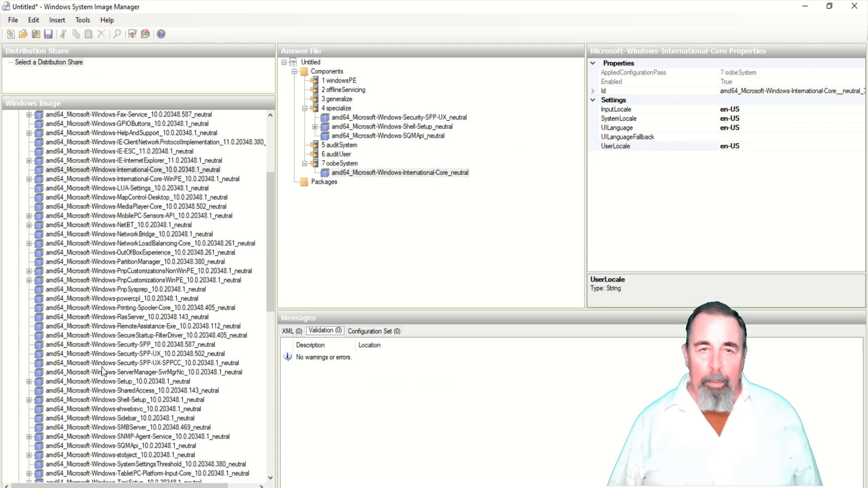
pyautogui.moveTo(155, 324)
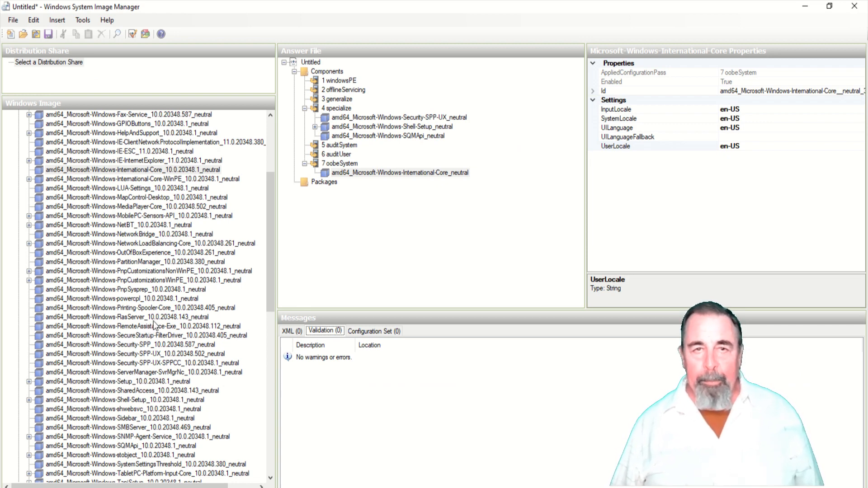
# Add Microsoft-Windows-Shell-Setup to Pass 7 oobeSystem.
pyautogui.click(123, 400)
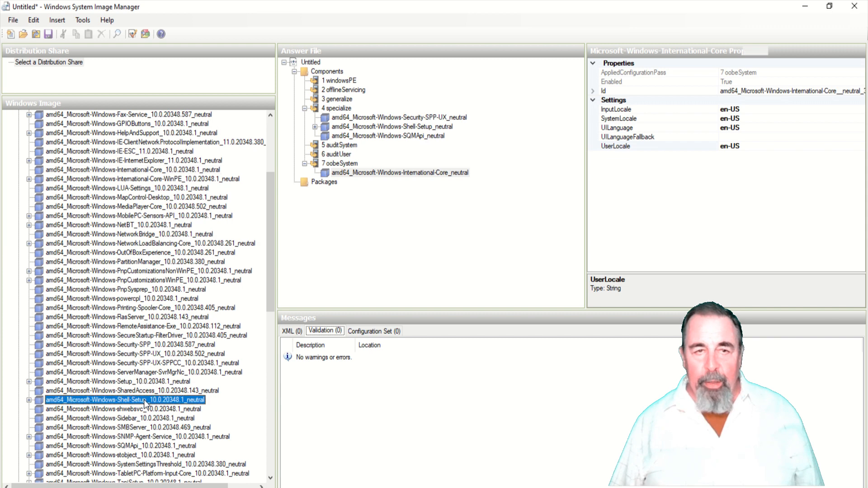
pyautogui.rightClick(124, 400)
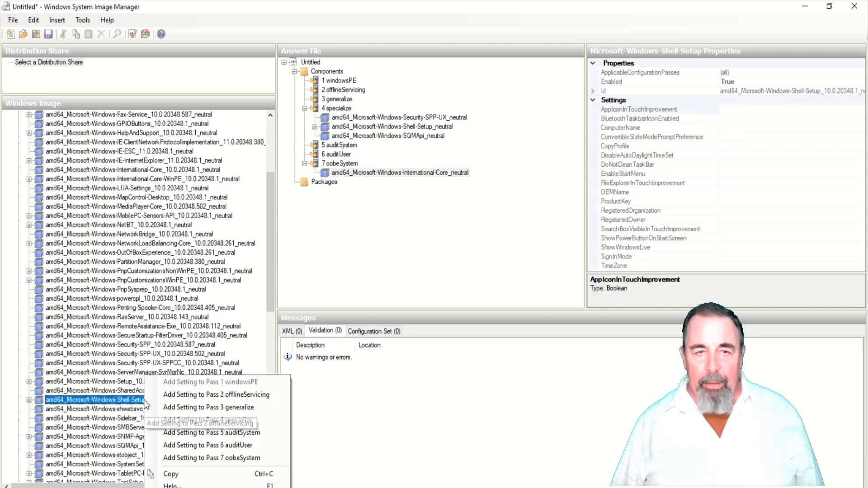
pyautogui.click(211, 458)
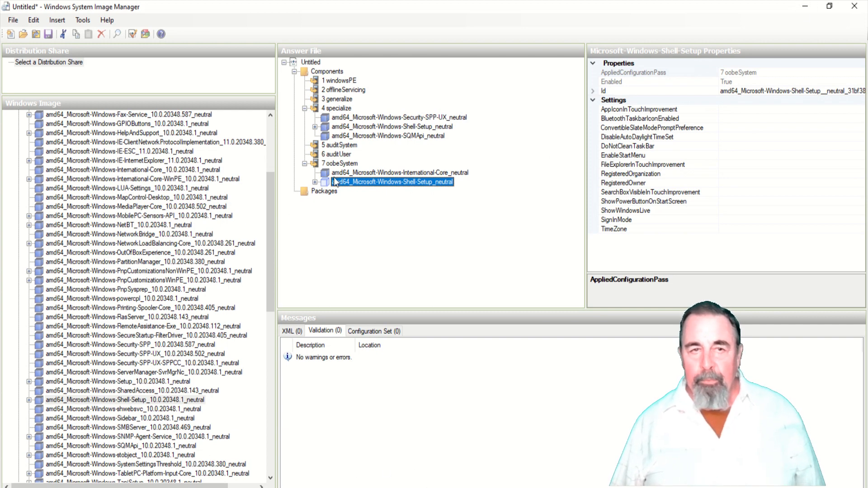
# Under Shell-Setup's OOBE group, set HideEULAPage to true.
pyautogui.click(315, 182)
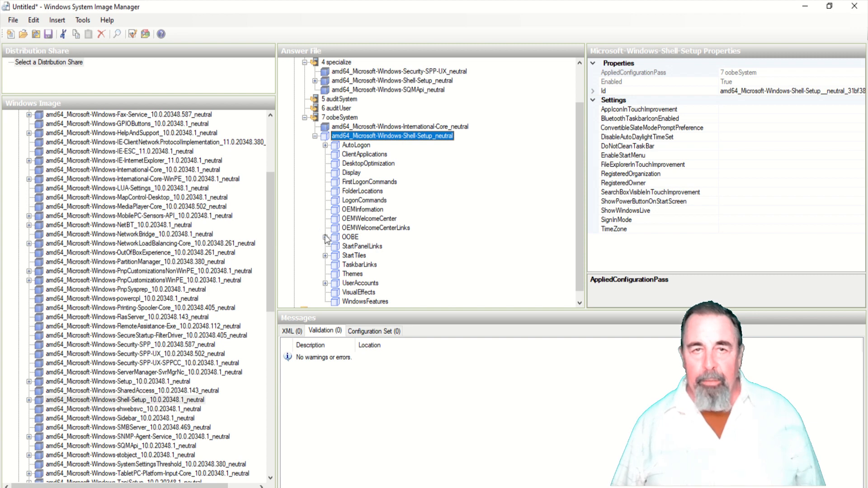
pyautogui.click(350, 237)
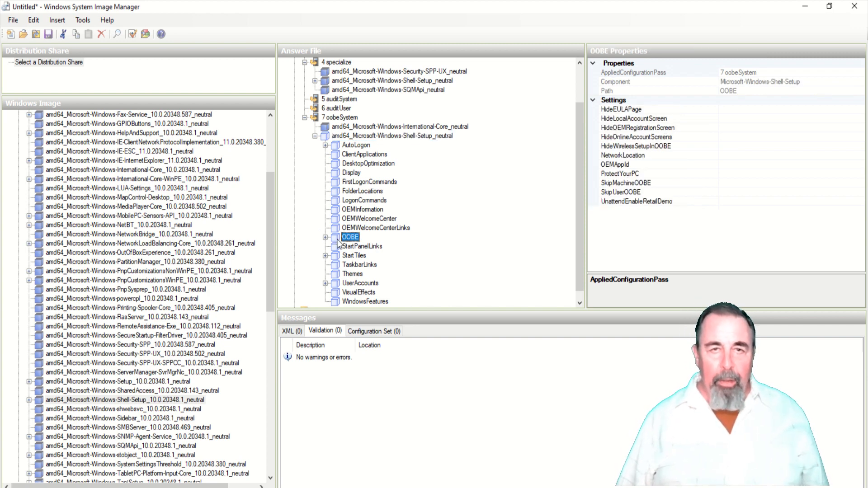
pyautogui.click(634, 109)
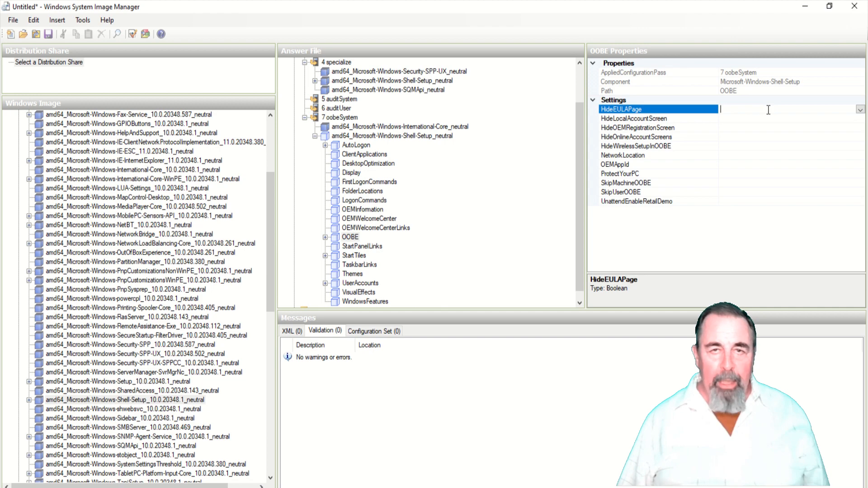
pyautogui.moveTo(576, 475)
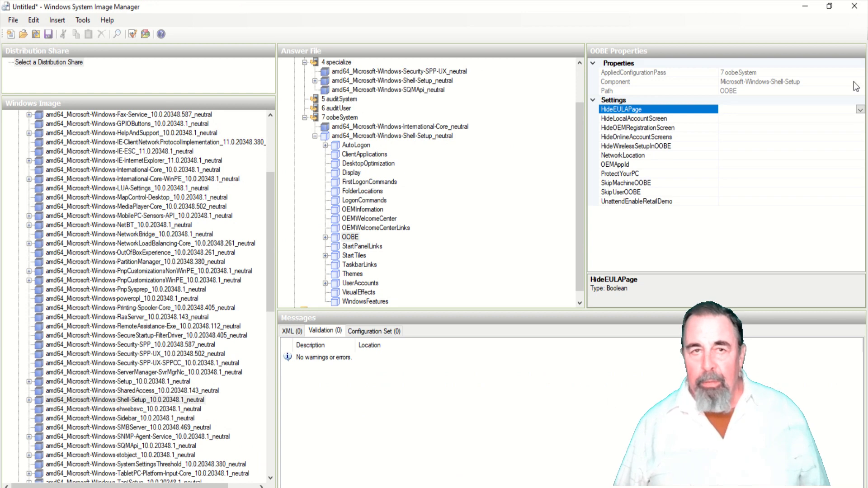
pyautogui.click(860, 109)
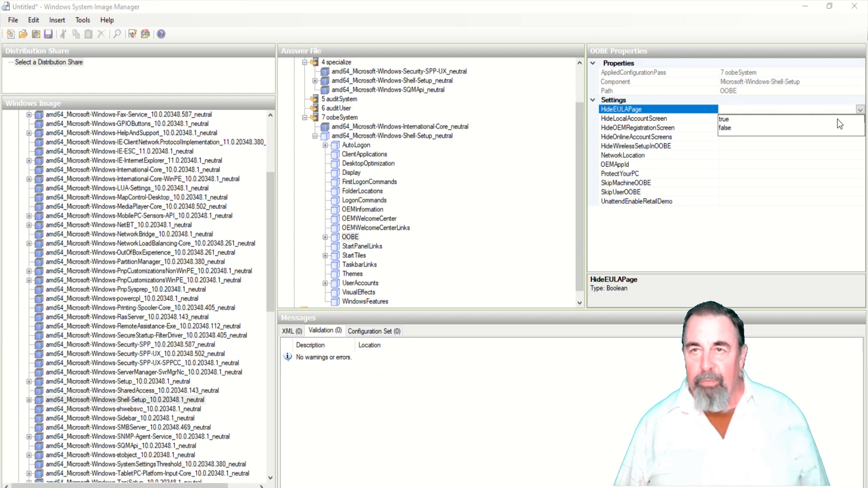
pyautogui.click(725, 119)
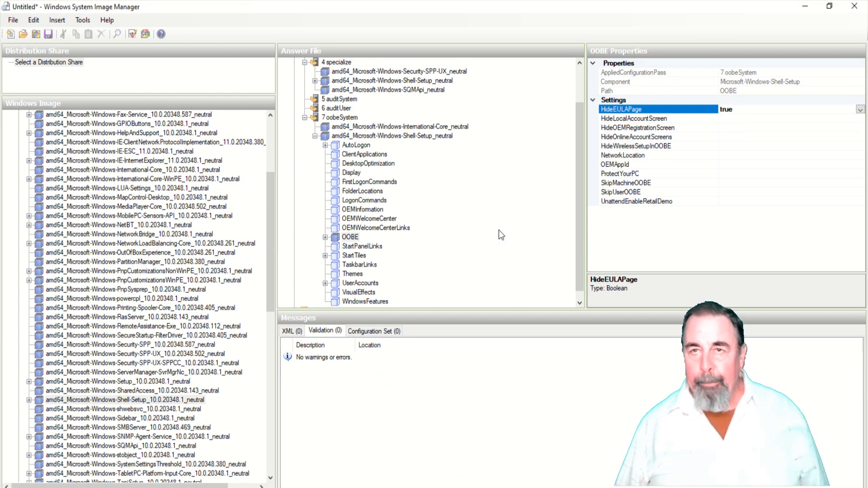
pyautogui.click(360, 284)
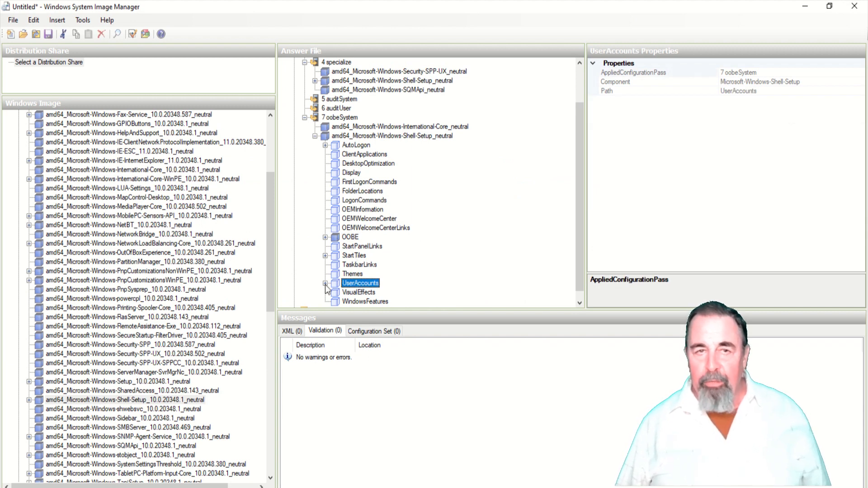
# Select UserAccounts > AdministratorPassword and start entering its password Value.
pyautogui.click(326, 283)
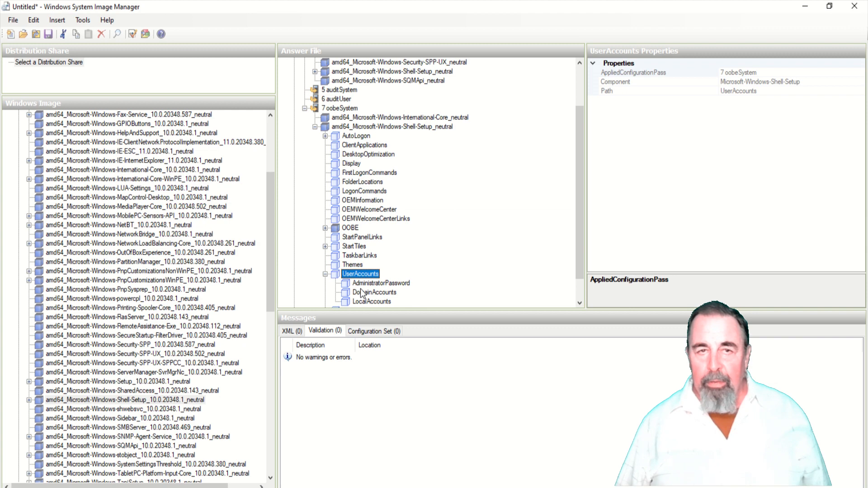
pyautogui.click(381, 283)
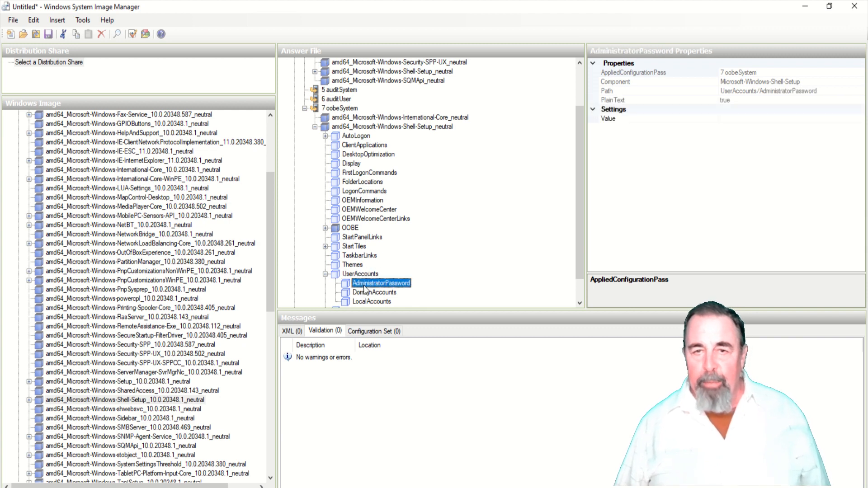
pyautogui.moveTo(730, 133)
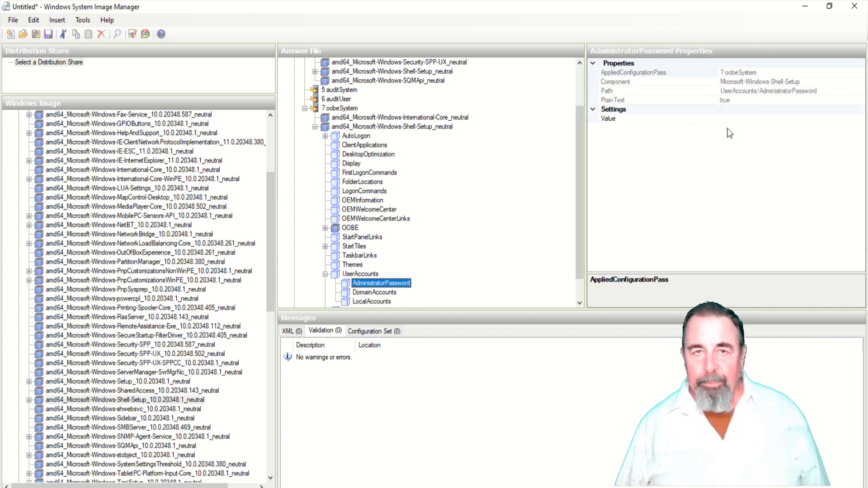
pyautogui.click(608, 118)
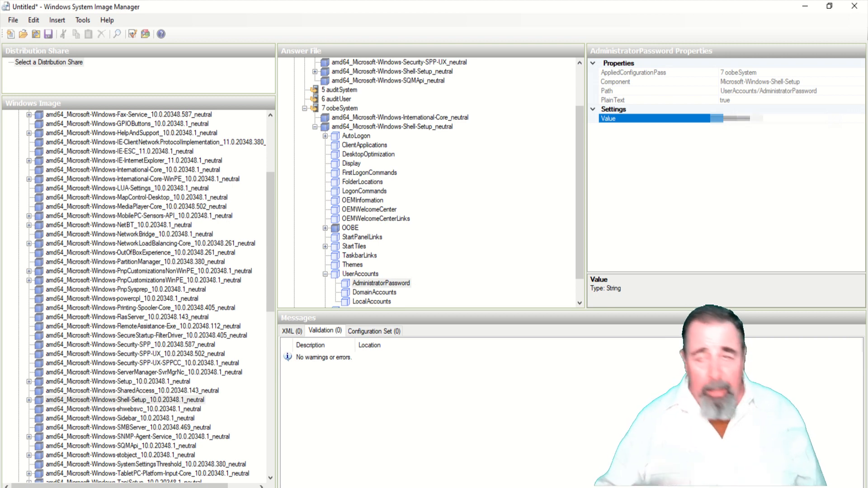
pyautogui.moveTo(729, 136)
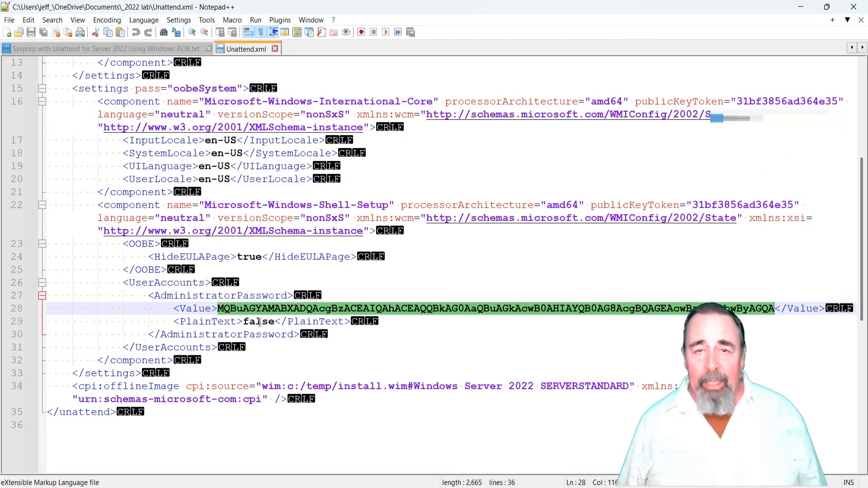
pyautogui.doubleClick(257, 321)
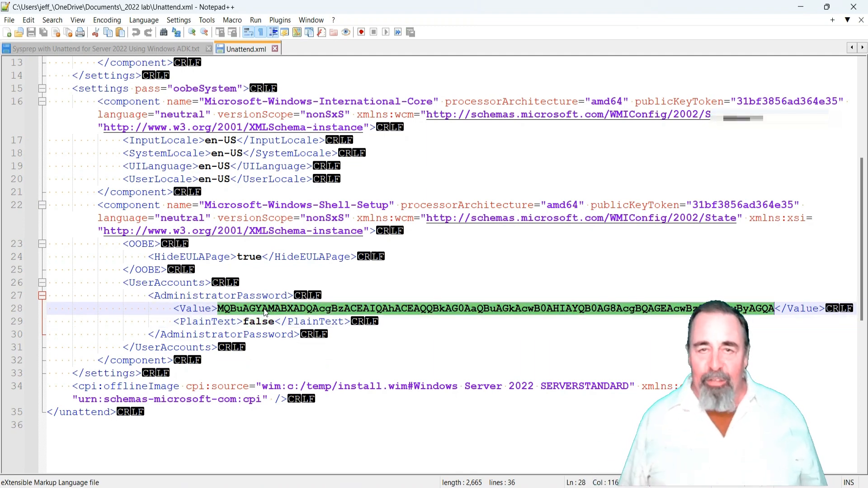
pyautogui.doubleClick(258, 321)
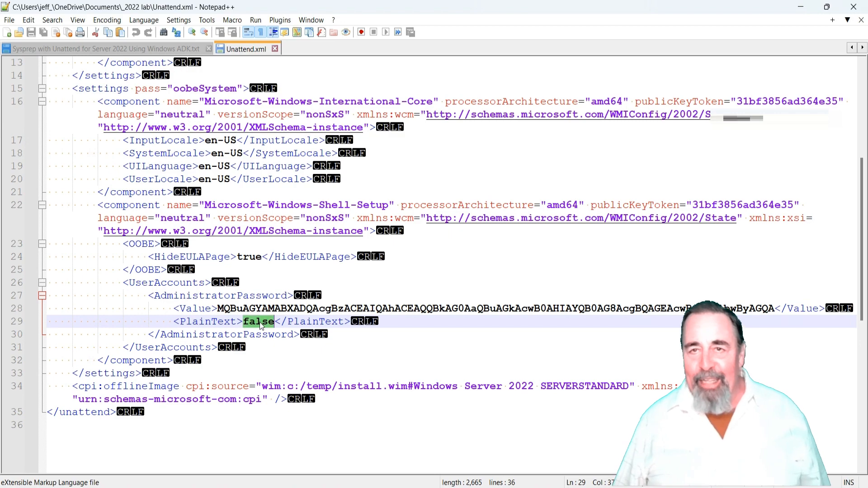
pyautogui.moveTo(308, 461)
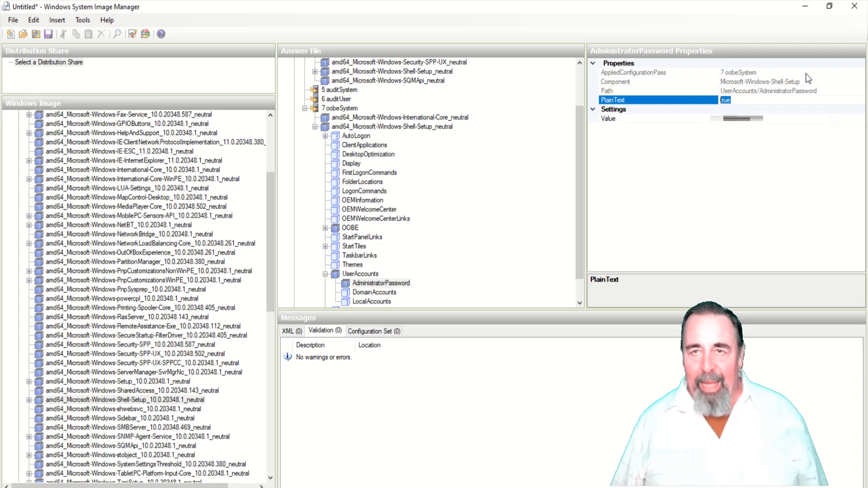
pyautogui.moveTo(654, 185)
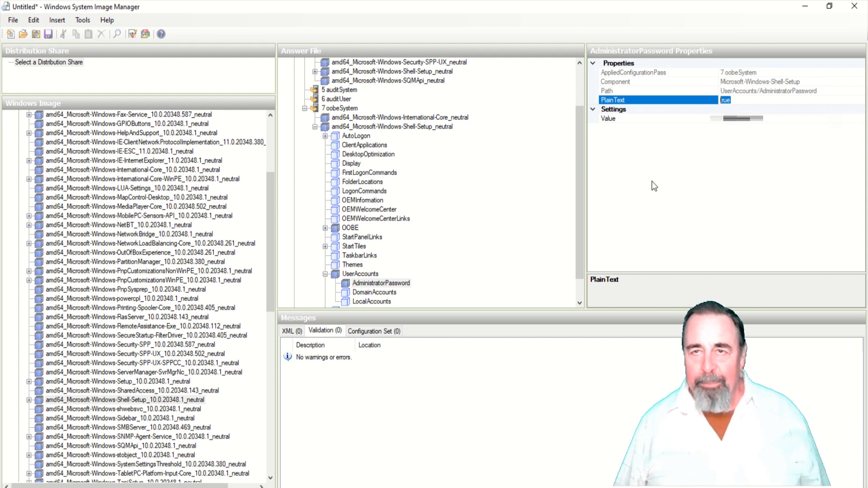
# Validate the Untitled answer file, then save it as Untitled.xml in the _2022 lab folder.
pyautogui.click(310, 62)
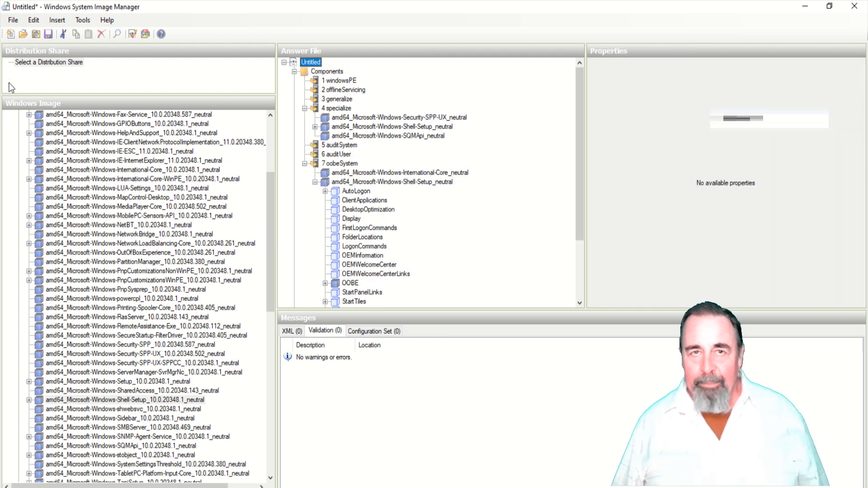
pyautogui.click(12, 19)
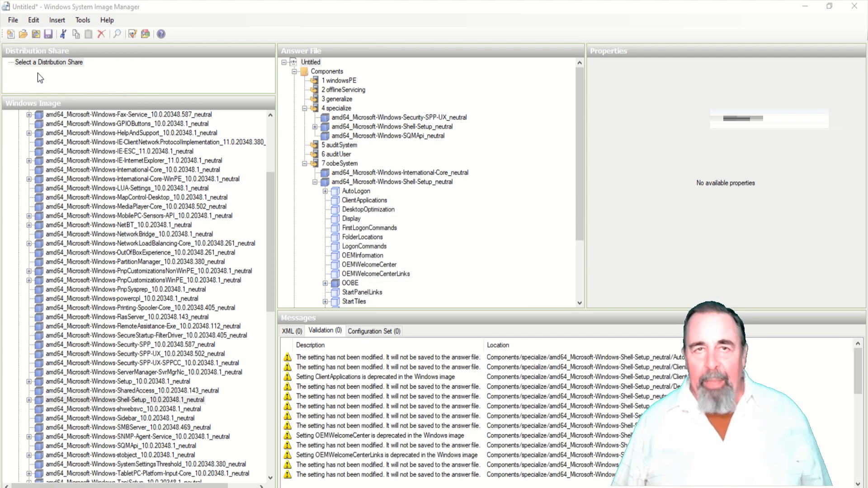
pyautogui.click(49, 33)
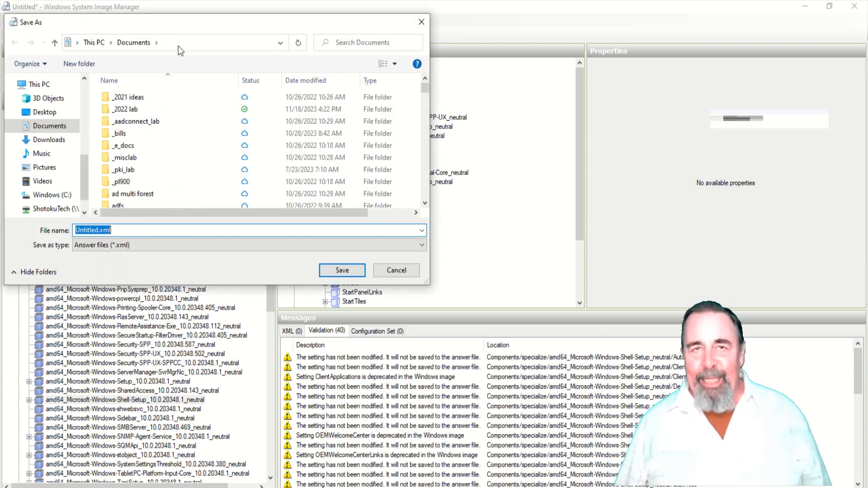
pyautogui.click(128, 97)
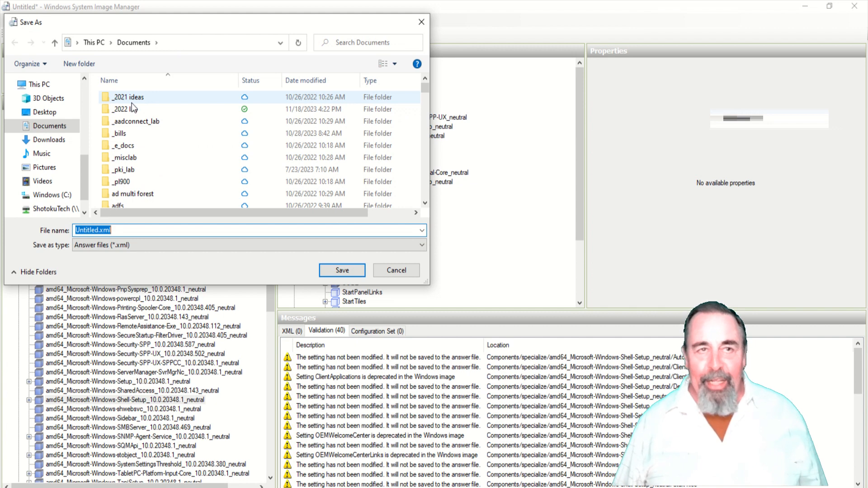
pyautogui.doubleClick(129, 108)
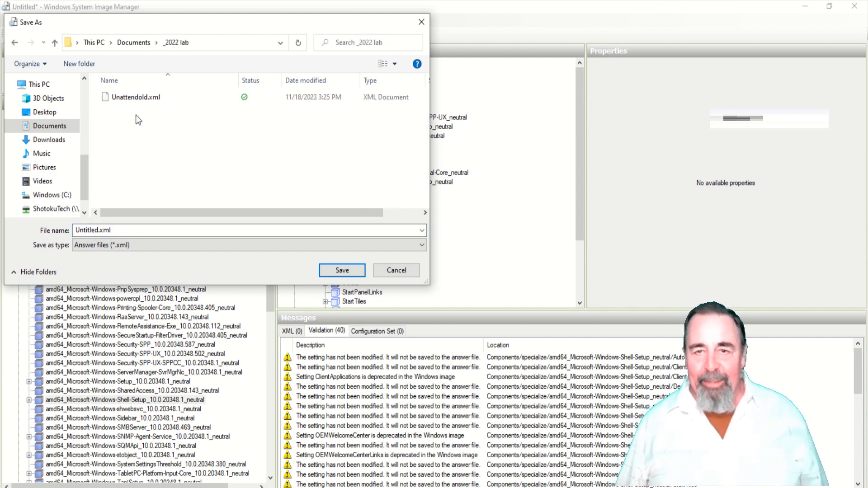
pyautogui.moveTo(188, 200)
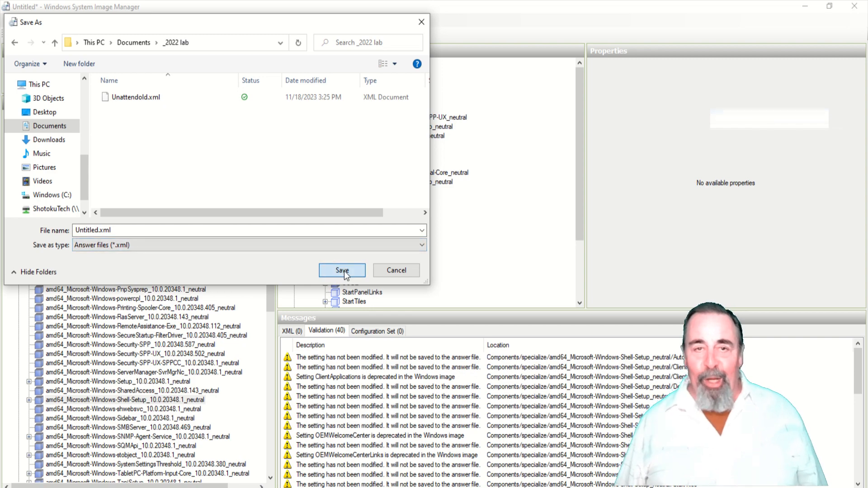
pyautogui.click(342, 270)
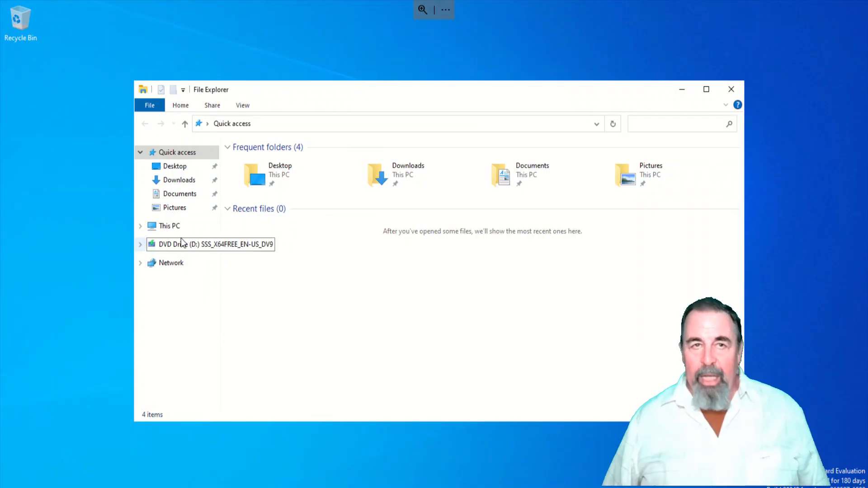
# Copy Untitled.xml from _2022 lab and paste it into the root of Local Disk (C:).
pyautogui.click(170, 225)
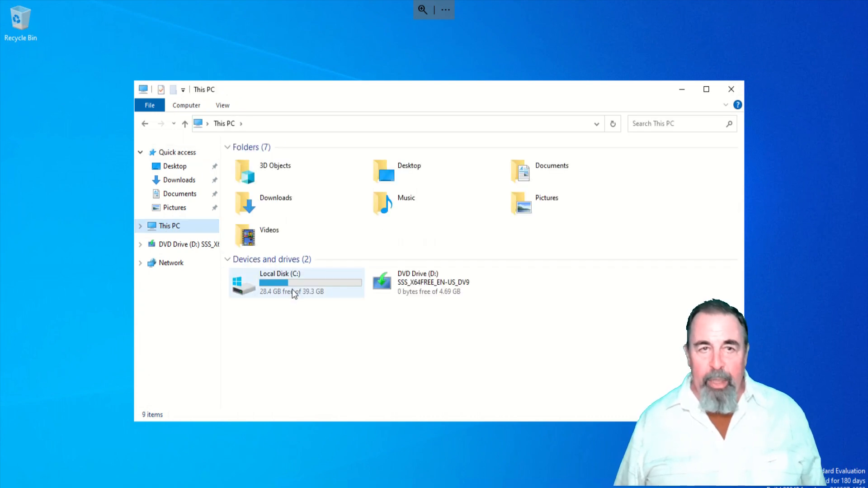
pyautogui.doubleClick(280, 282)
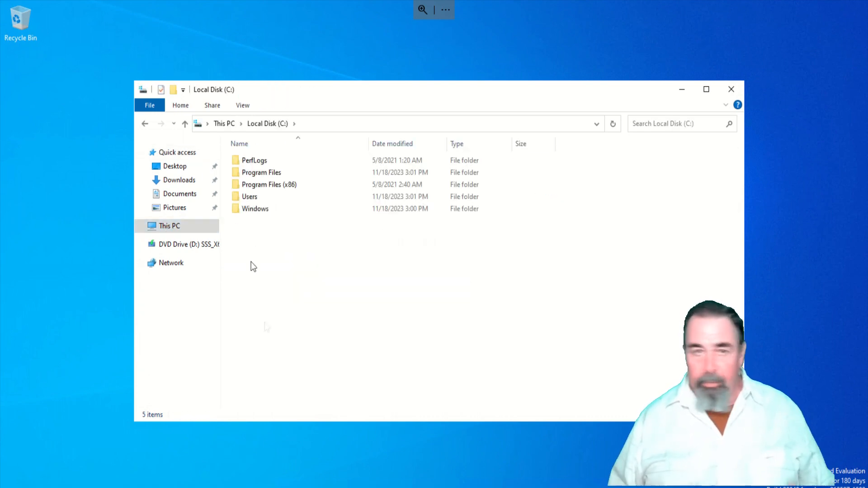
pyautogui.moveTo(391, 247)
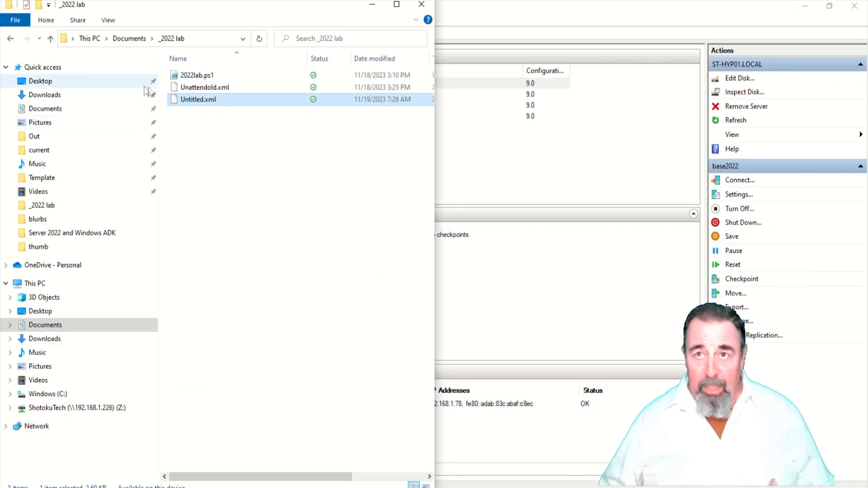
pyautogui.rightClick(198, 99)
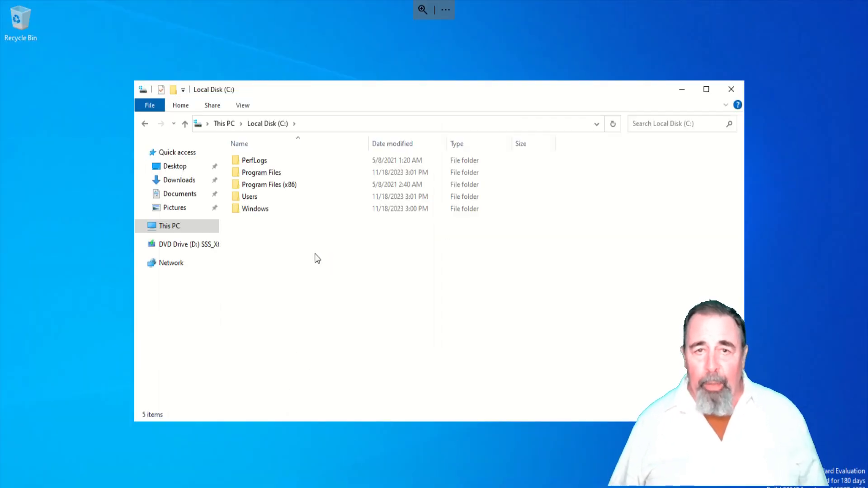
pyautogui.rightClick(318, 258)
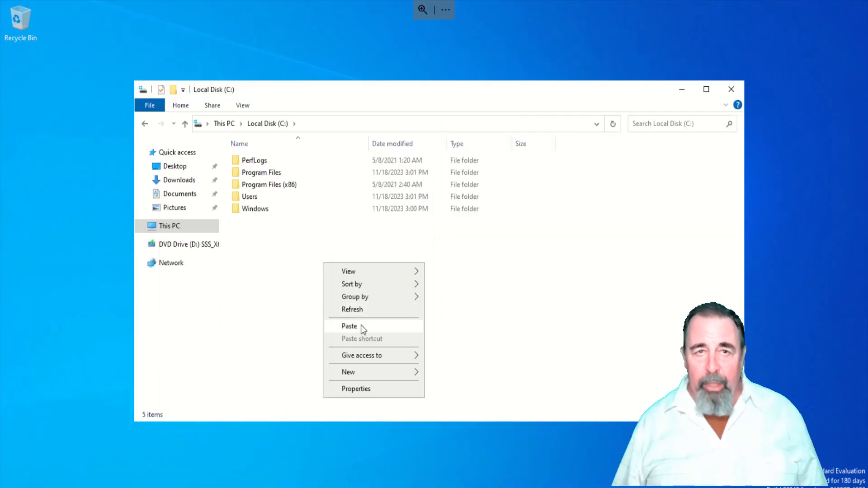
pyautogui.click(349, 326)
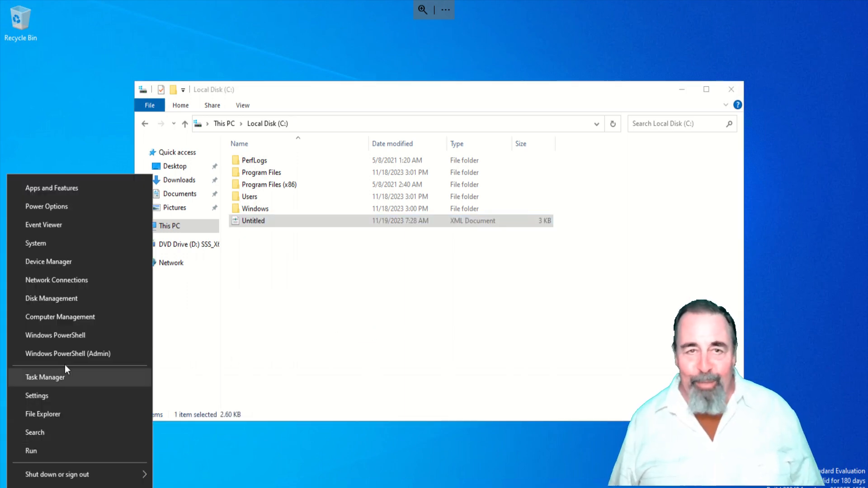
# Open an administrator PowerShell window and switch it to cmd.
pyautogui.click(54, 335)
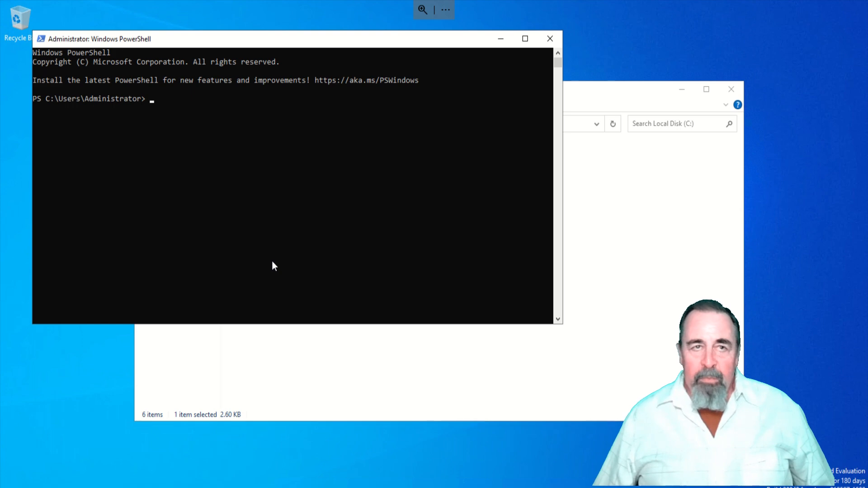
pyautogui.write('cmd')
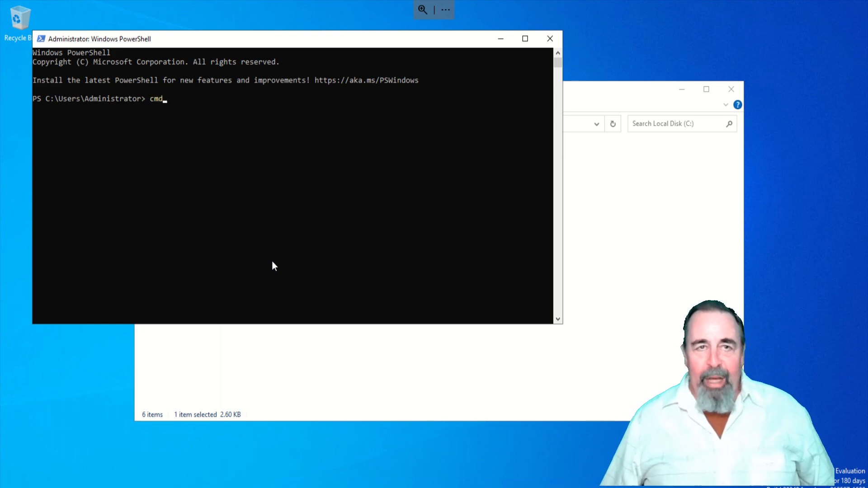
pyautogui.press('Return')
pyautogui.write('sysprep /oobe /generalize /shutdown /unattend:C:\\unattend.xml')
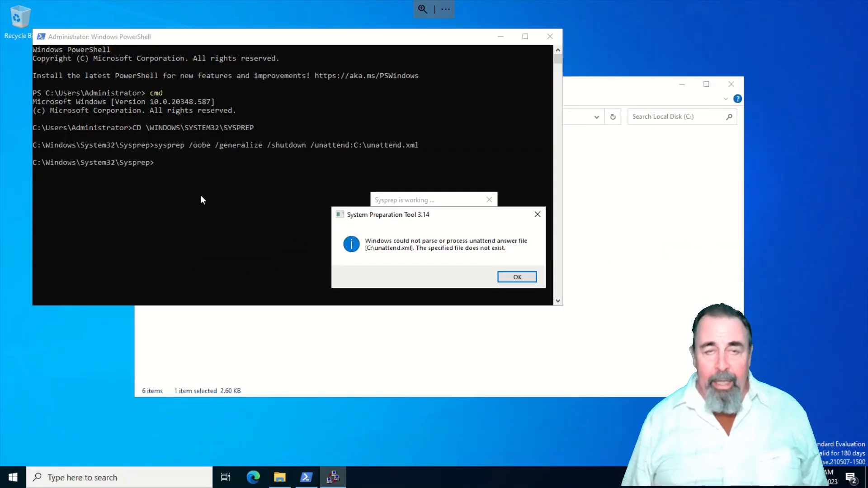
pyautogui.moveTo(345, 203)
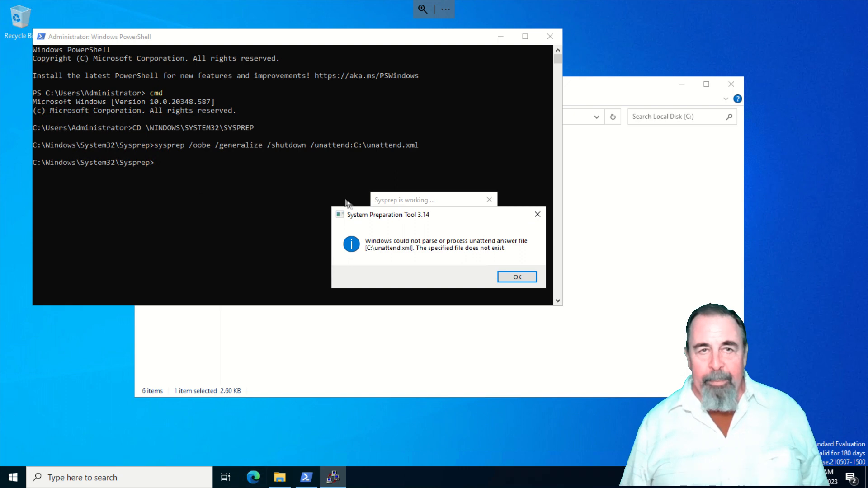
pyautogui.moveTo(498, 252)
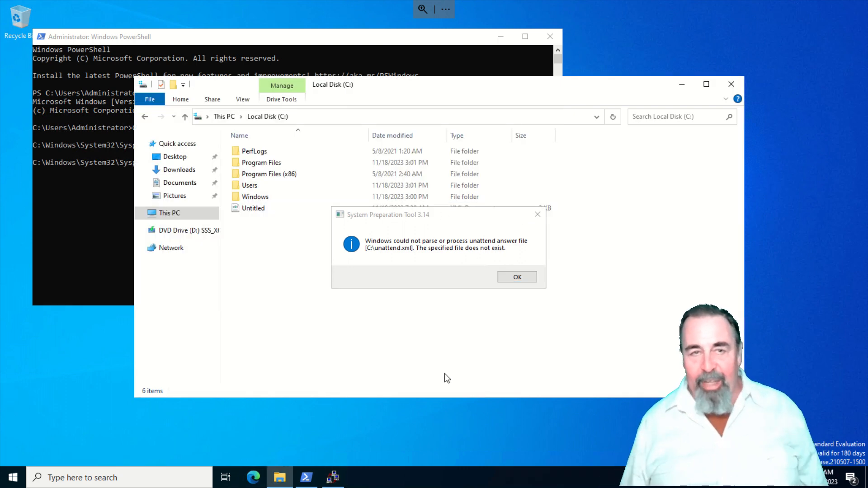
pyautogui.moveTo(489, 295)
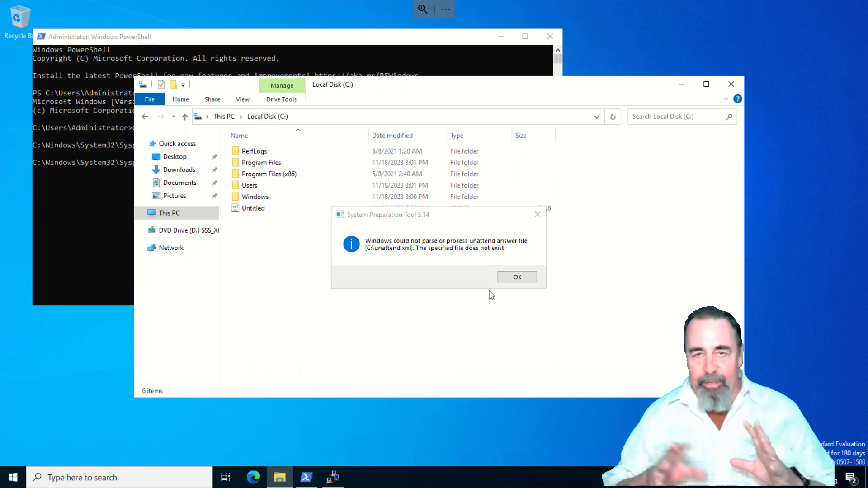
pyautogui.moveTo(516, 277)
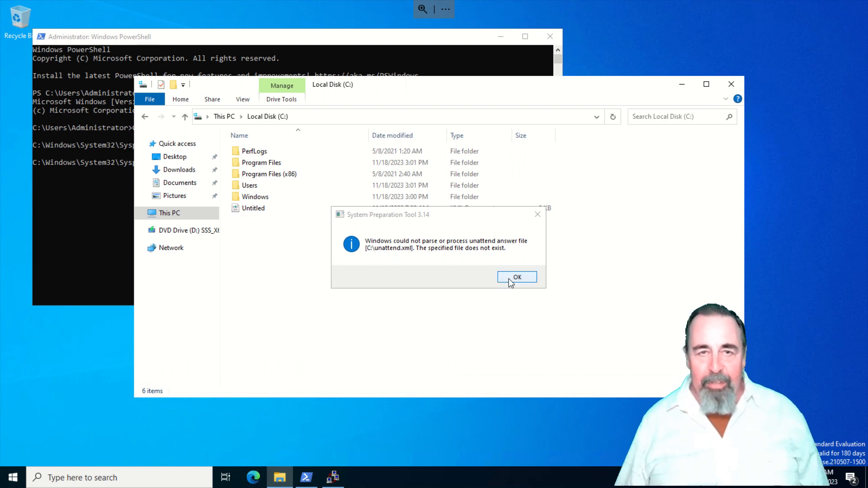
# Dismiss the missing answer file error and begin renaming Untitled.xml in C:\ to Unattend.
pyautogui.click(516, 277)
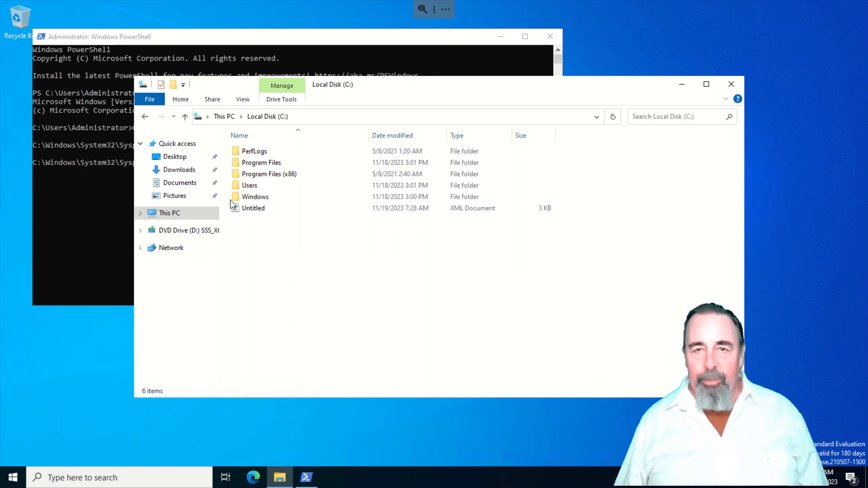
pyautogui.click(253, 208)
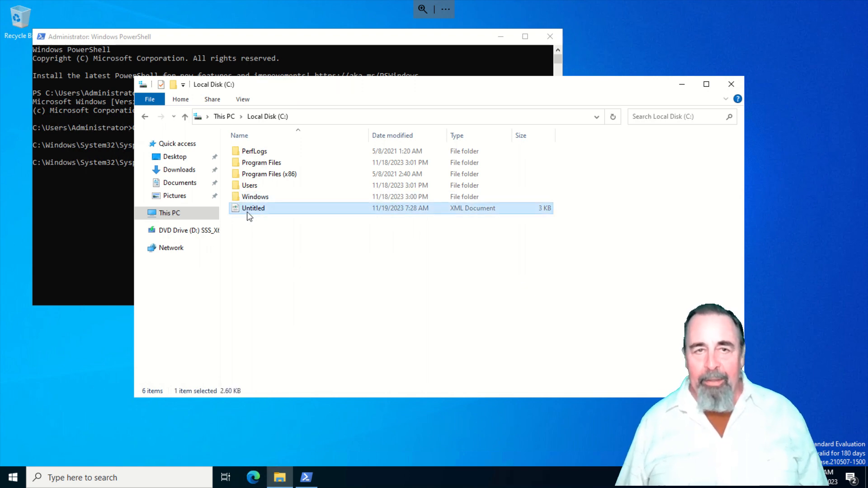
pyautogui.click(254, 208)
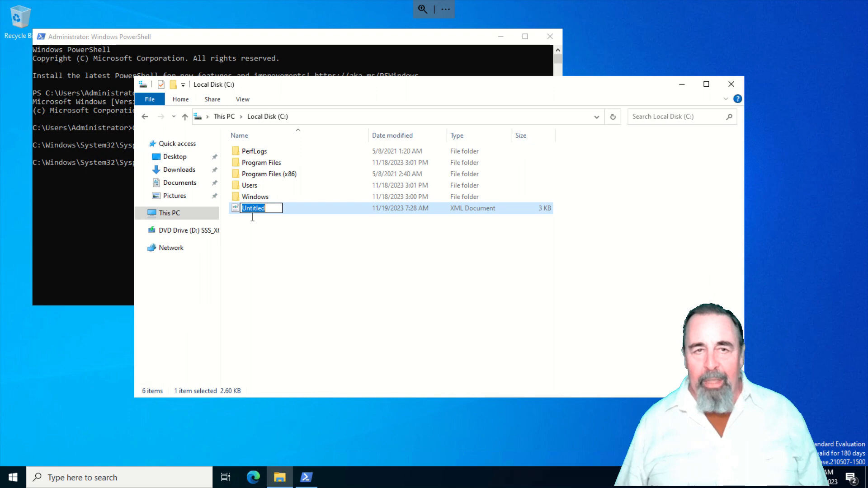
pyautogui.write('Una')
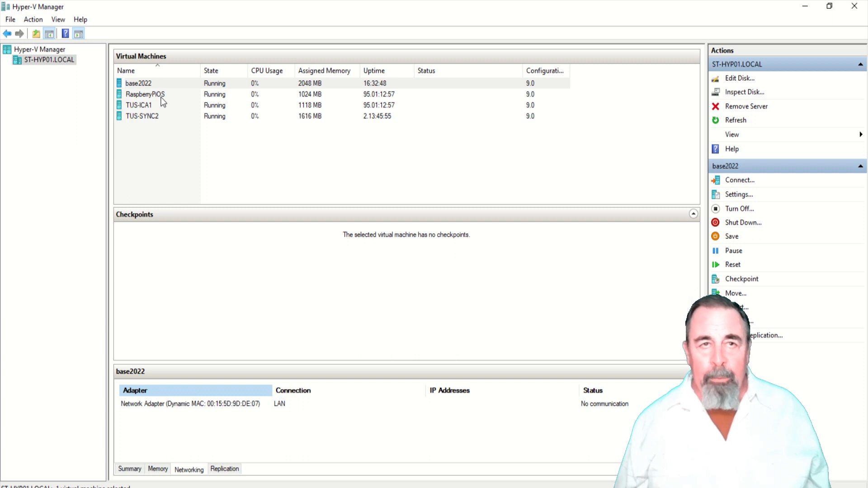
pyautogui.click(741, 209)
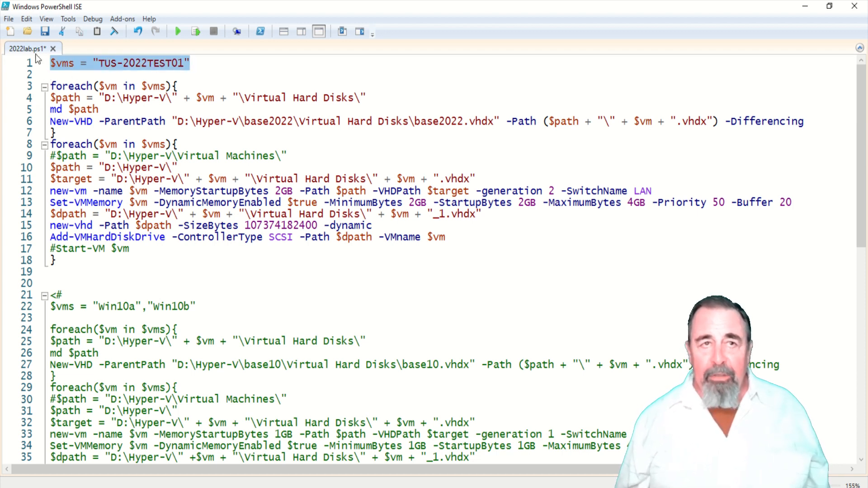
pyautogui.click(207, 64)
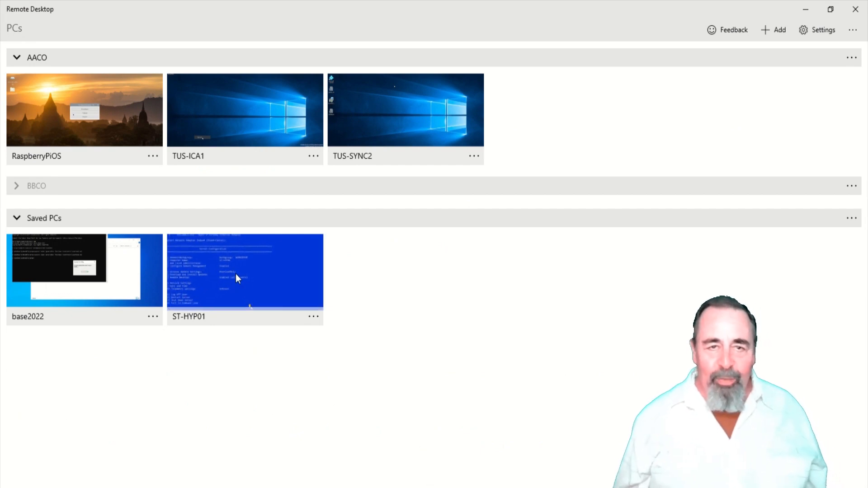
# Connect to ST-HYP01 and accept its certificate without being asked again.
pyautogui.doubleClick(244, 271)
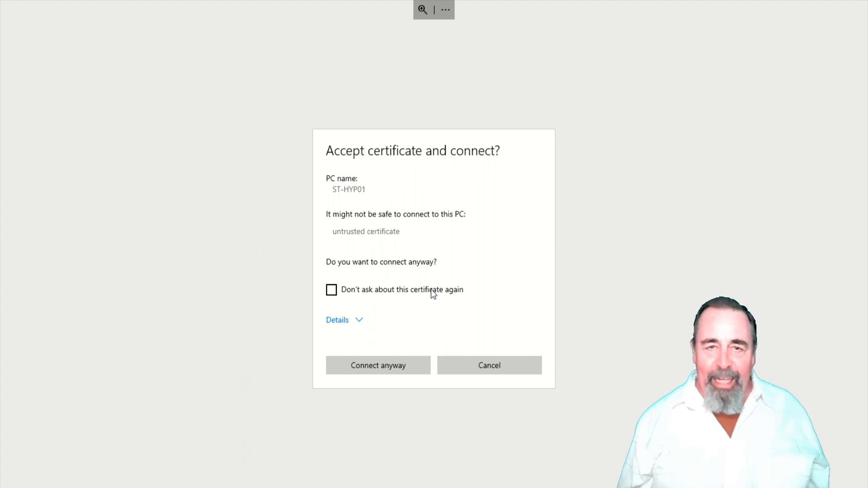
pyautogui.click(331, 289)
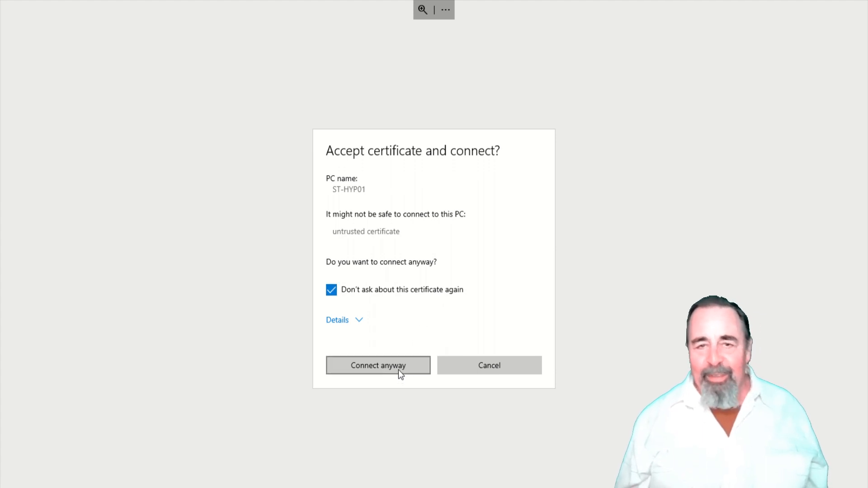
pyautogui.click(377, 365)
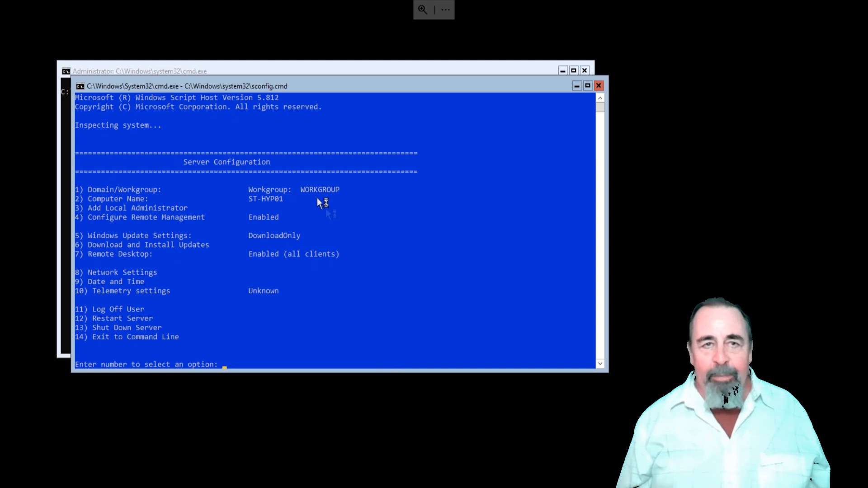
pyautogui.moveTo(212, 74)
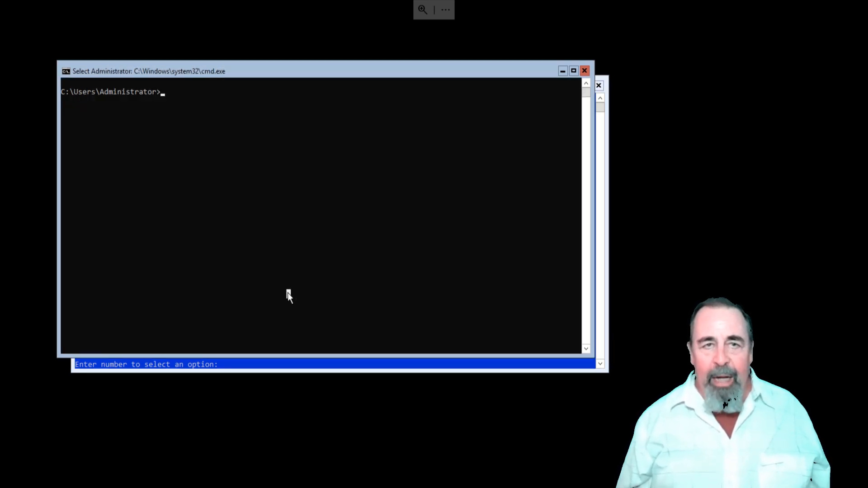
# Enter powershell.exe at the ST-HYP01 command prompt.
pyautogui.write('power')
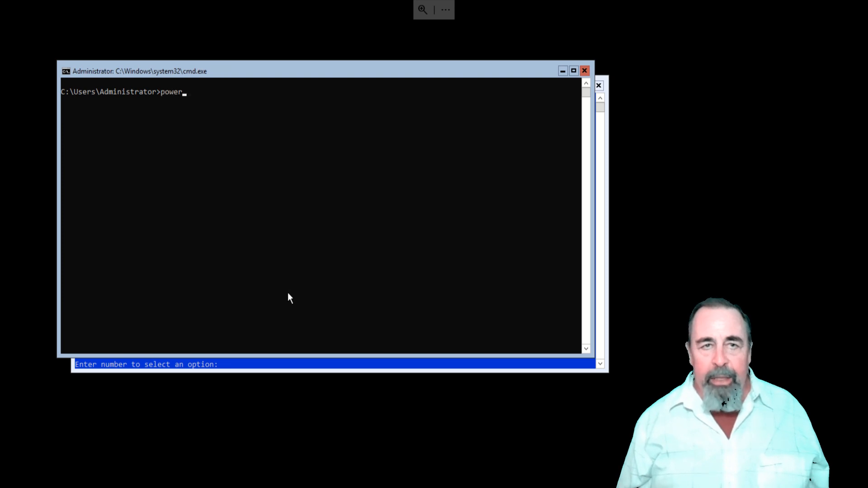
pyautogui.write('shell')
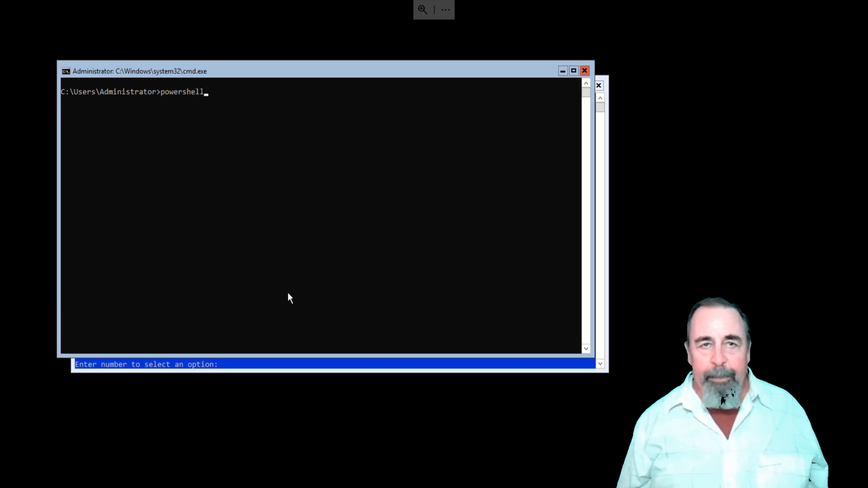
pyautogui.write('.exe')
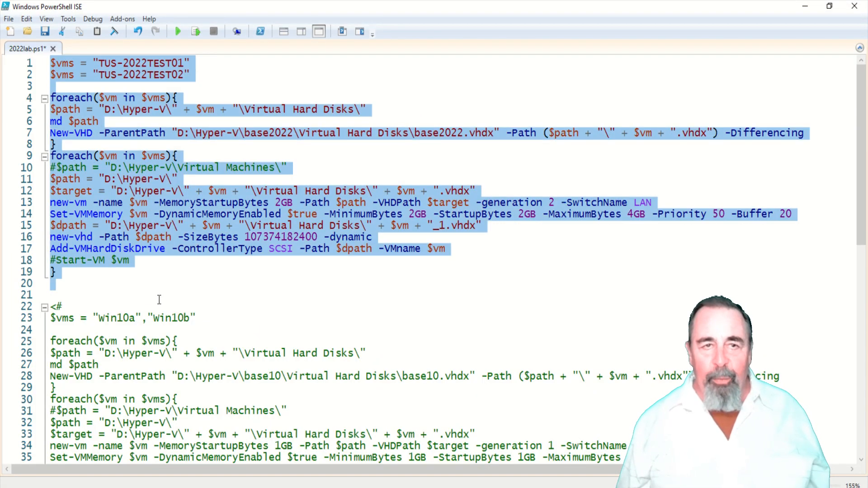
# Bring up the copy menu for the selected VM-building block of 2022lab.ps1.
pyautogui.rightClick(105, 257)
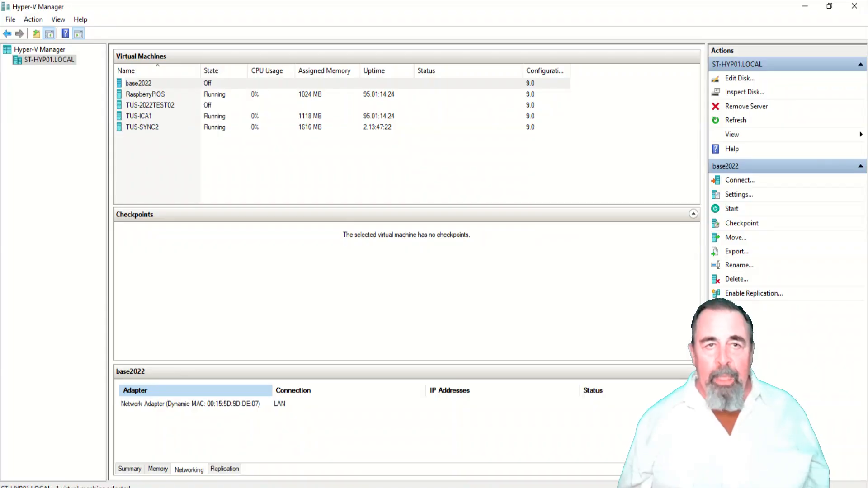
pyautogui.moveTo(185, 186)
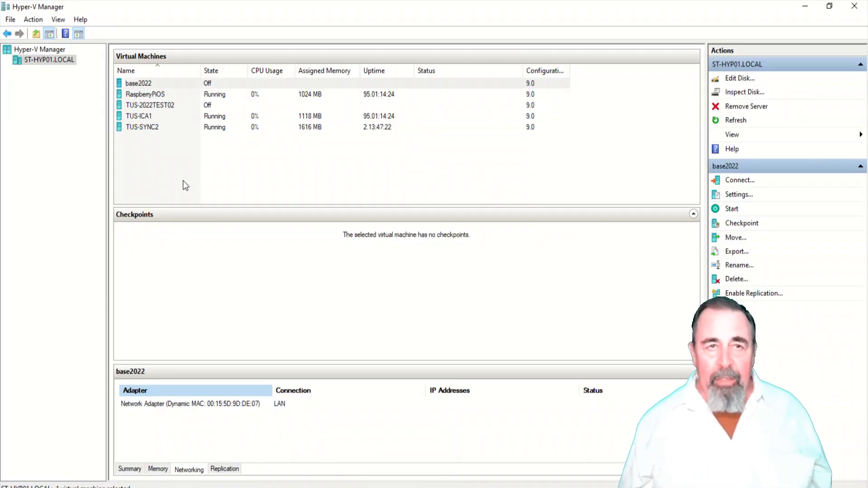
pyautogui.moveTo(180, 168)
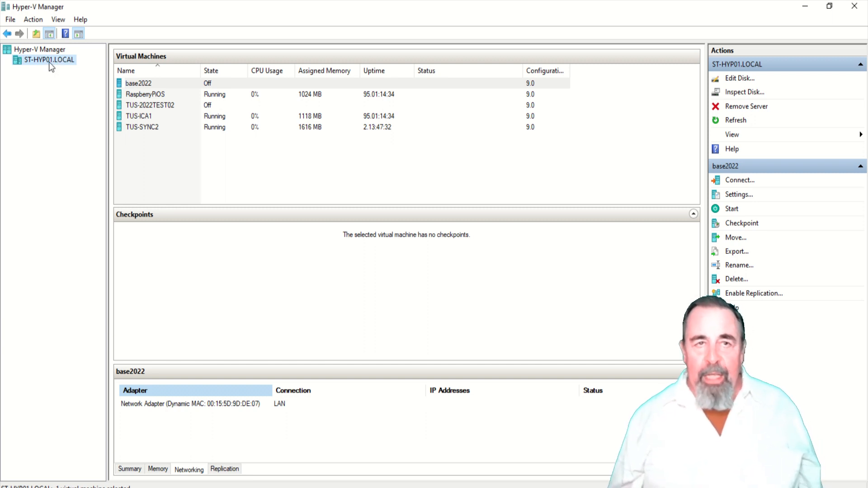
pyautogui.click(57, 19)
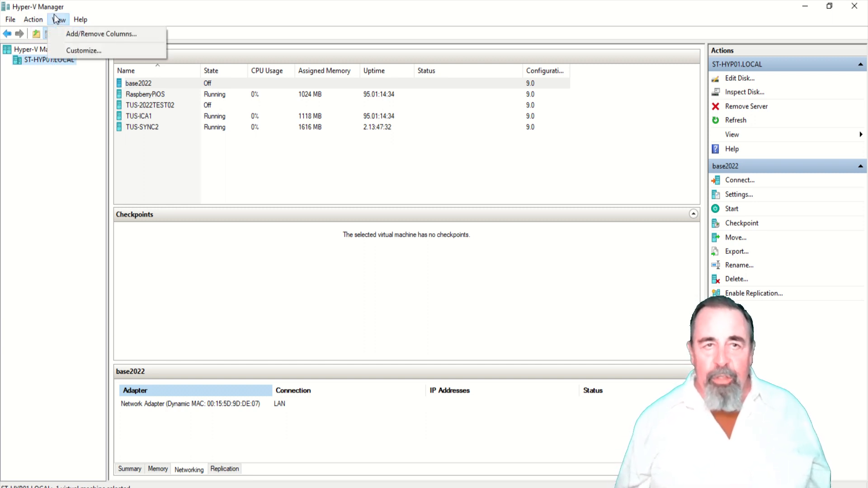
pyautogui.click(81, 20)
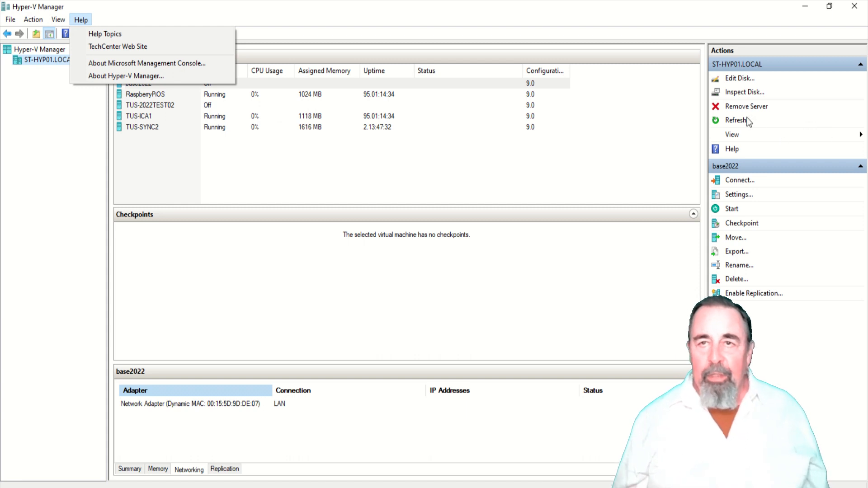
pyautogui.click(488, 174)
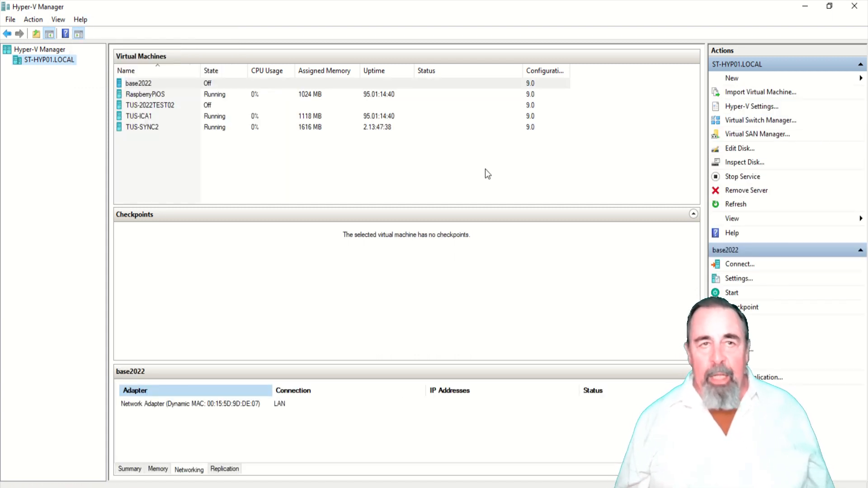
pyautogui.click(150, 106)
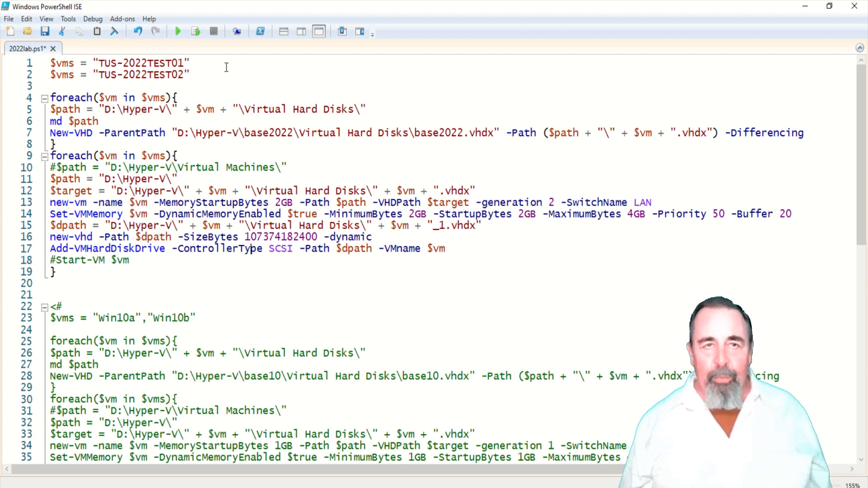
pyautogui.moveTo(237, 82)
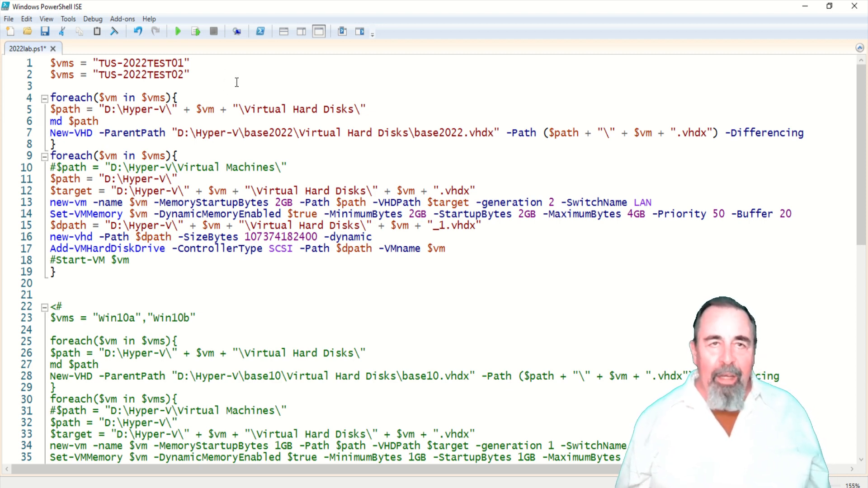
pyautogui.moveTo(194, 79)
pyautogui.write('#')
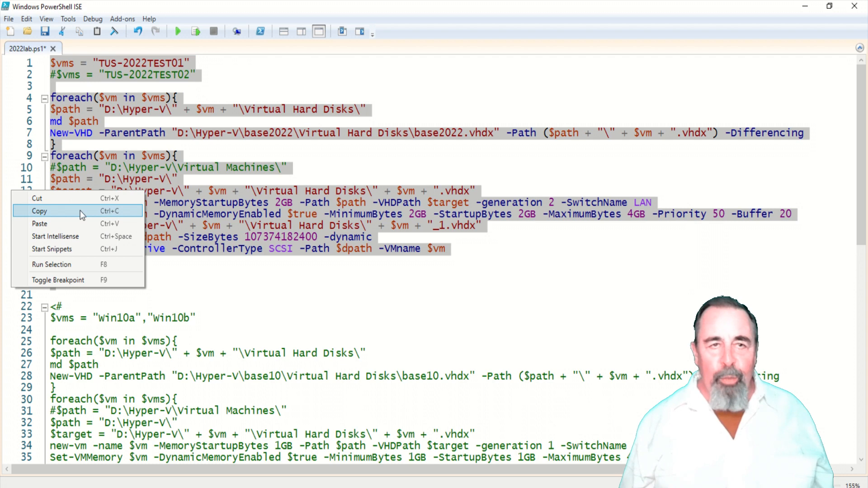
# Copy the VM-building block and run it in the host PowerShell to create TUS-2022TEST01.
pyautogui.click(39, 211)
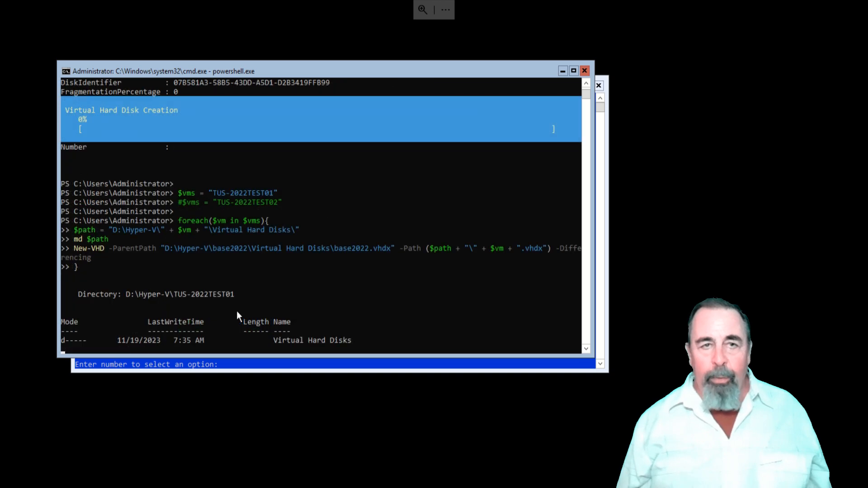
pyautogui.scroll(-3)
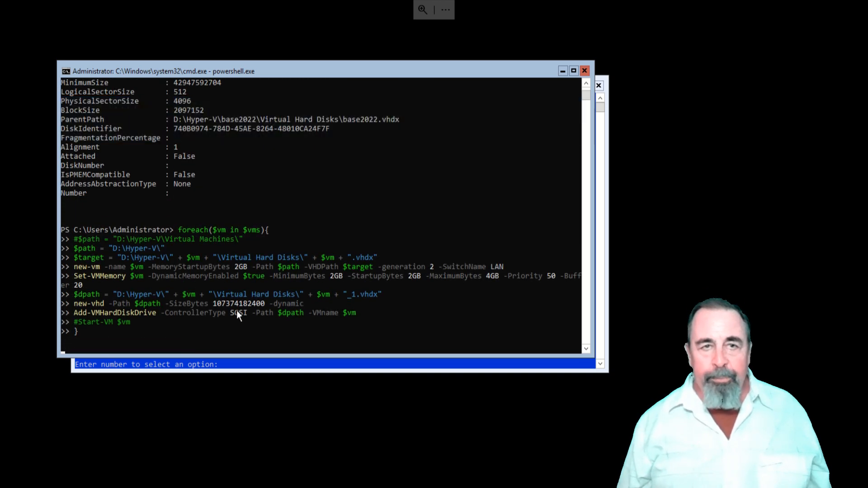
pyautogui.press('Return')
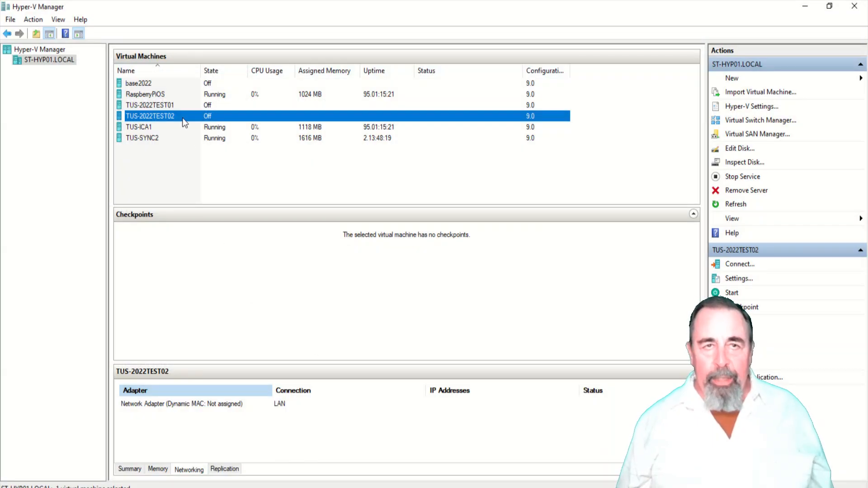
pyautogui.moveTo(172, 108)
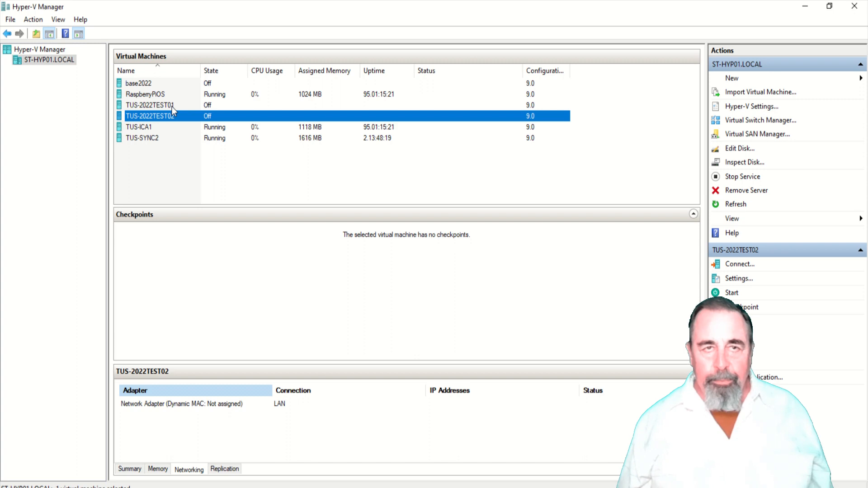
# Start the TUS-2022TEST01 and TUS-2022TEST02 virtual machines.
pyautogui.rightClick(151, 105)
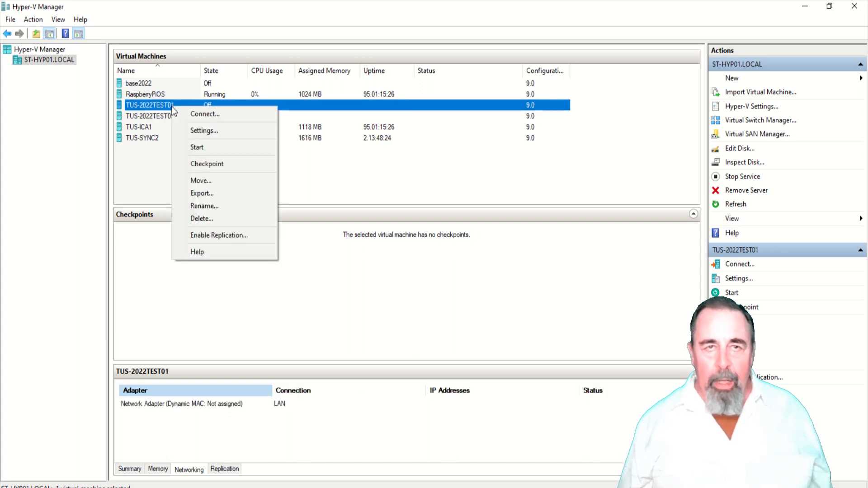
pyautogui.click(197, 146)
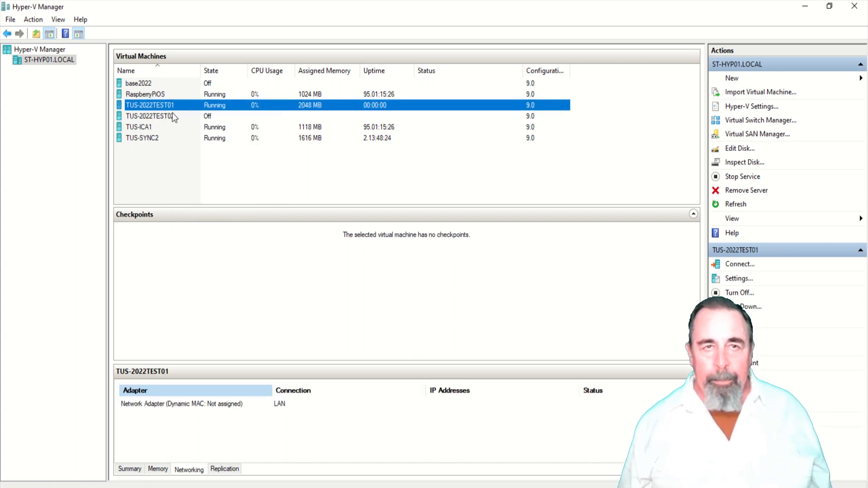
pyautogui.rightClick(150, 116)
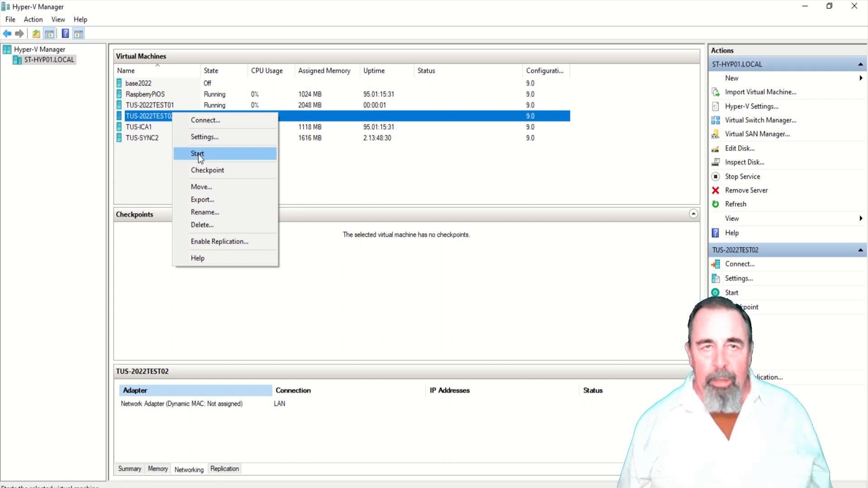
pyautogui.click(198, 154)
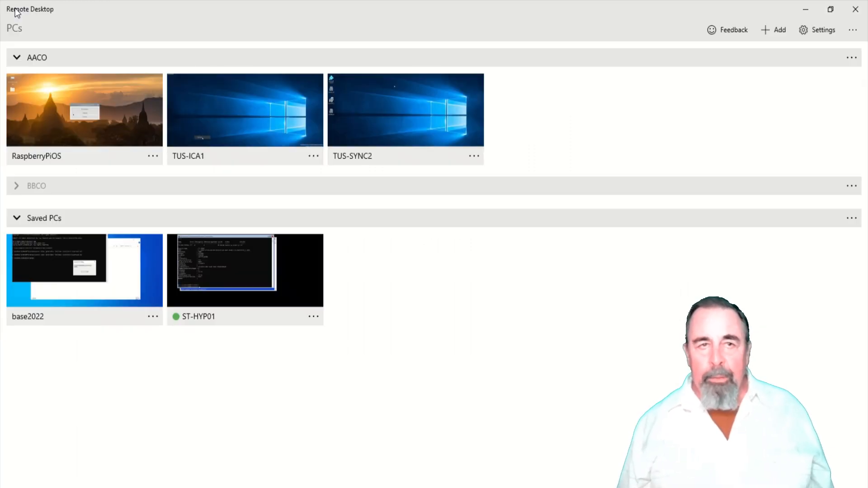
# Add PC 192.168.1.79 using the Local Admin account in the Saved PCs group.
pyautogui.click(852, 29)
pyautogui.write('19')
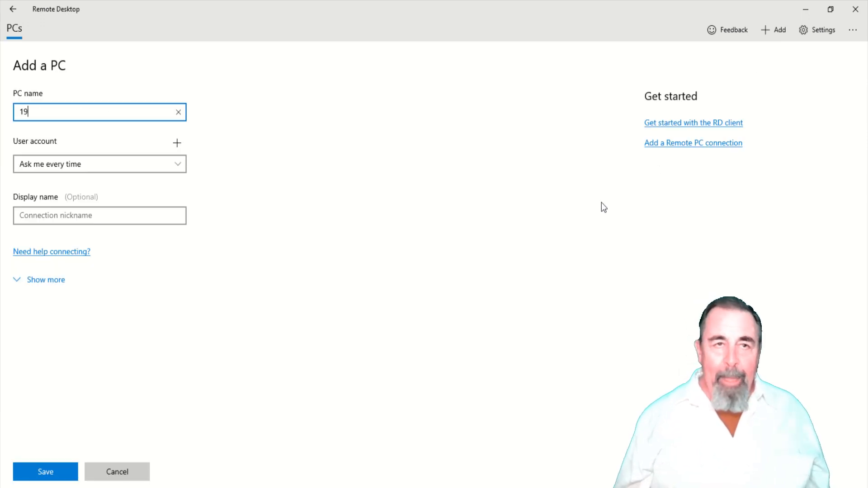
pyautogui.write('2.168.')
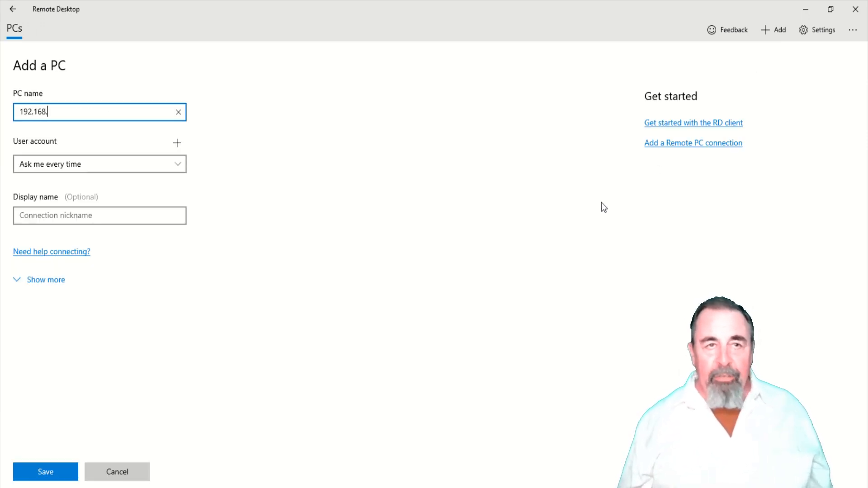
pyautogui.write('1.7')
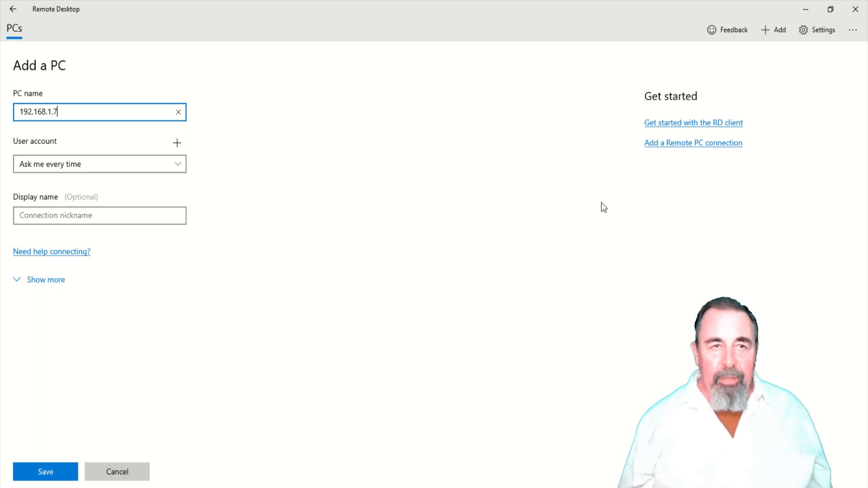
pyautogui.write('9')
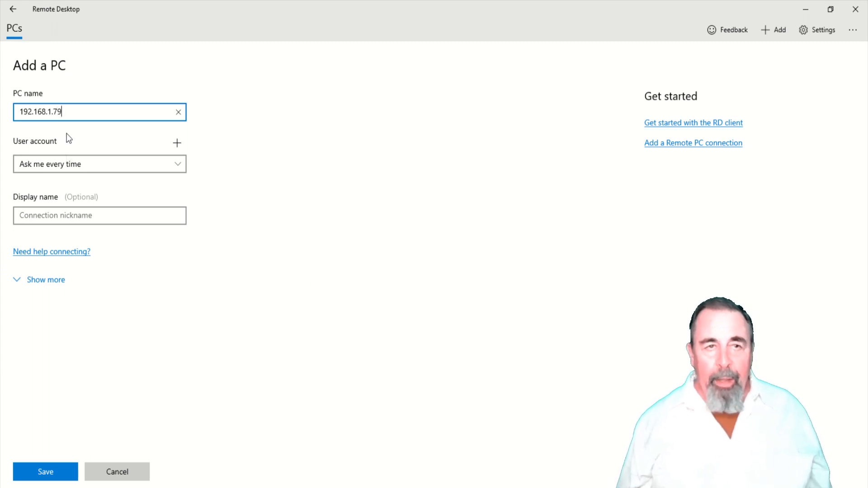
pyautogui.click(99, 164)
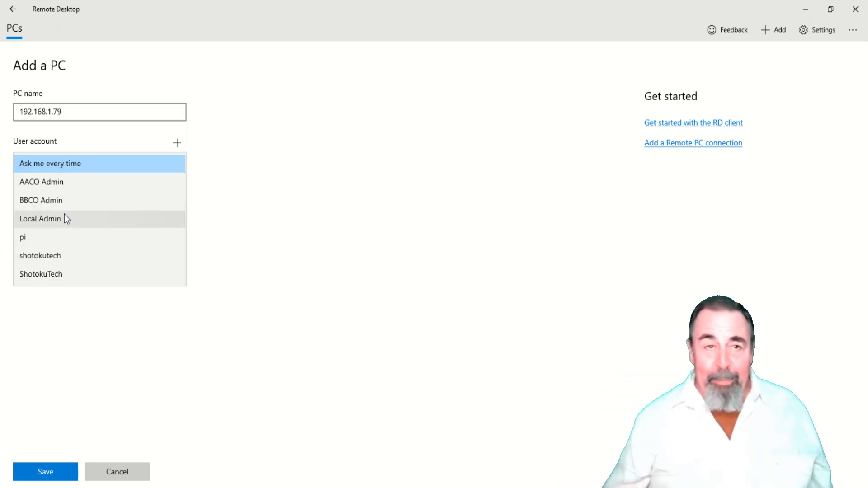
pyautogui.click(39, 219)
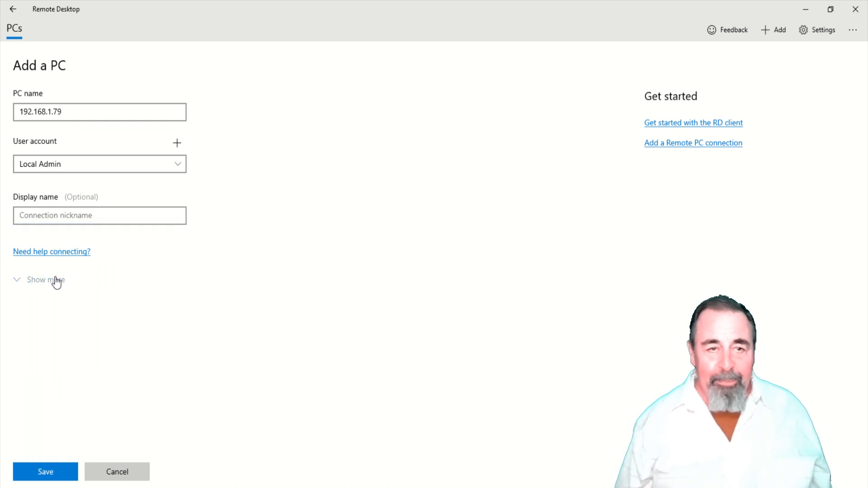
pyautogui.click(42, 279)
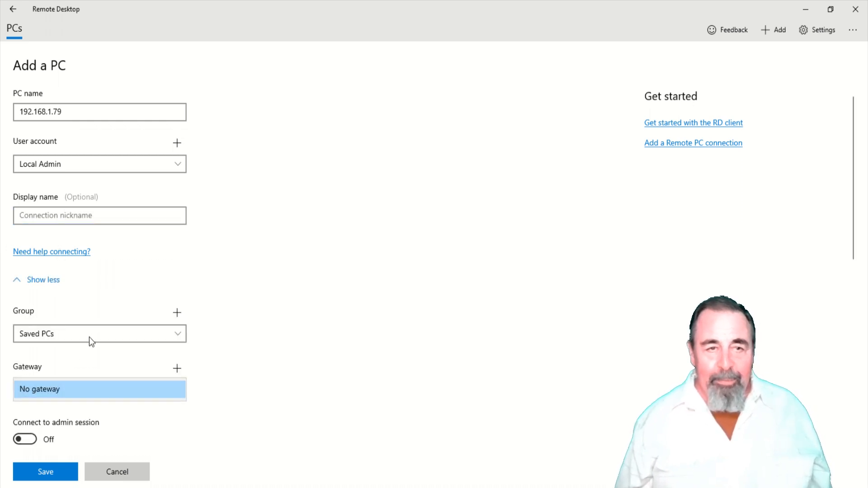
pyautogui.click(100, 333)
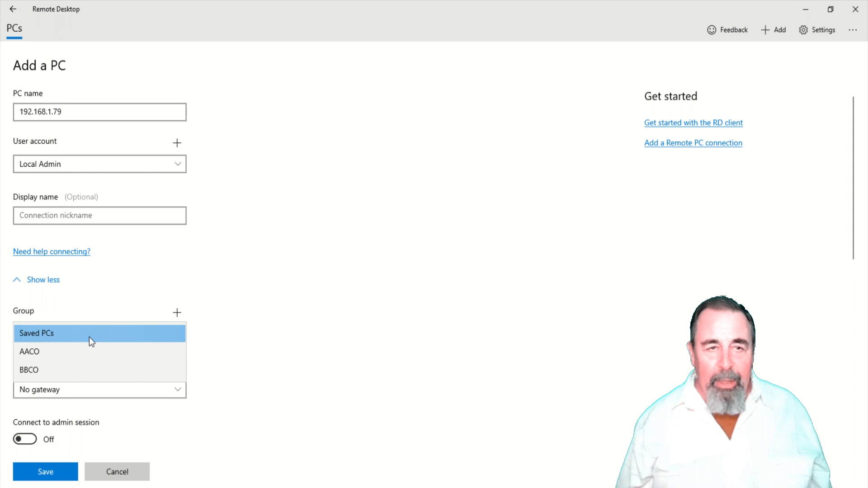
pyautogui.click(99, 333)
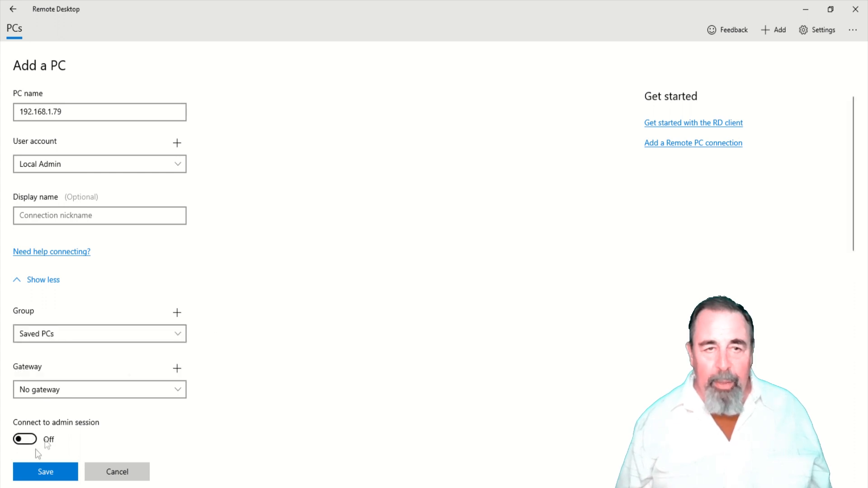
pyautogui.click(45, 472)
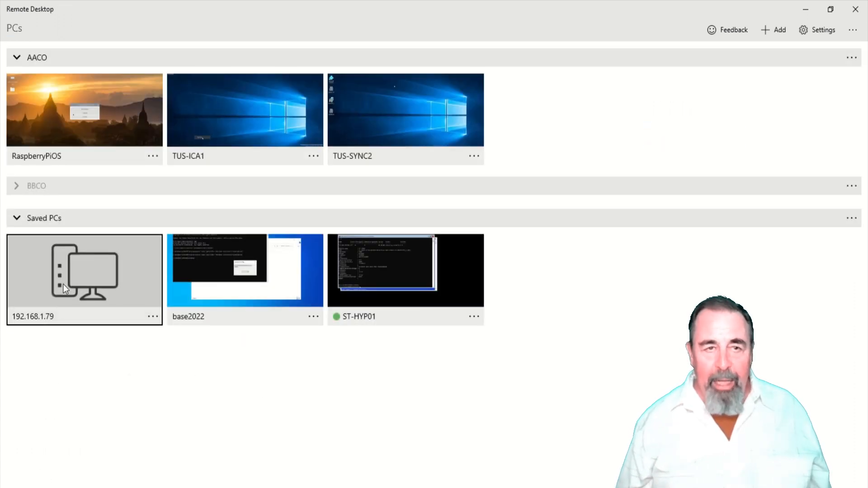
# Connect to 192.168.1.79, always trust its certificate, and make the PC network-discoverable.
pyautogui.doubleClick(84, 270)
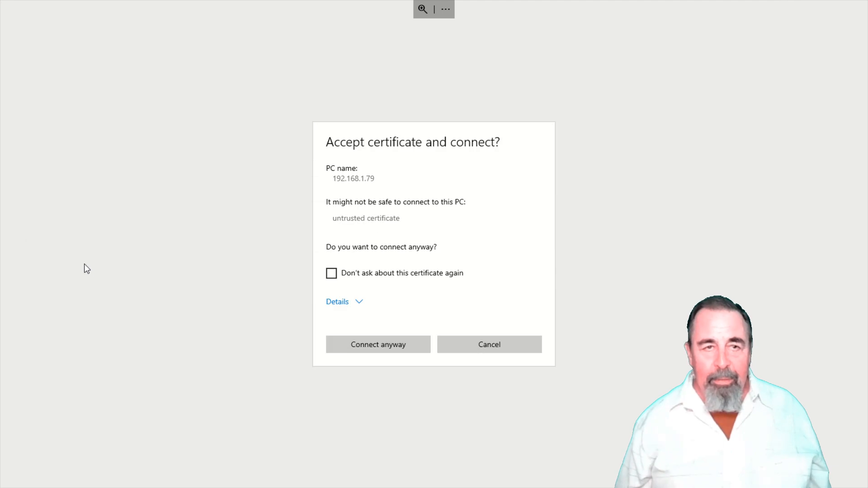
pyautogui.click(331, 273)
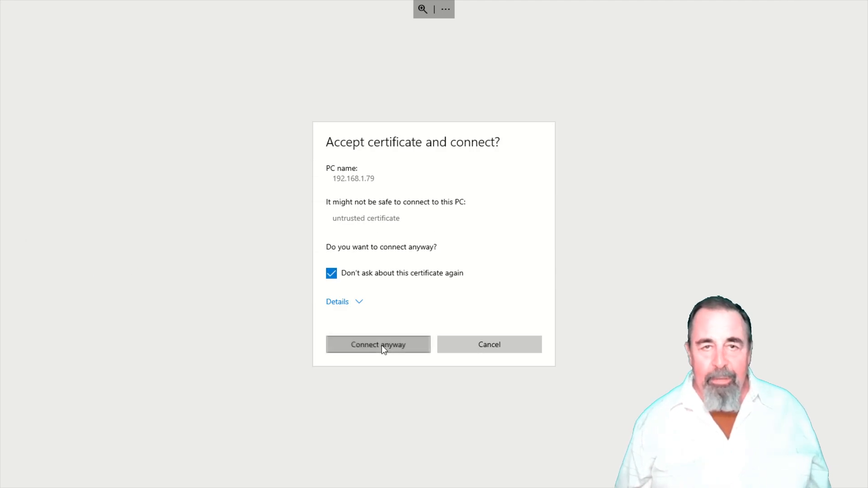
pyautogui.click(378, 345)
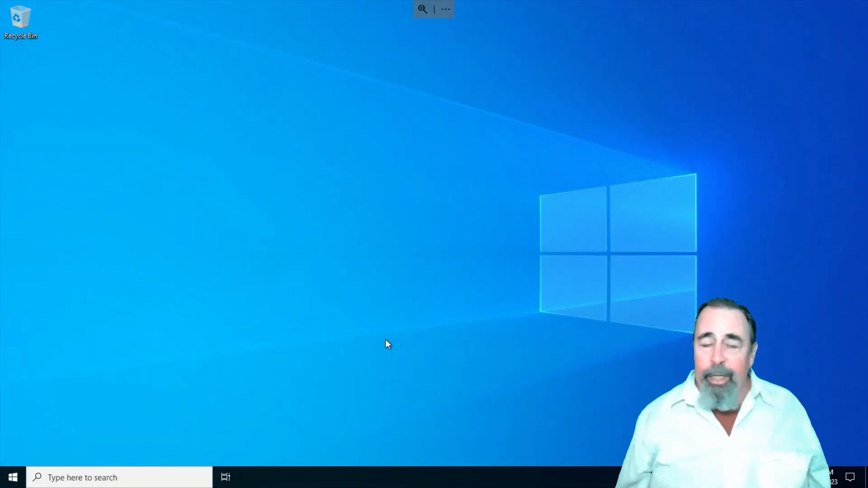
pyautogui.moveTo(481, 282)
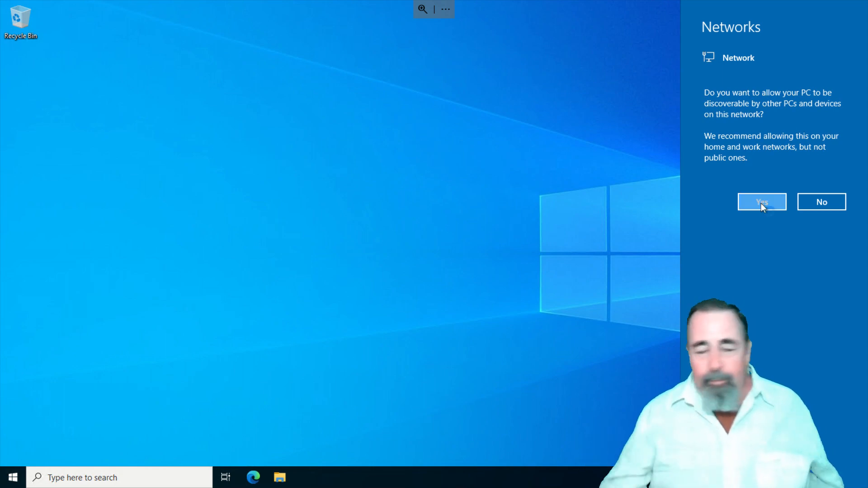
pyautogui.click(761, 202)
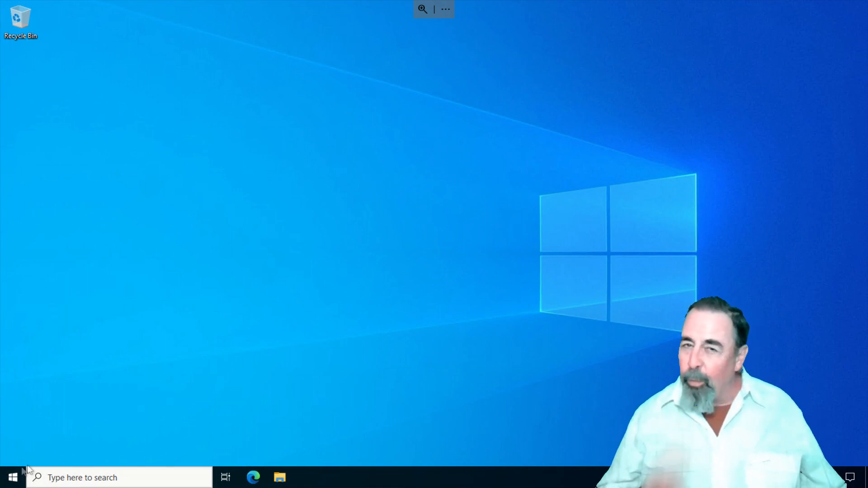
pyautogui.moveTo(370, 214)
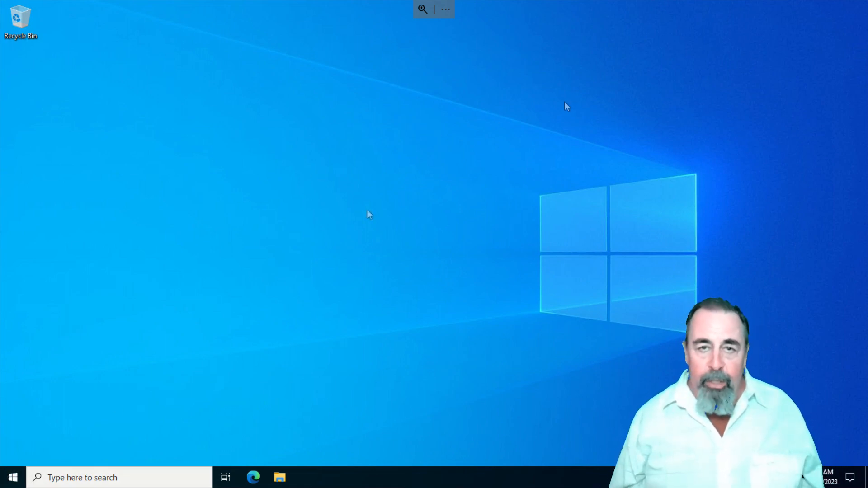
pyautogui.moveTo(343, 299)
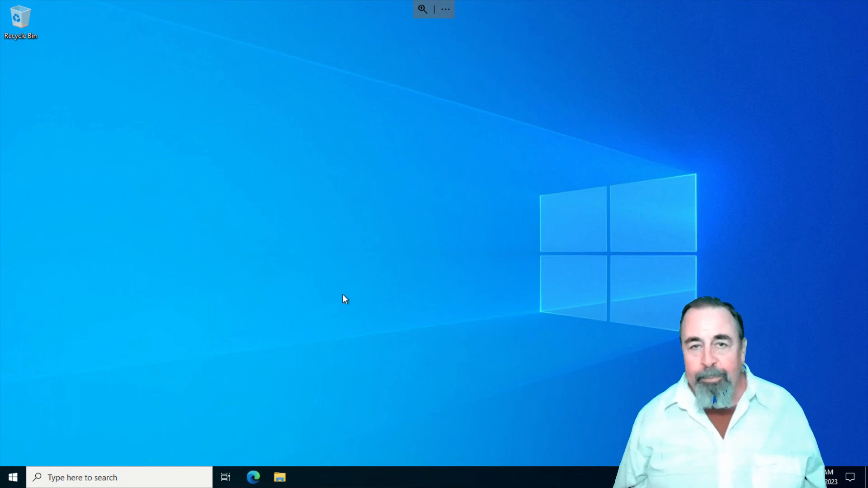
pyautogui.moveTo(75, 451)
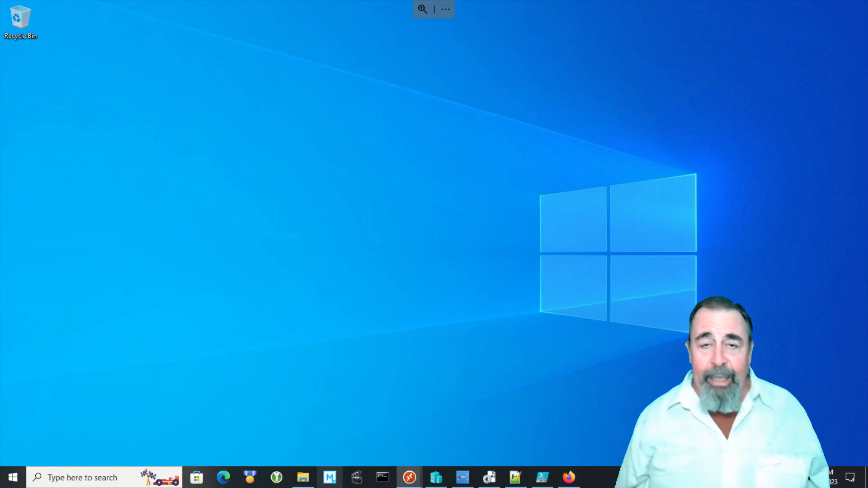
pyautogui.click(568, 478)
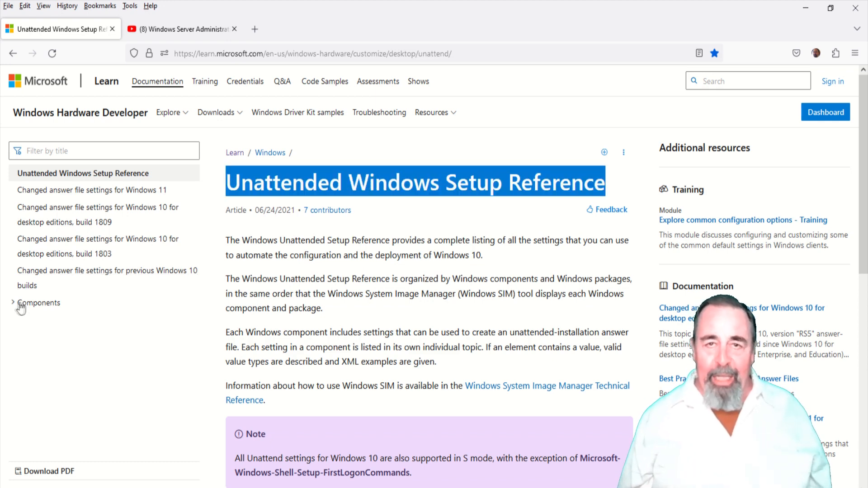
# Expand Components and then Microsoft-Windows-Audio-AudioCore in the reference's navigation pane.
pyautogui.click(39, 303)
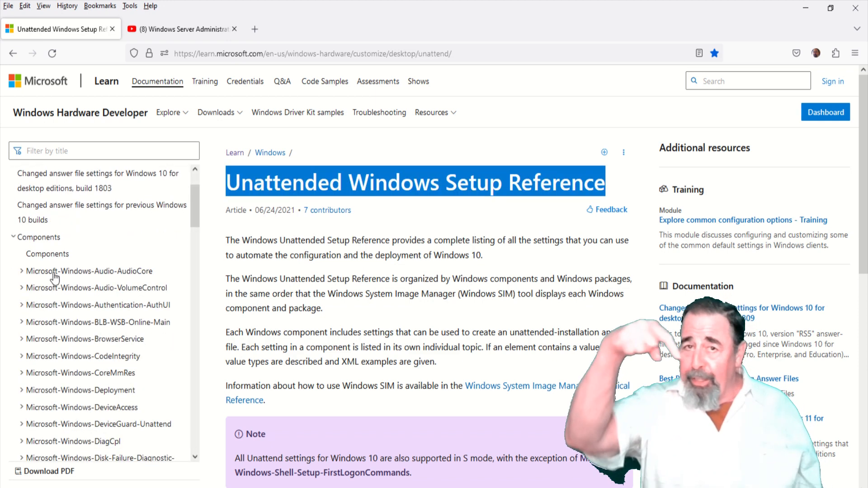
pyautogui.click(91, 271)
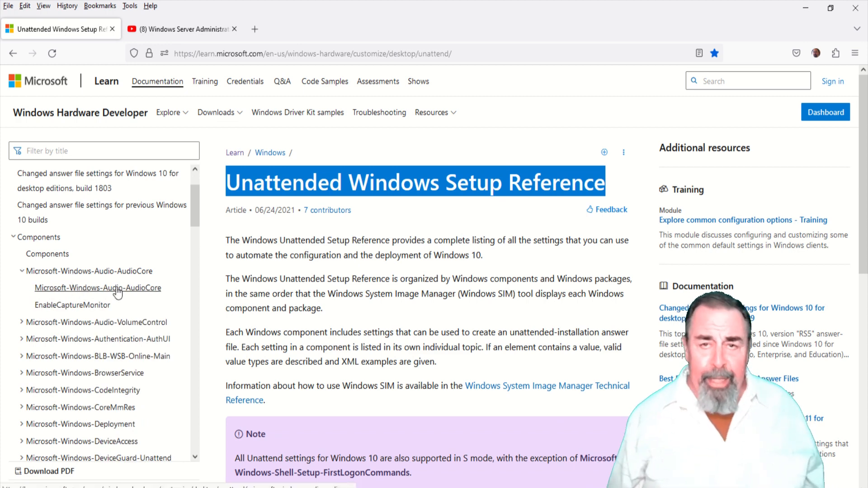
pyautogui.moveTo(77, 399)
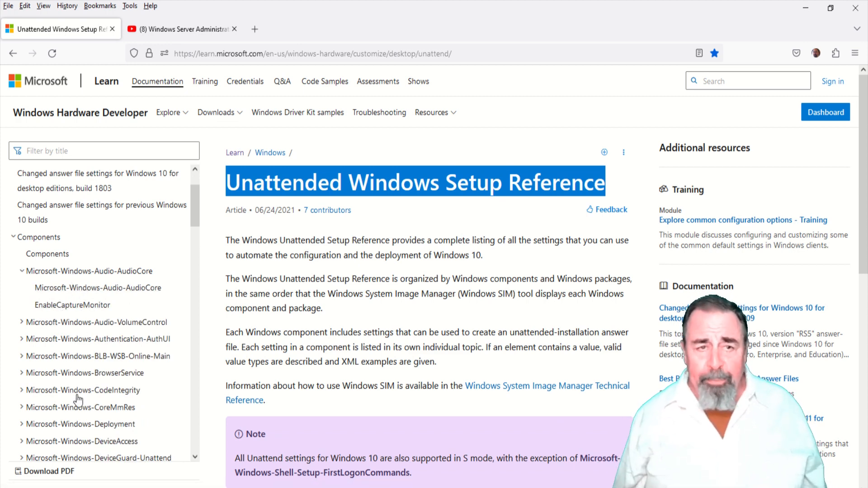
pyautogui.scroll(-3)
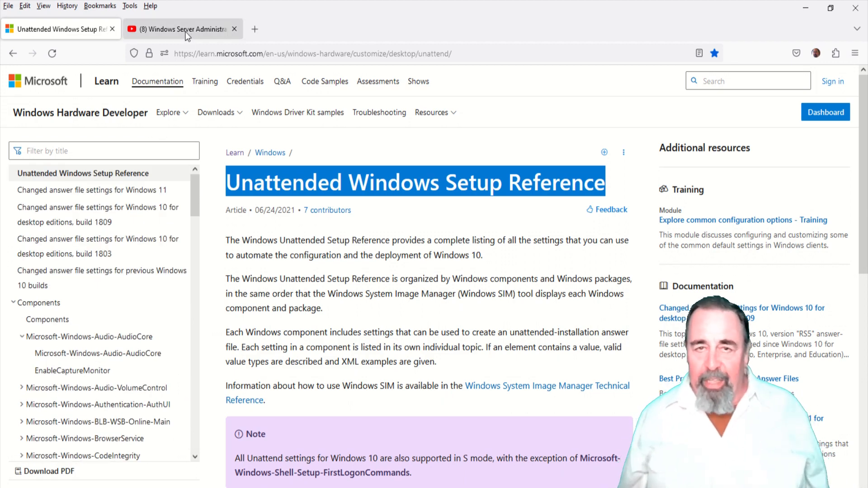
# Switch to ShotokuTech's Windows Server Administration playlist and scroll down toward older videos.
pyautogui.click(180, 29)
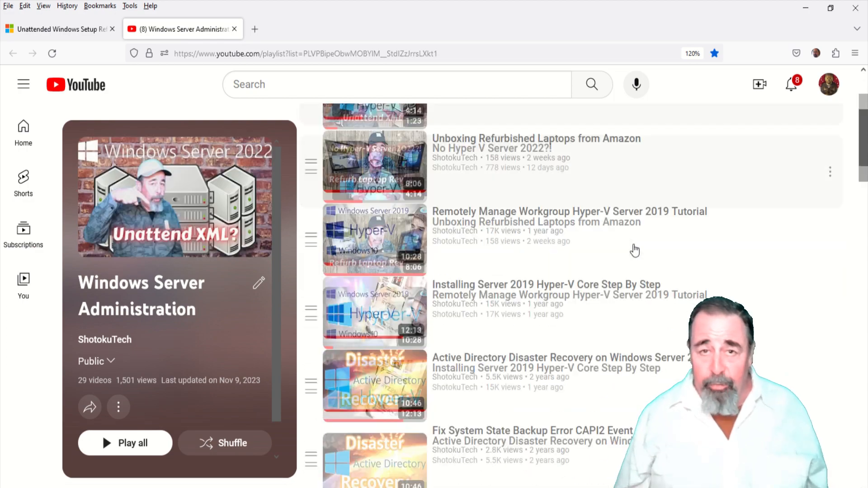
pyautogui.scroll(-3)
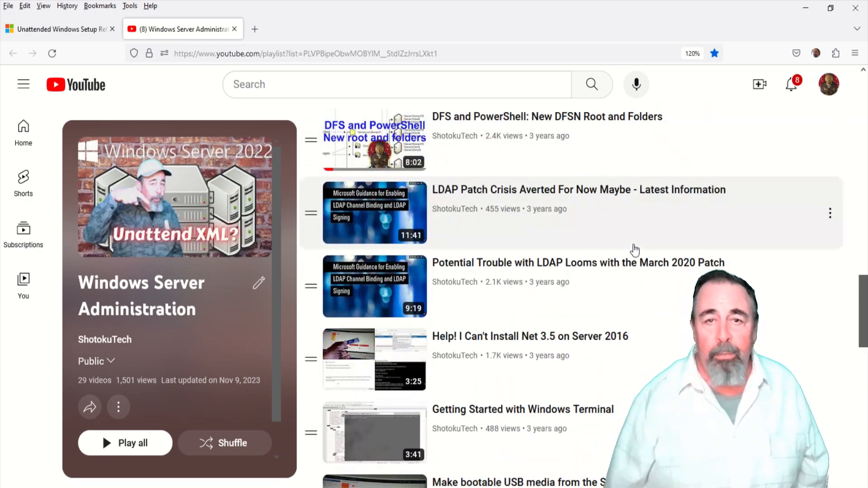
pyautogui.scroll(-3)
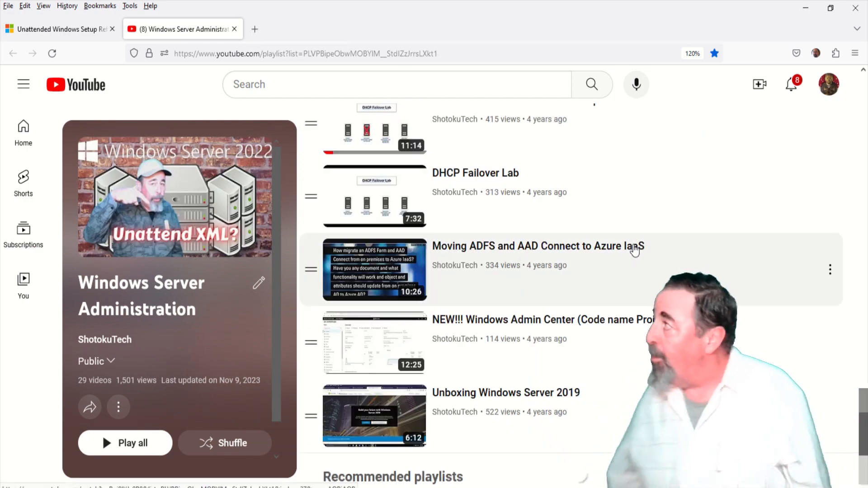